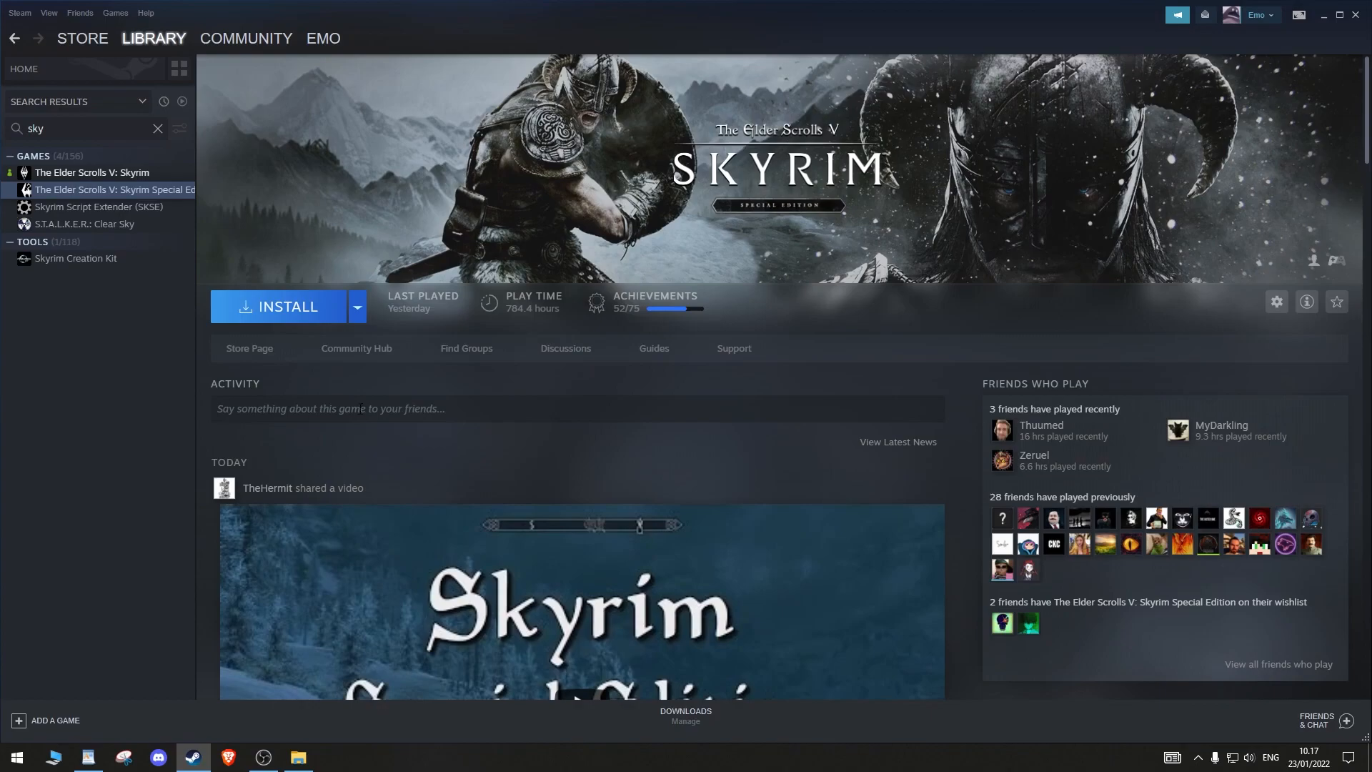
# Install Skyrim Special Edition into the E: drive Steam library
pyautogui.click(287, 306)
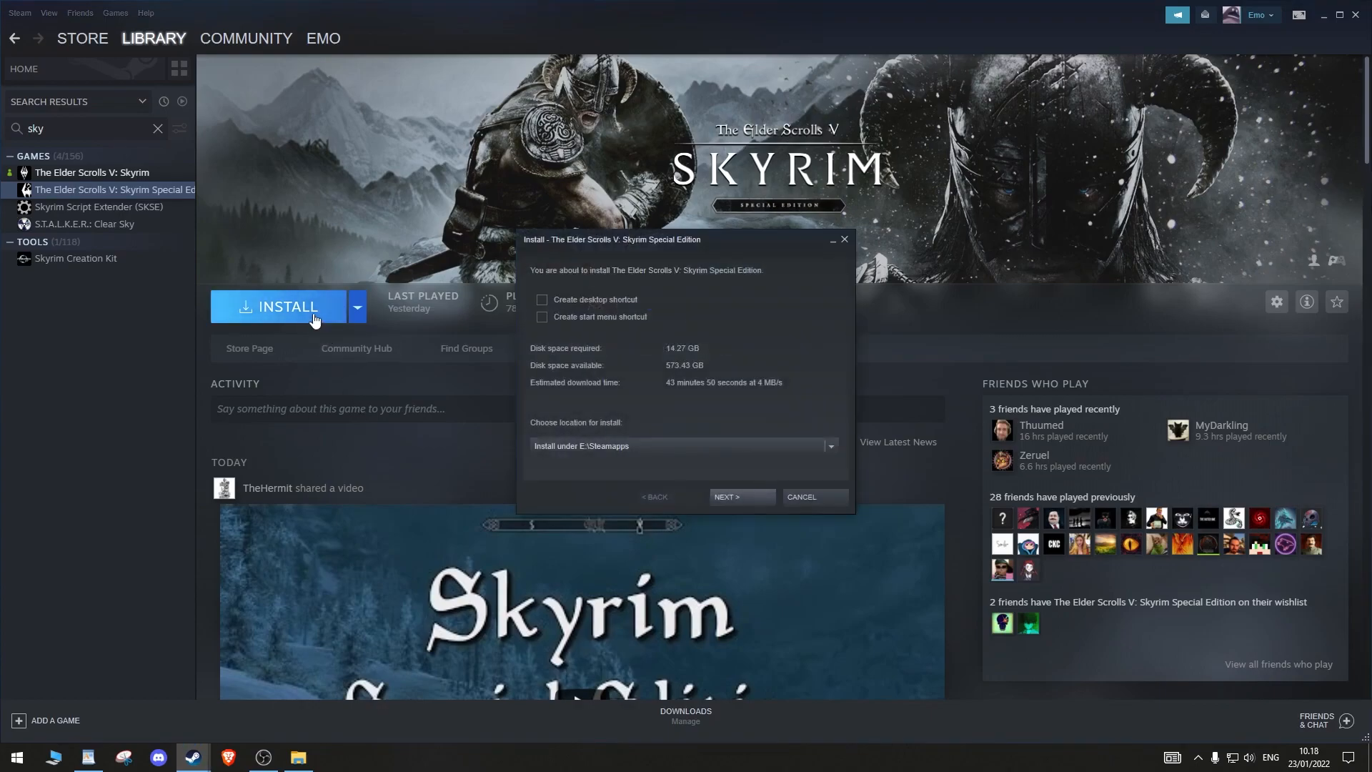
pyautogui.click(738, 495)
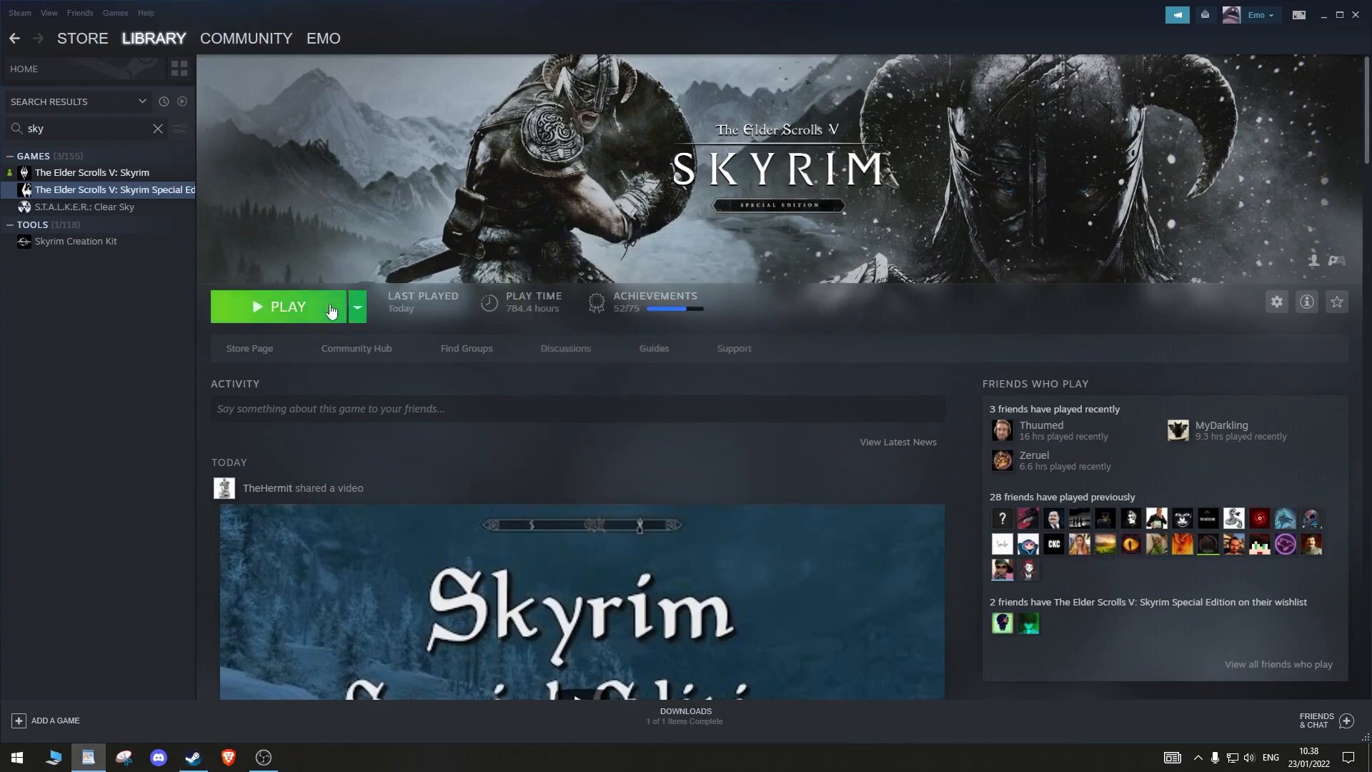
# Launch the Skyrim SE launcher and accept the video hardware detection prompts
pyautogui.click(288, 306)
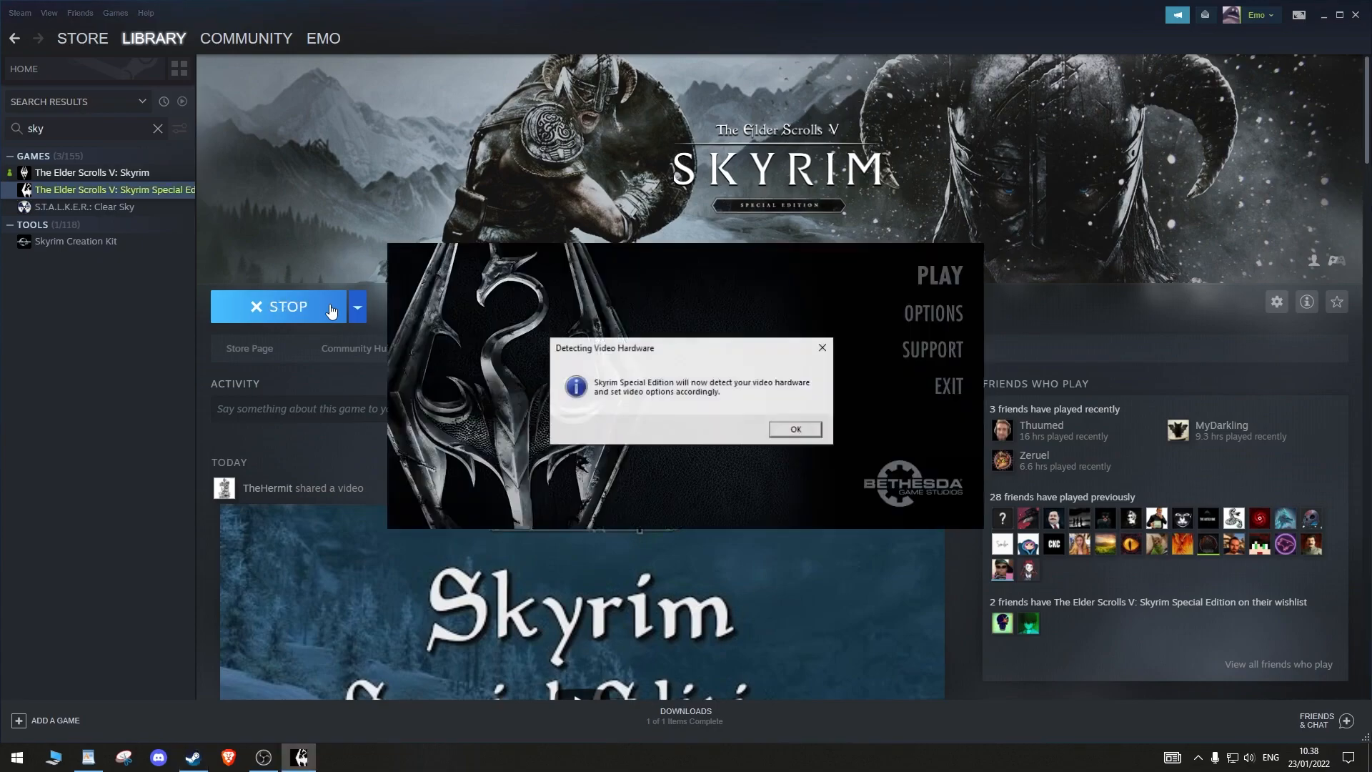
pyautogui.click(793, 429)
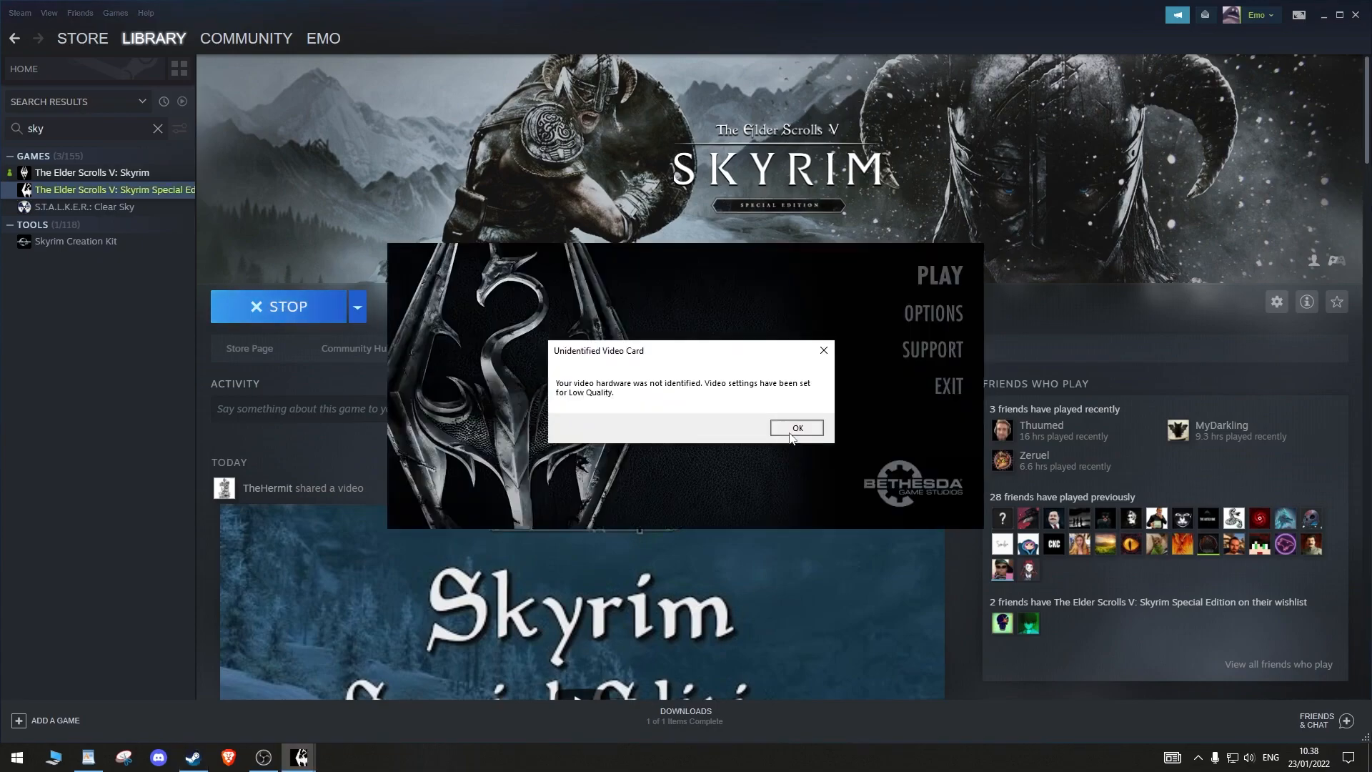
pyautogui.click(796, 428)
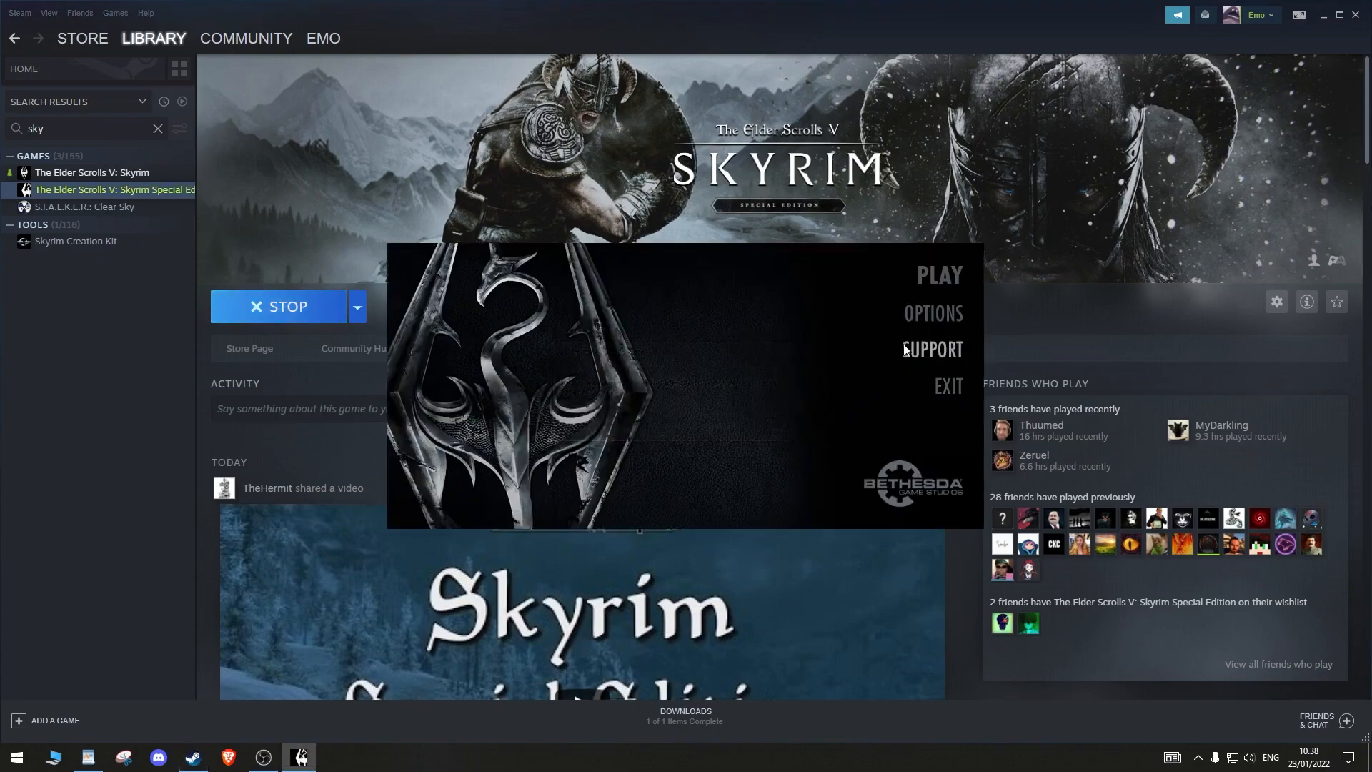
# Set the launcher's graphics detail level to High Quality and confirm
pyautogui.click(933, 313)
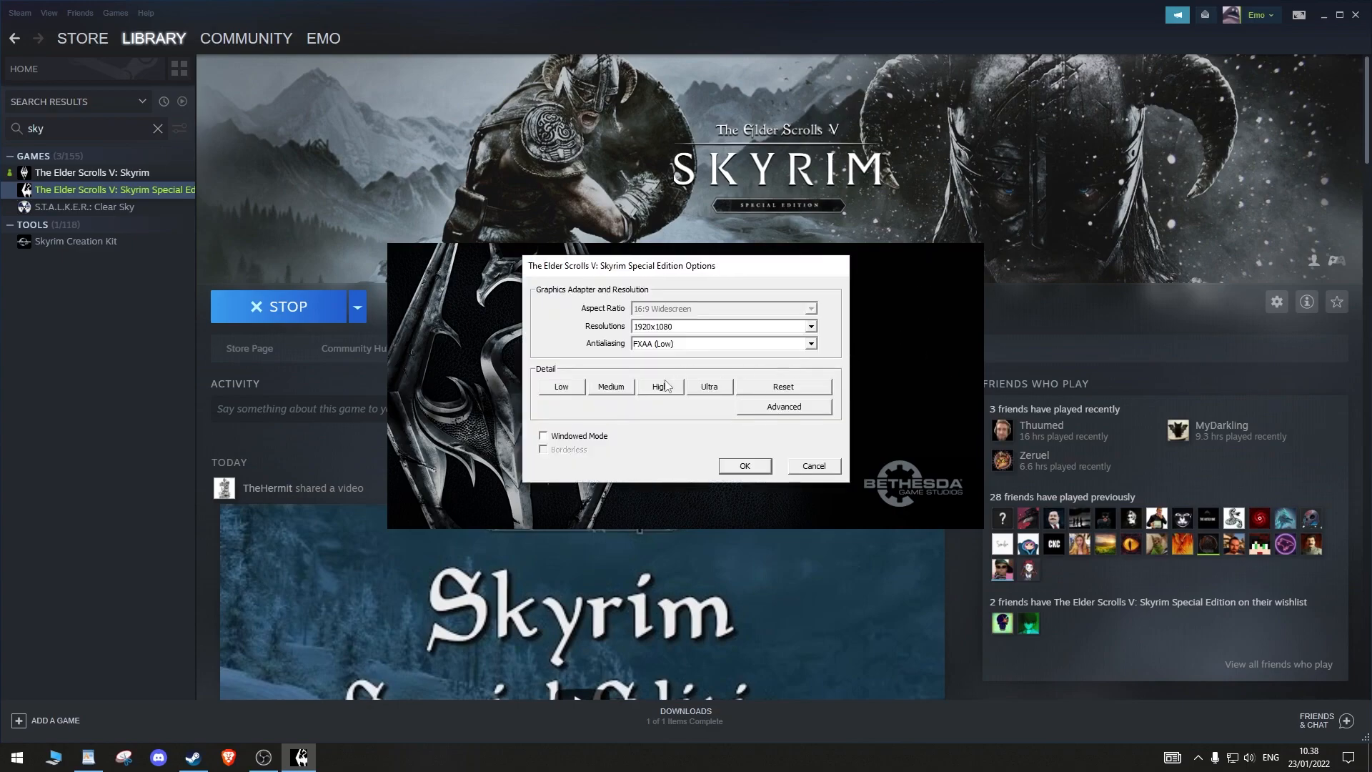
pyautogui.click(660, 390)
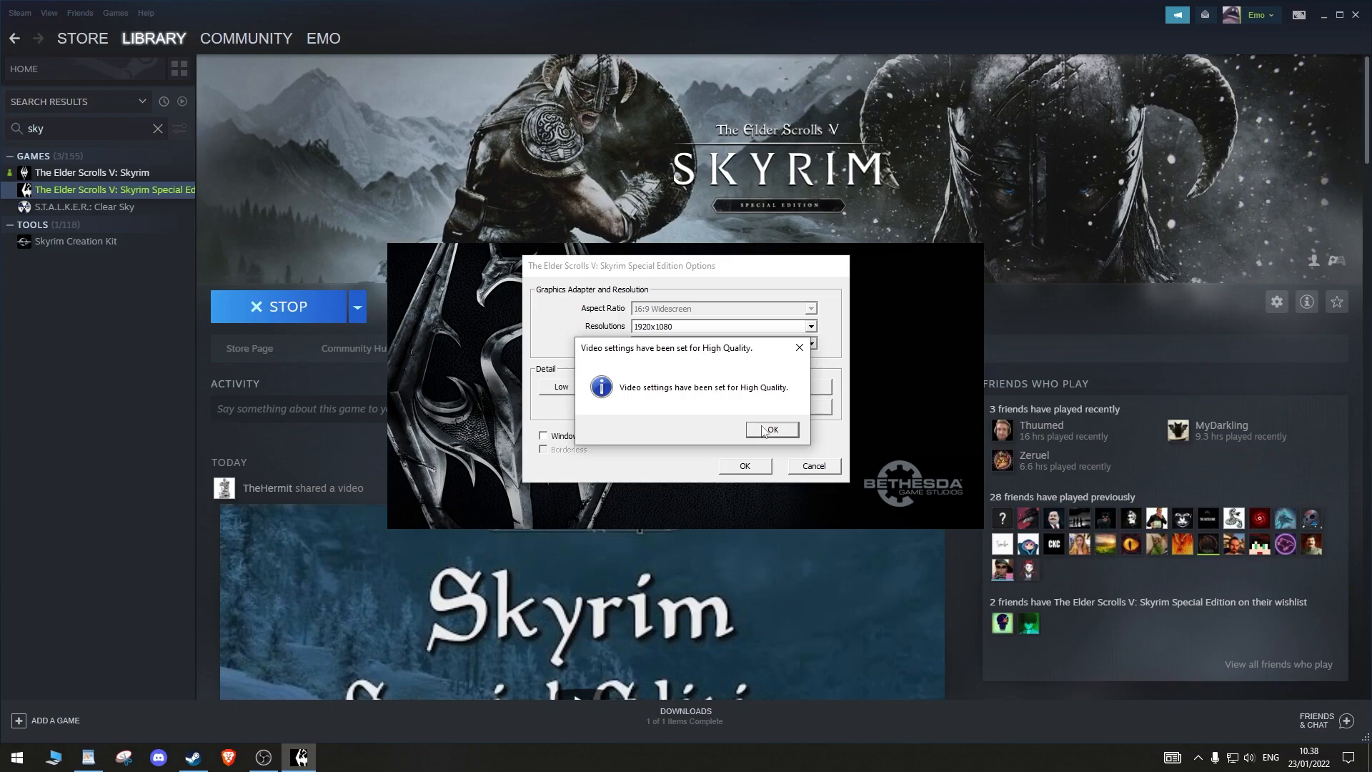
pyautogui.click(770, 430)
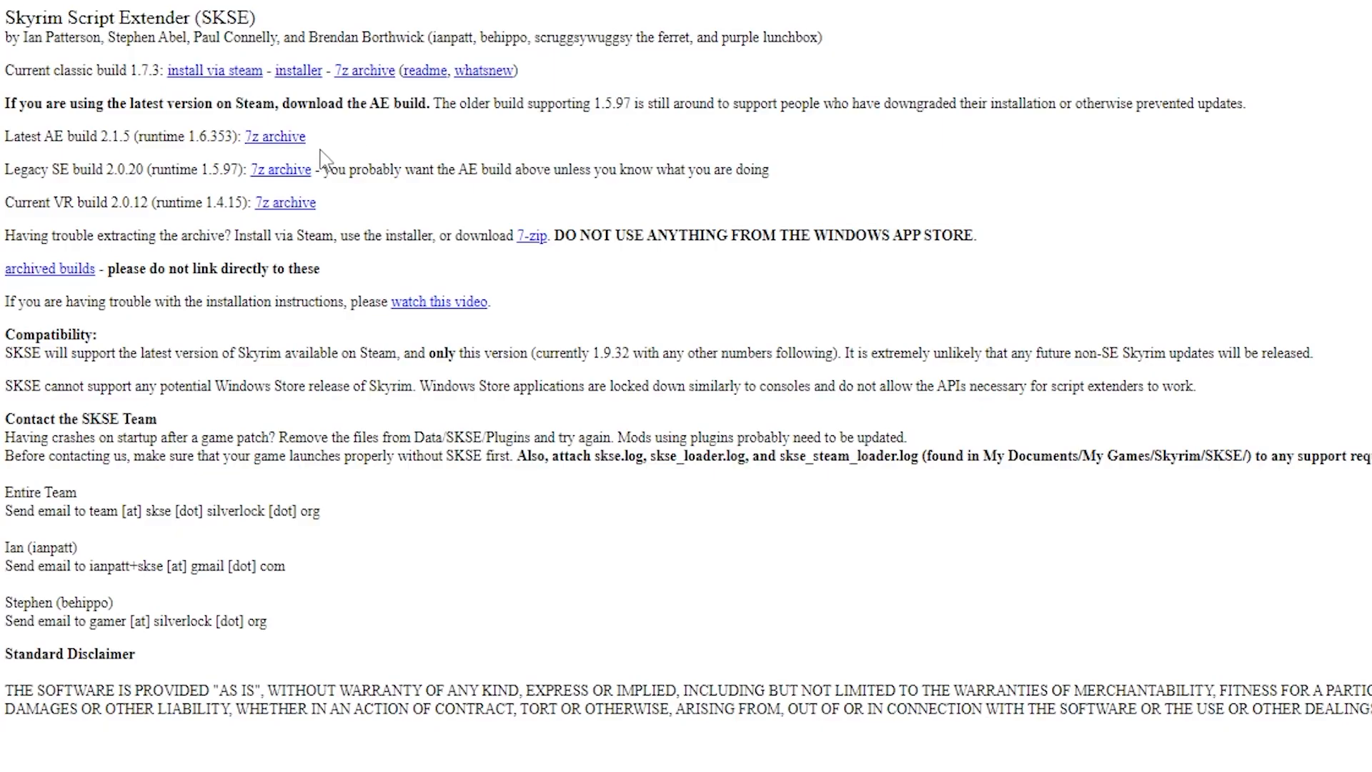
# Download the latest SKSE AE build archive (skse64_2_01_05) to Downloads
pyautogui.click(280, 170)
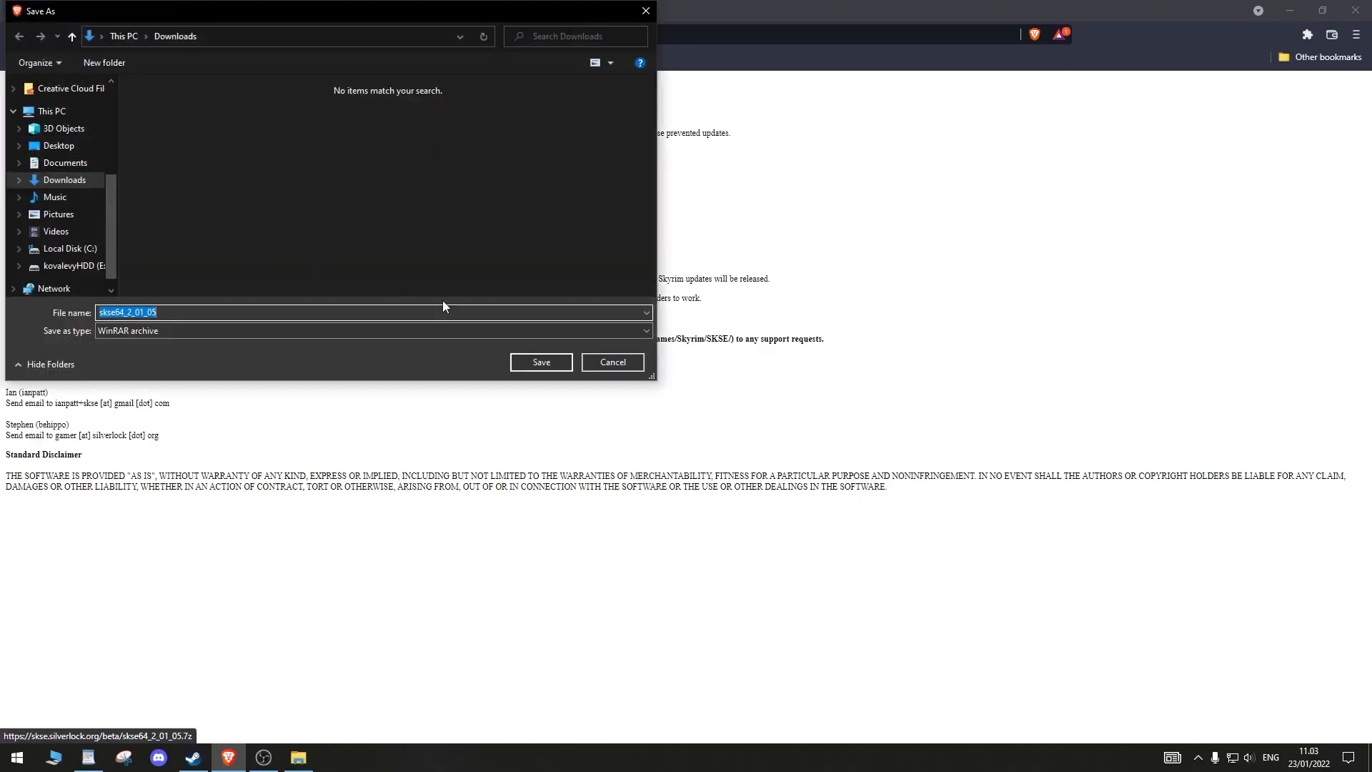
pyautogui.click(540, 361)
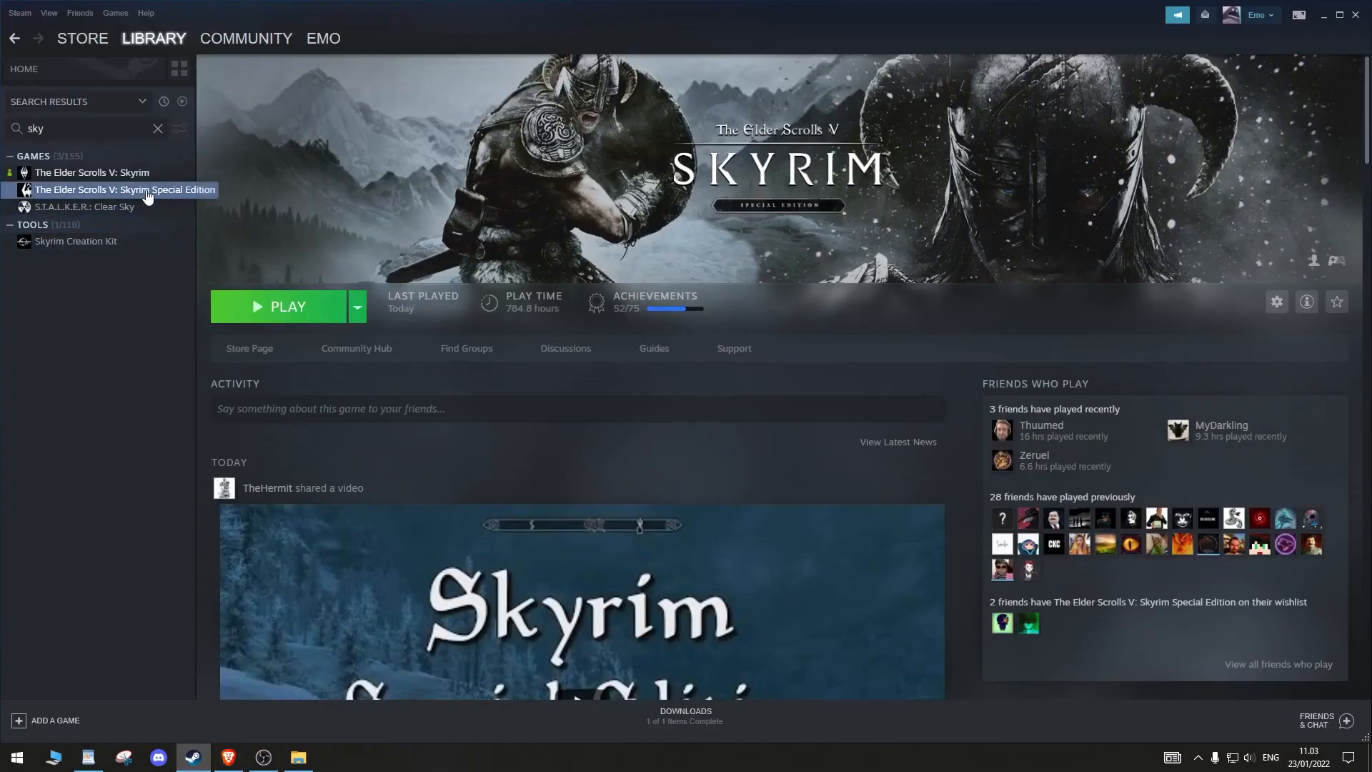
# Browse Skyrim Special Edition's local files from Steam via Manage > Browse local files
pyautogui.rightClick(123, 188)
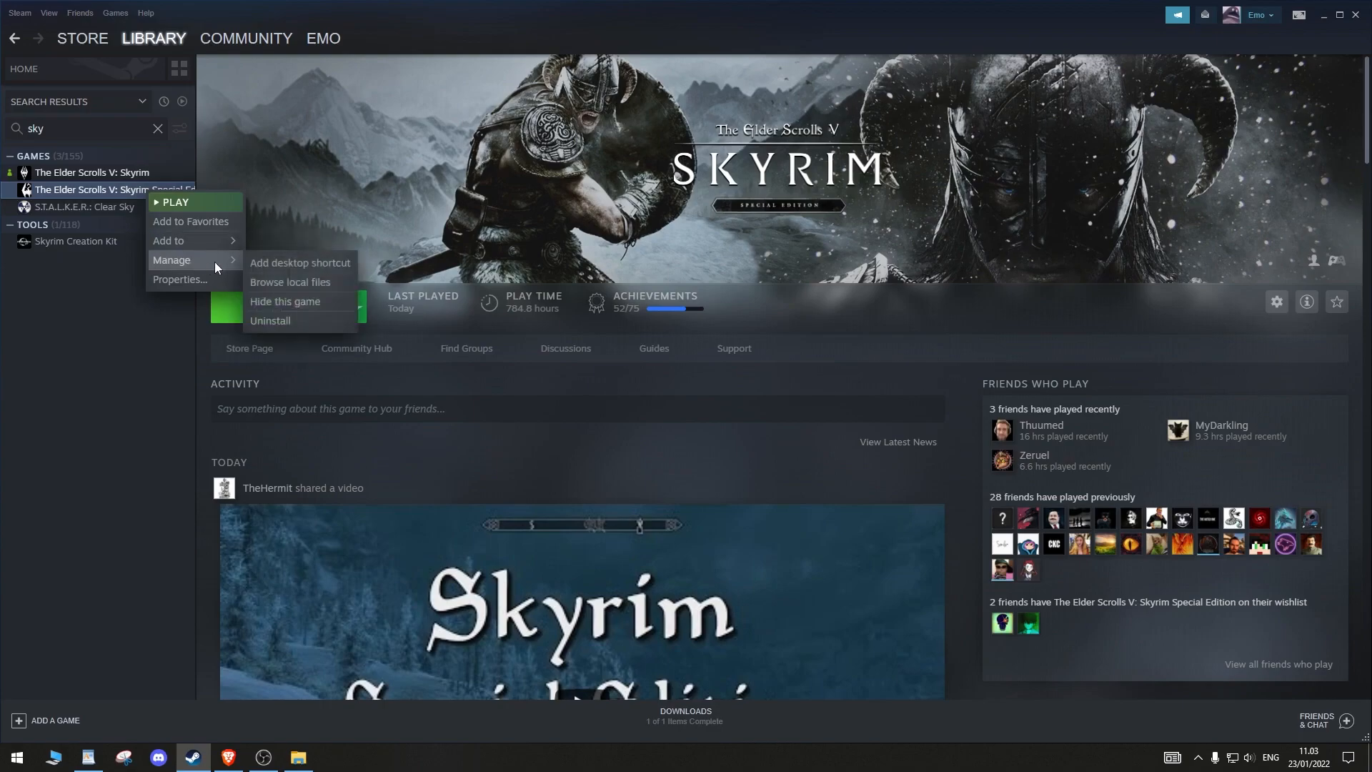
pyautogui.click(289, 282)
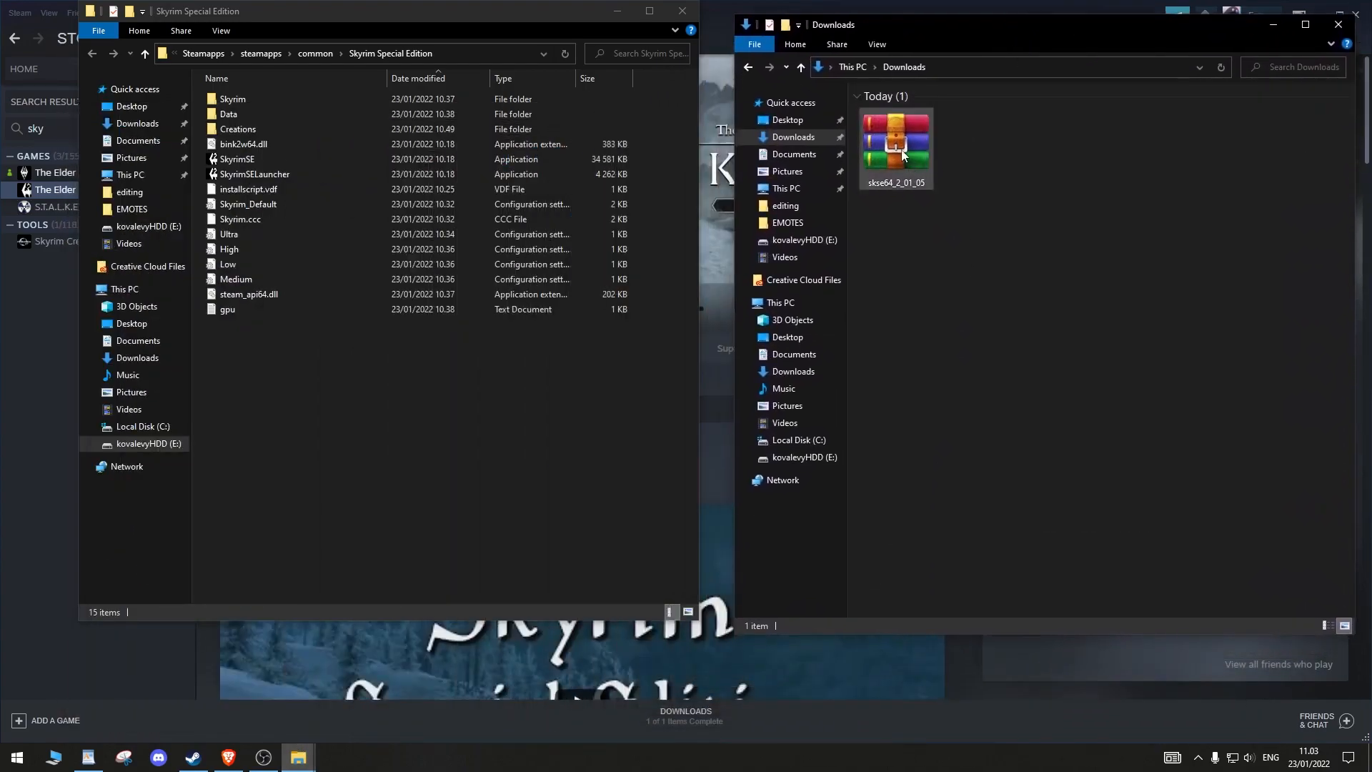
# Open the skse64_2_01_05 archive's inner folder in WinRAR and select all its files
pyautogui.doubleClick(894, 145)
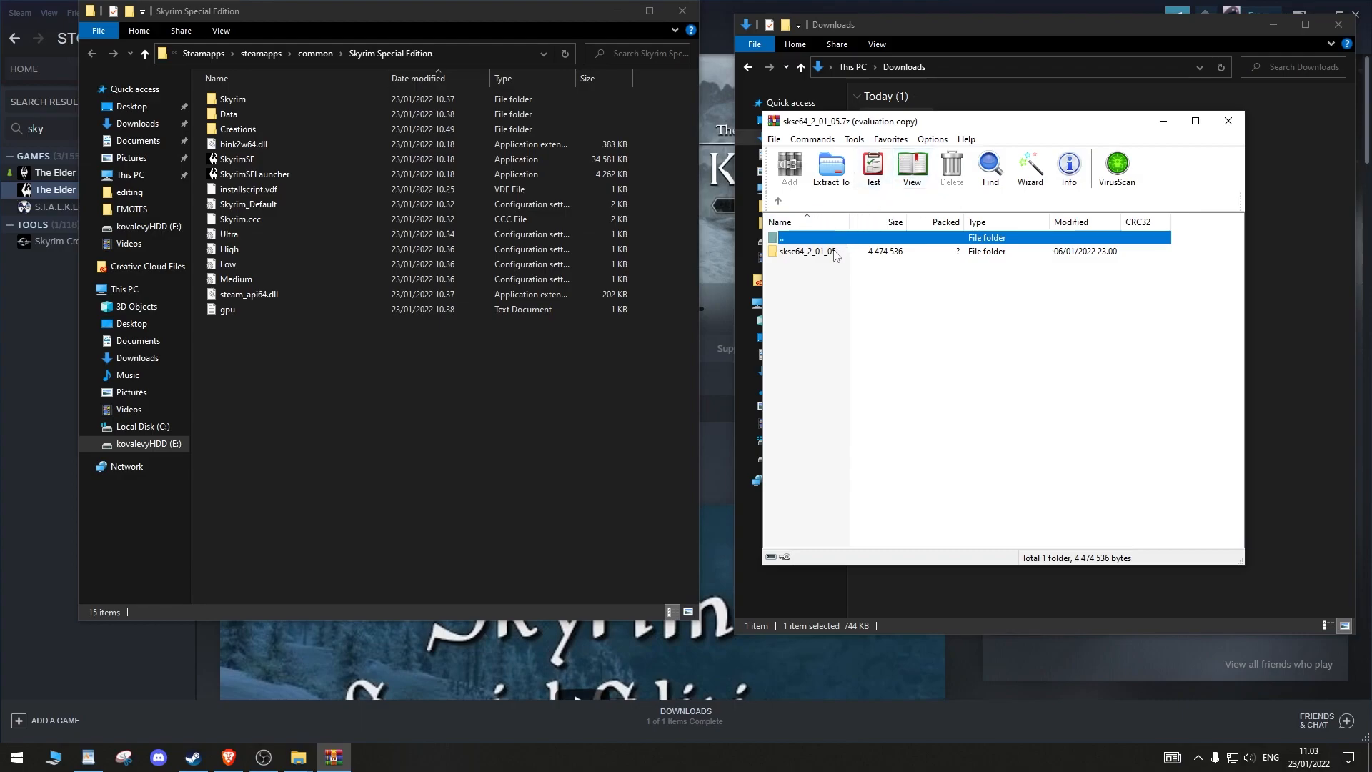
pyautogui.doubleClick(803, 251)
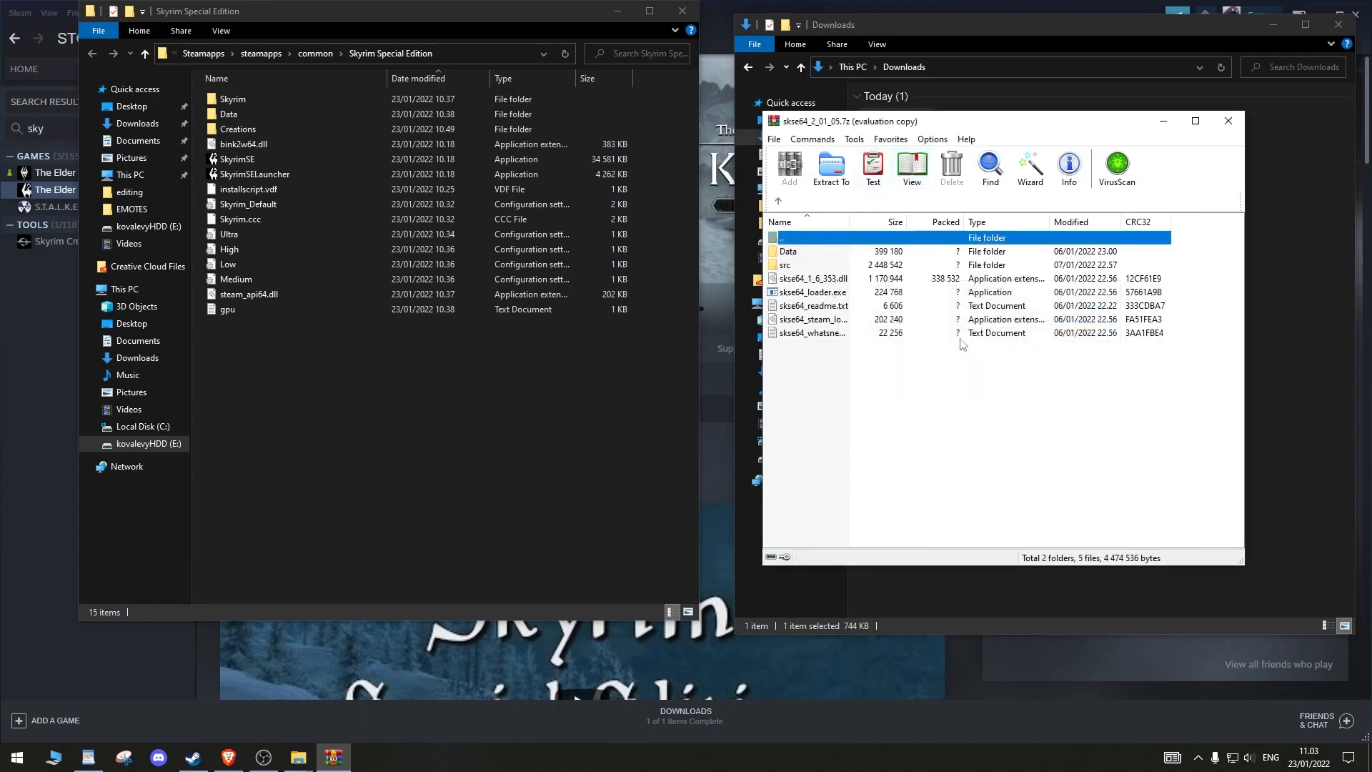
pyautogui.press('ctrl+a')
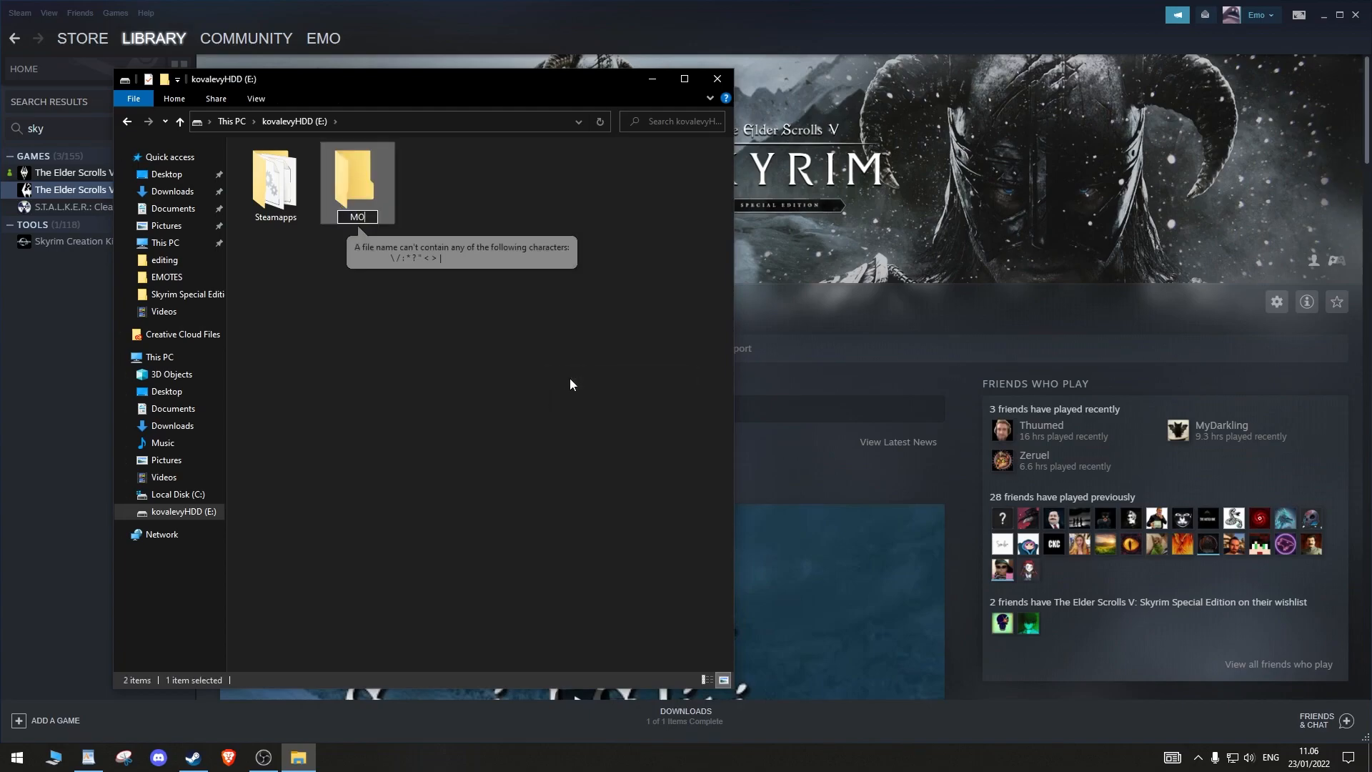
# Name the new E: drive folder MO2
pyautogui.write('2')
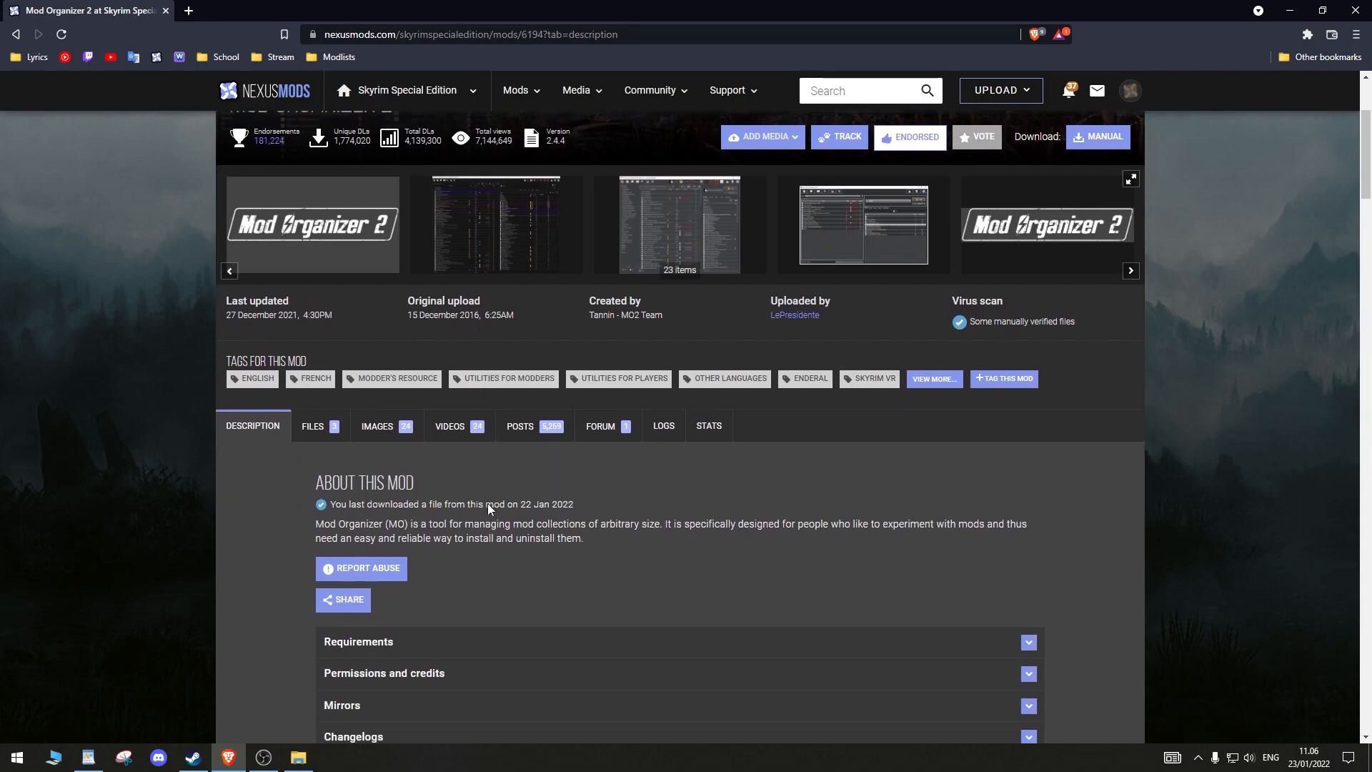
# Manually download the Mod Organizer 2 installer from its Nexus Files page to Downloads
pyautogui.click(313, 425)
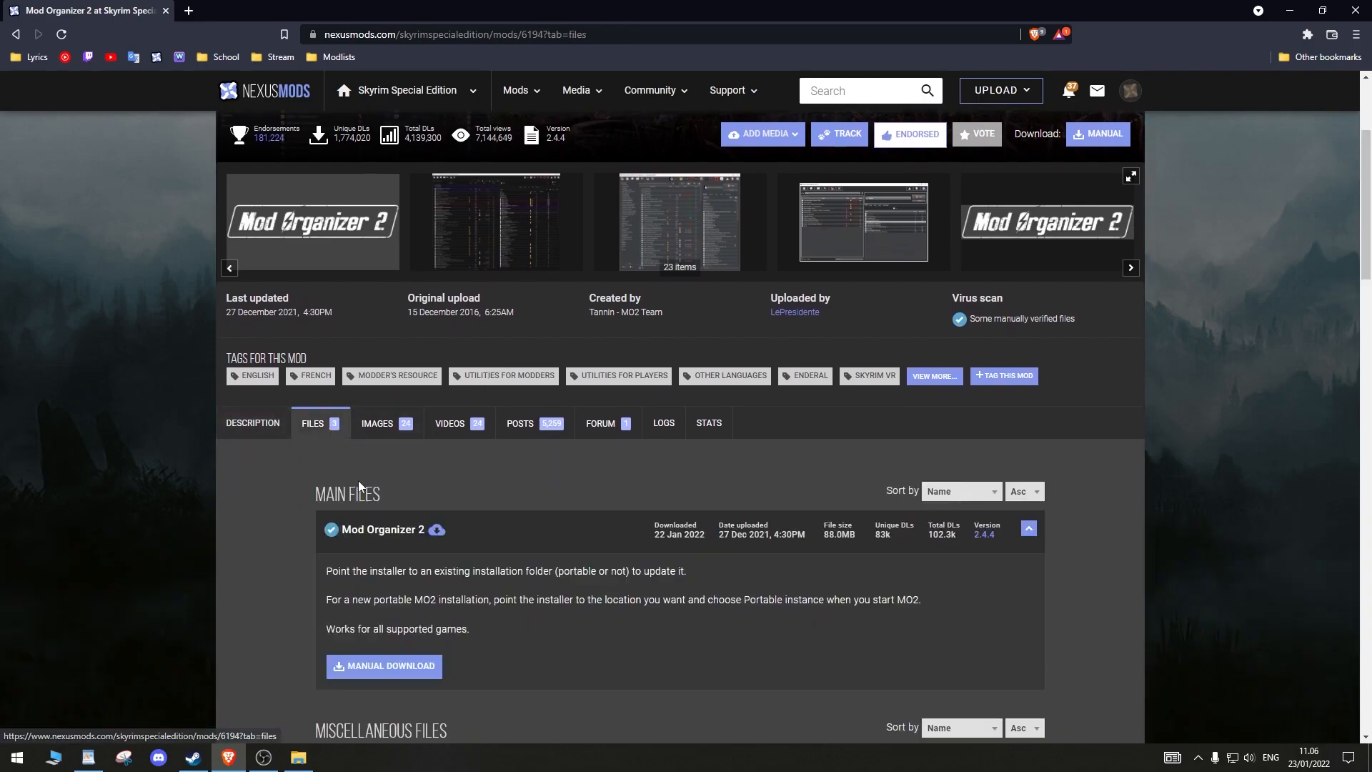
pyautogui.click(383, 666)
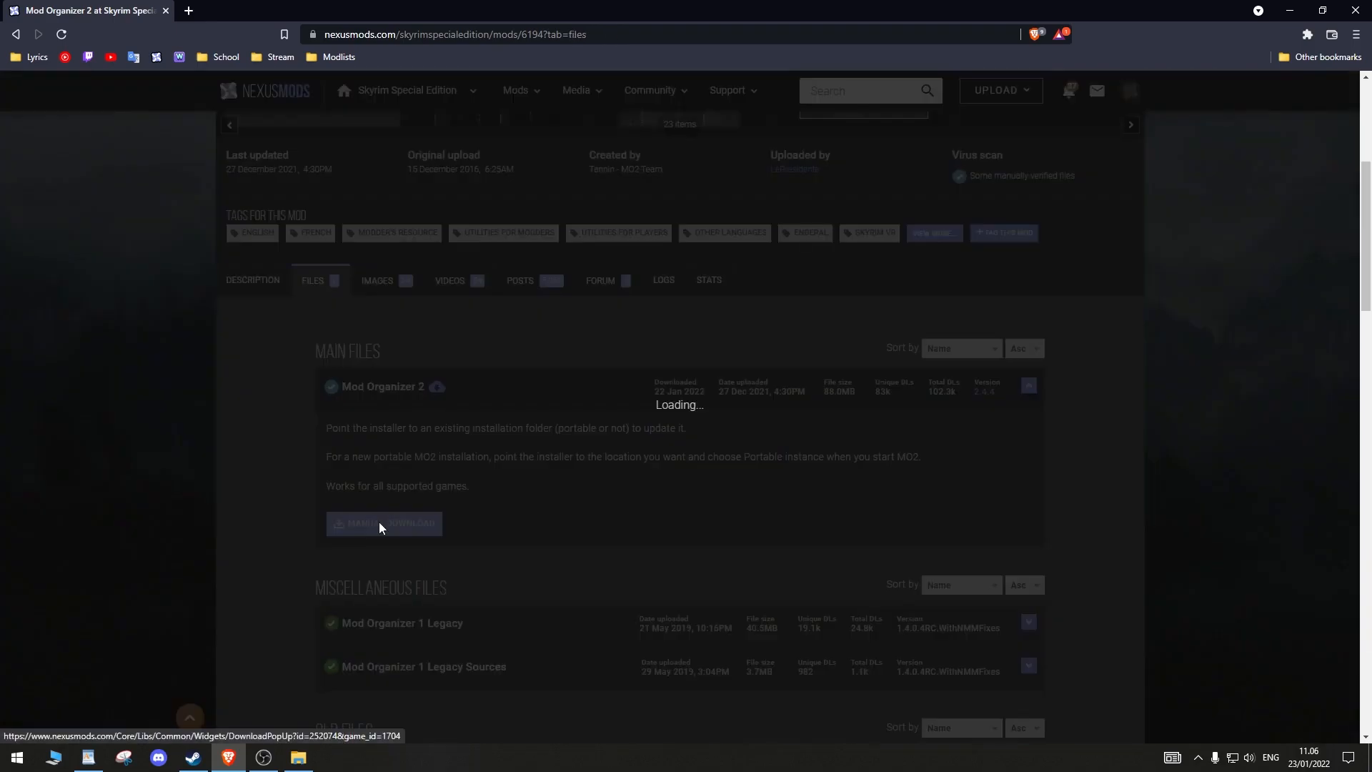
pyautogui.click(382, 523)
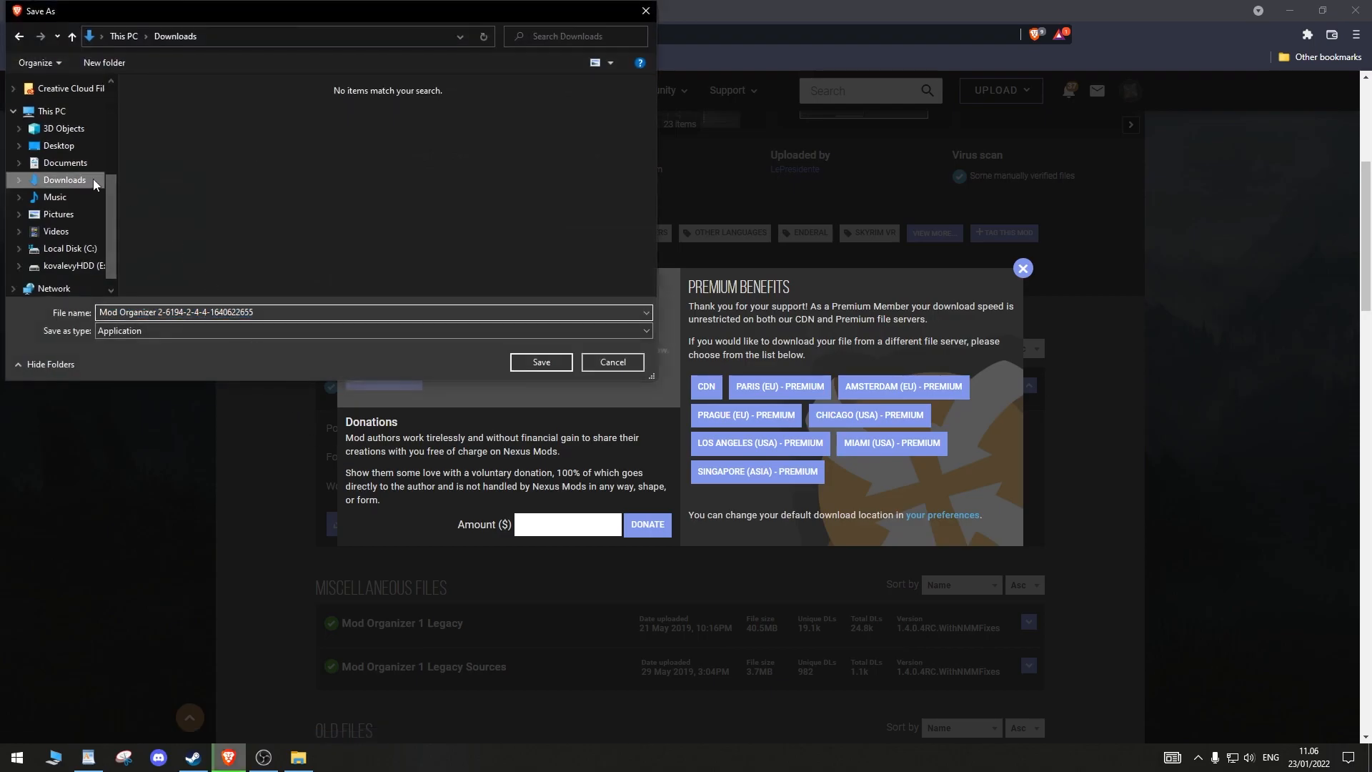
pyautogui.click(540, 361)
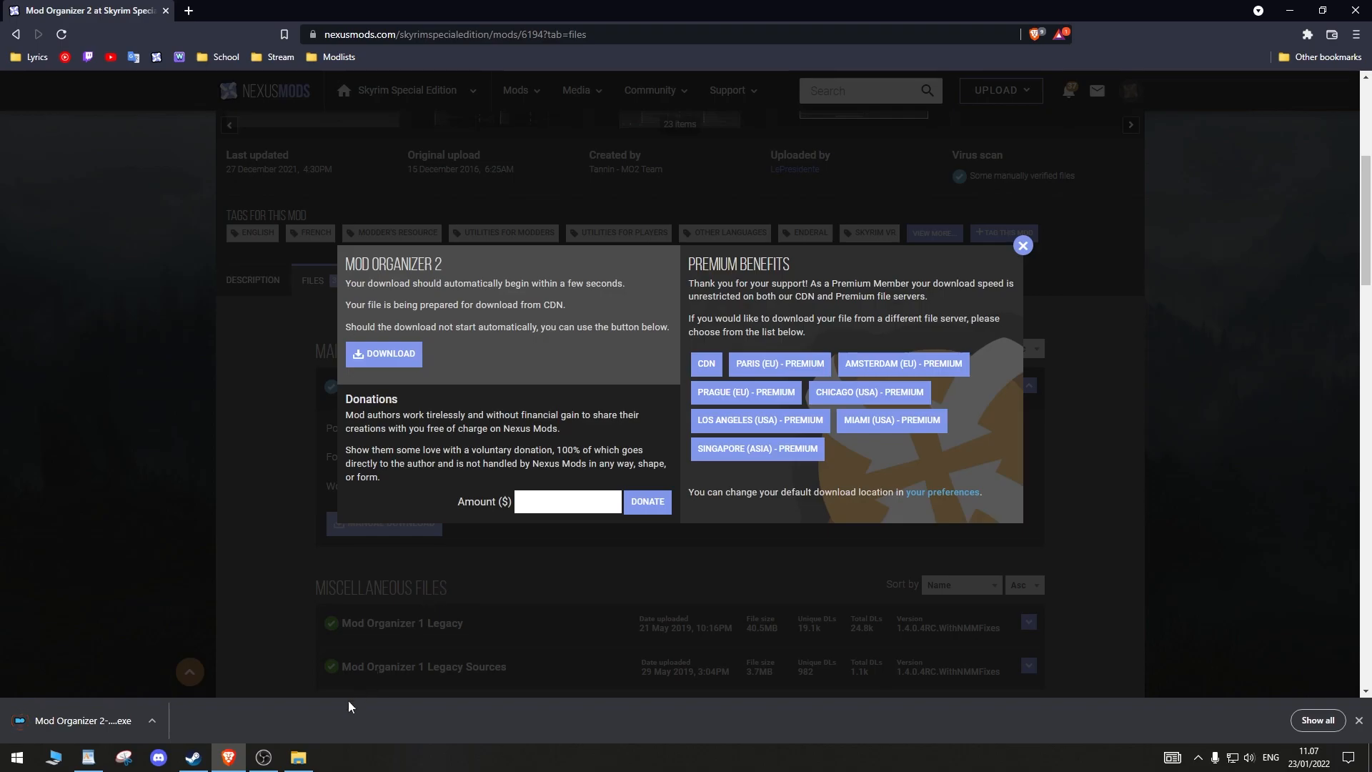
# Run the Mod Organizer 2 installer from Downloads and accept the license
pyautogui.click(297, 757)
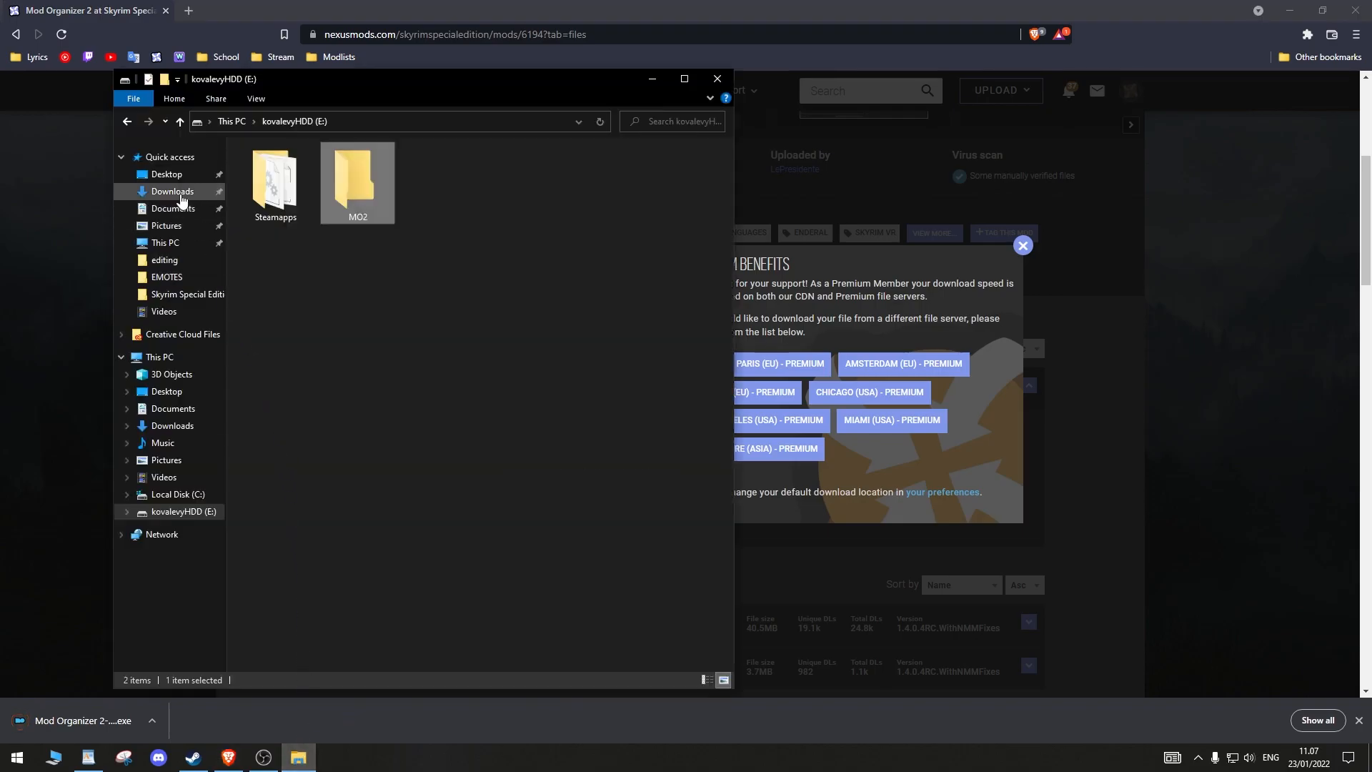
pyautogui.click(173, 190)
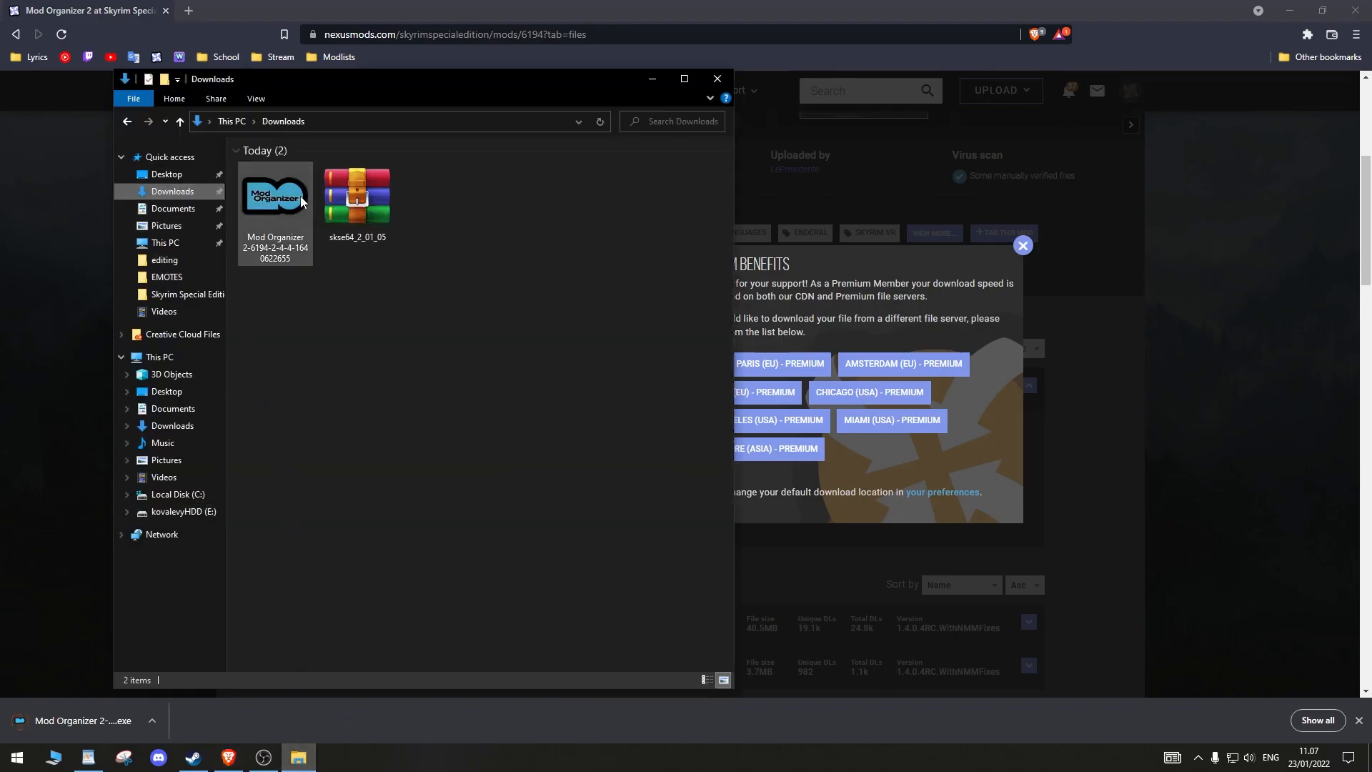
pyautogui.doubleClick(274, 196)
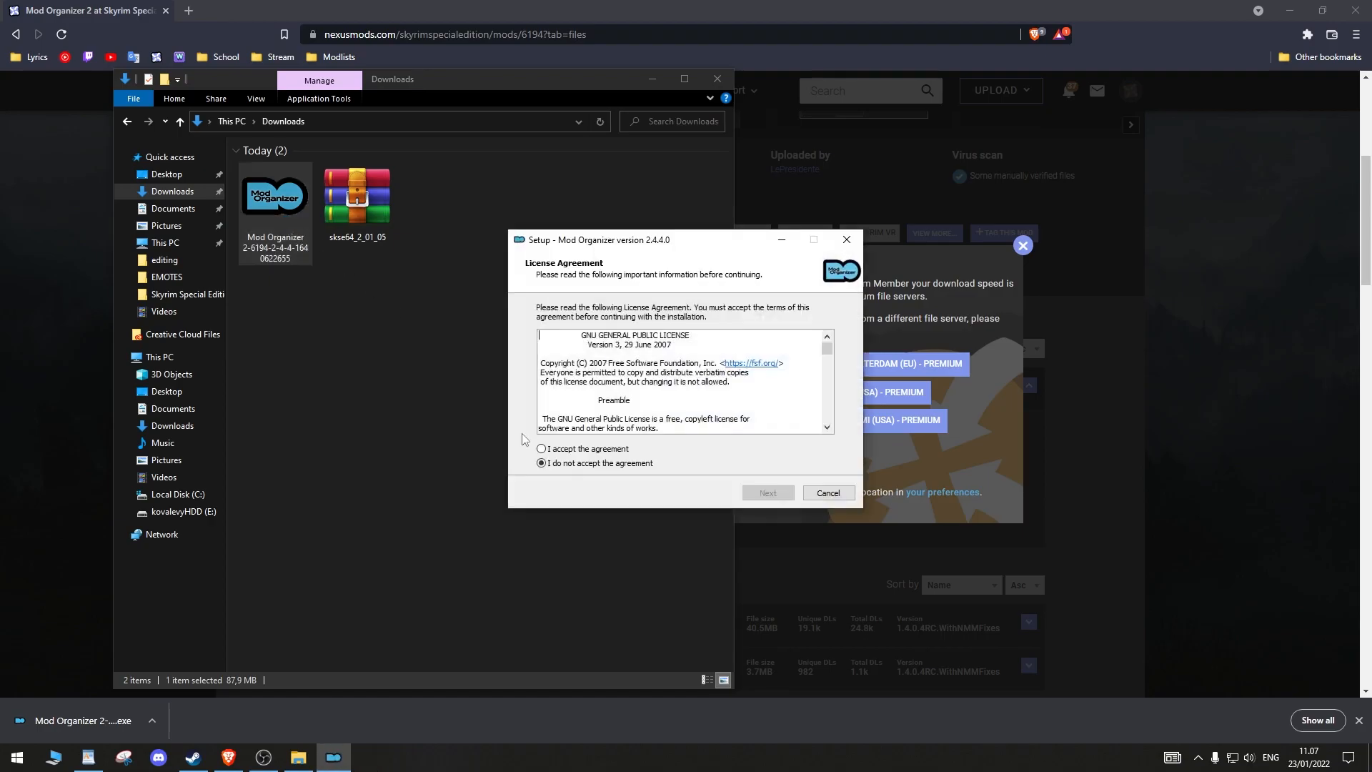
pyautogui.click(766, 493)
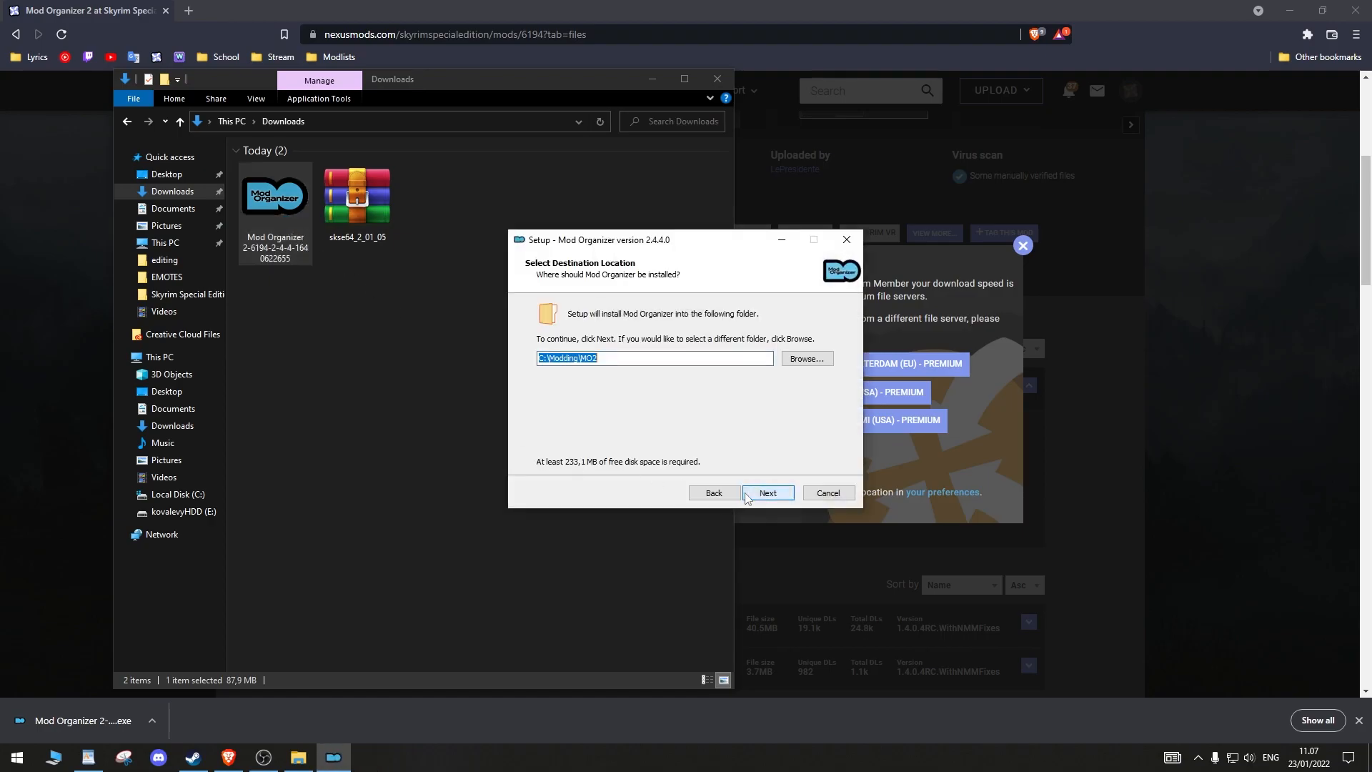
# Set the install destination to the E:\MO2 folder
pyautogui.click(804, 357)
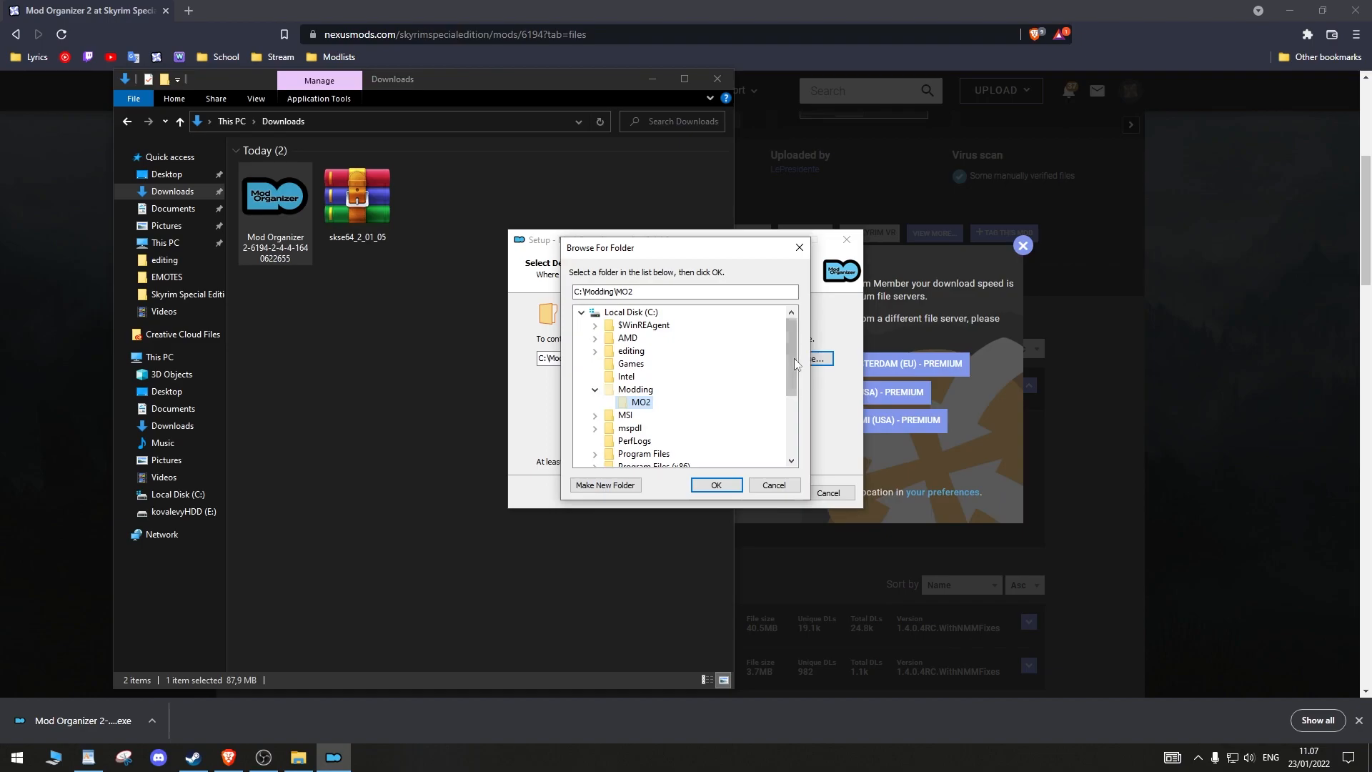
pyautogui.scroll(-3)
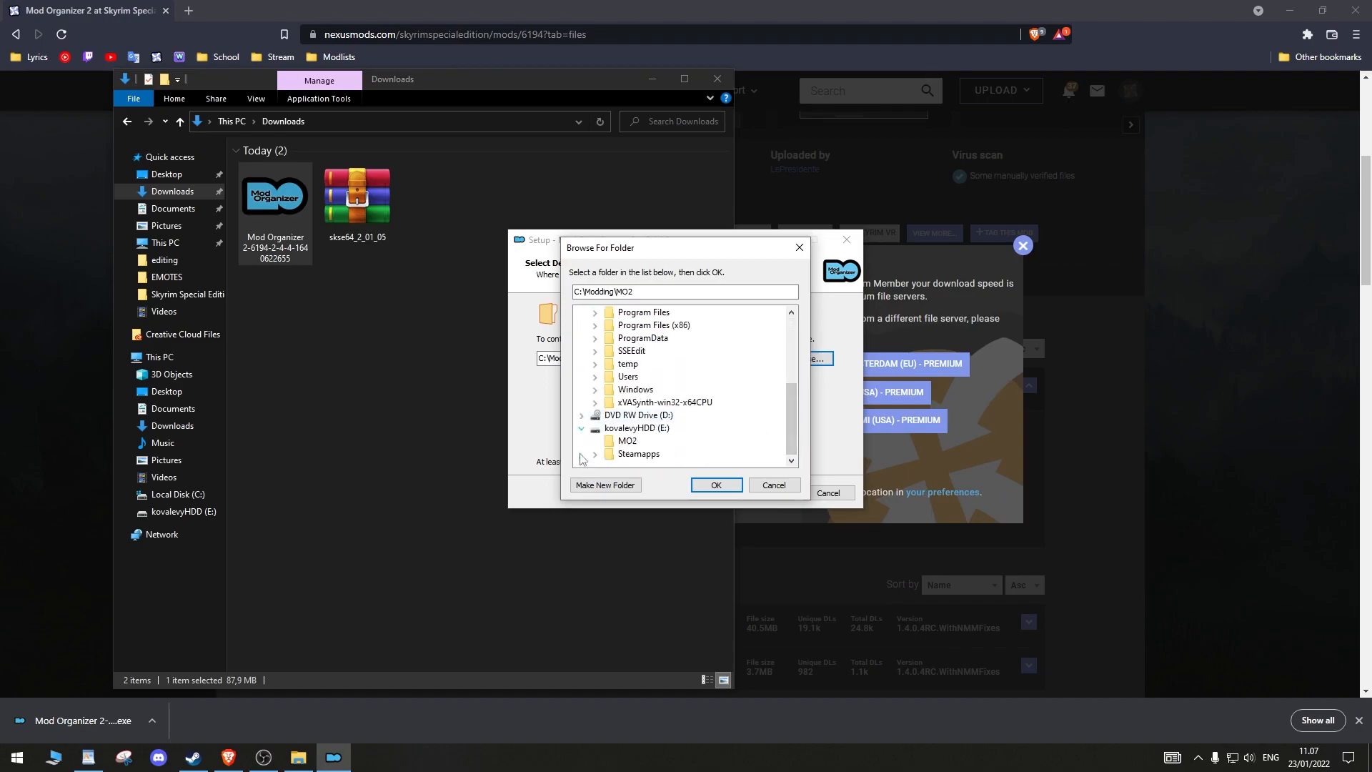
pyautogui.click(626, 440)
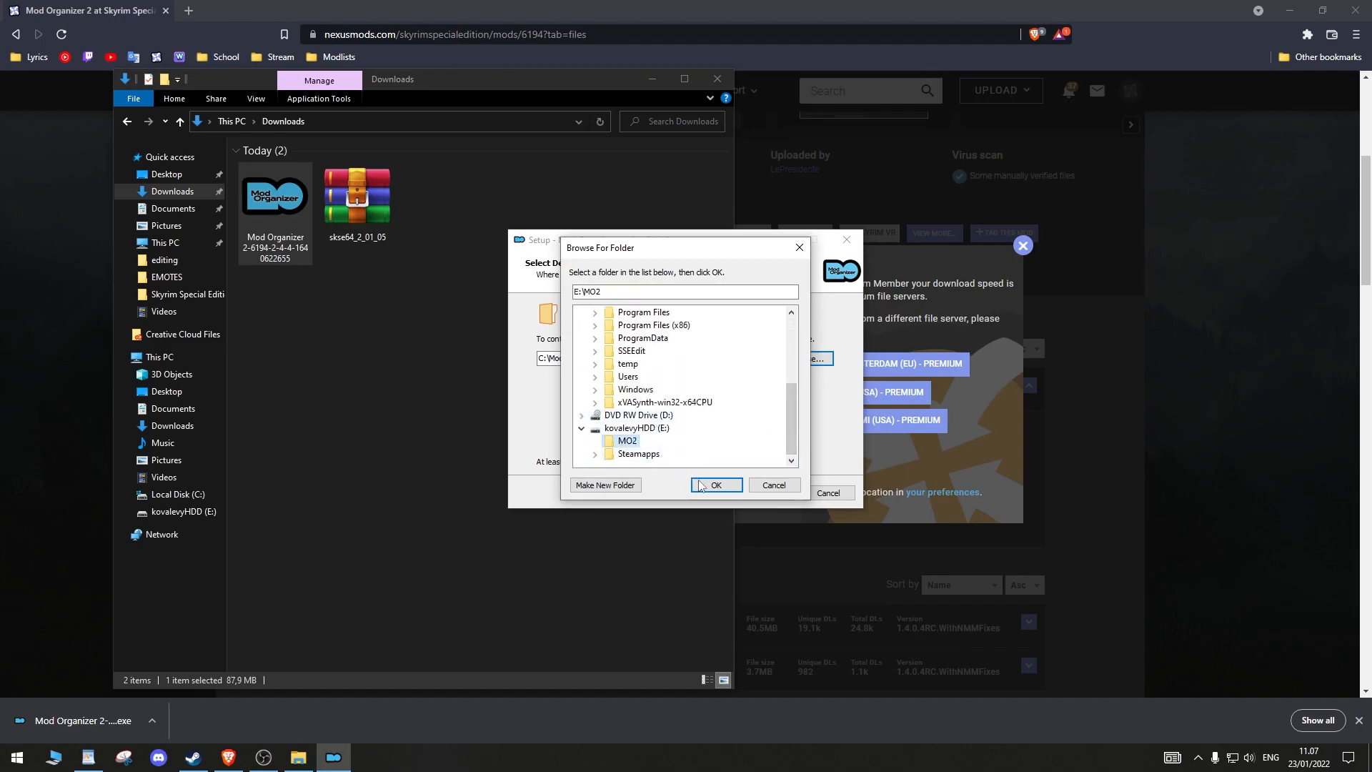
pyautogui.click(715, 484)
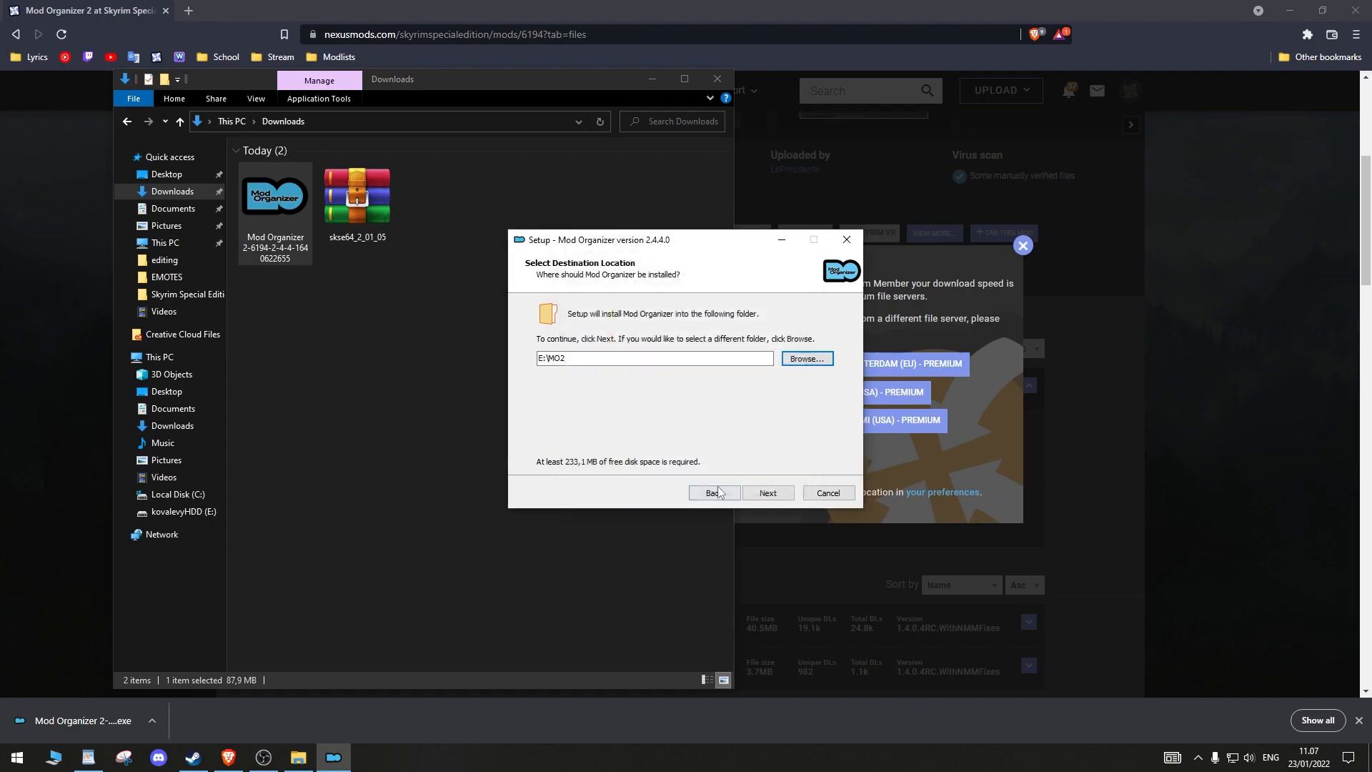
pyautogui.click(766, 493)
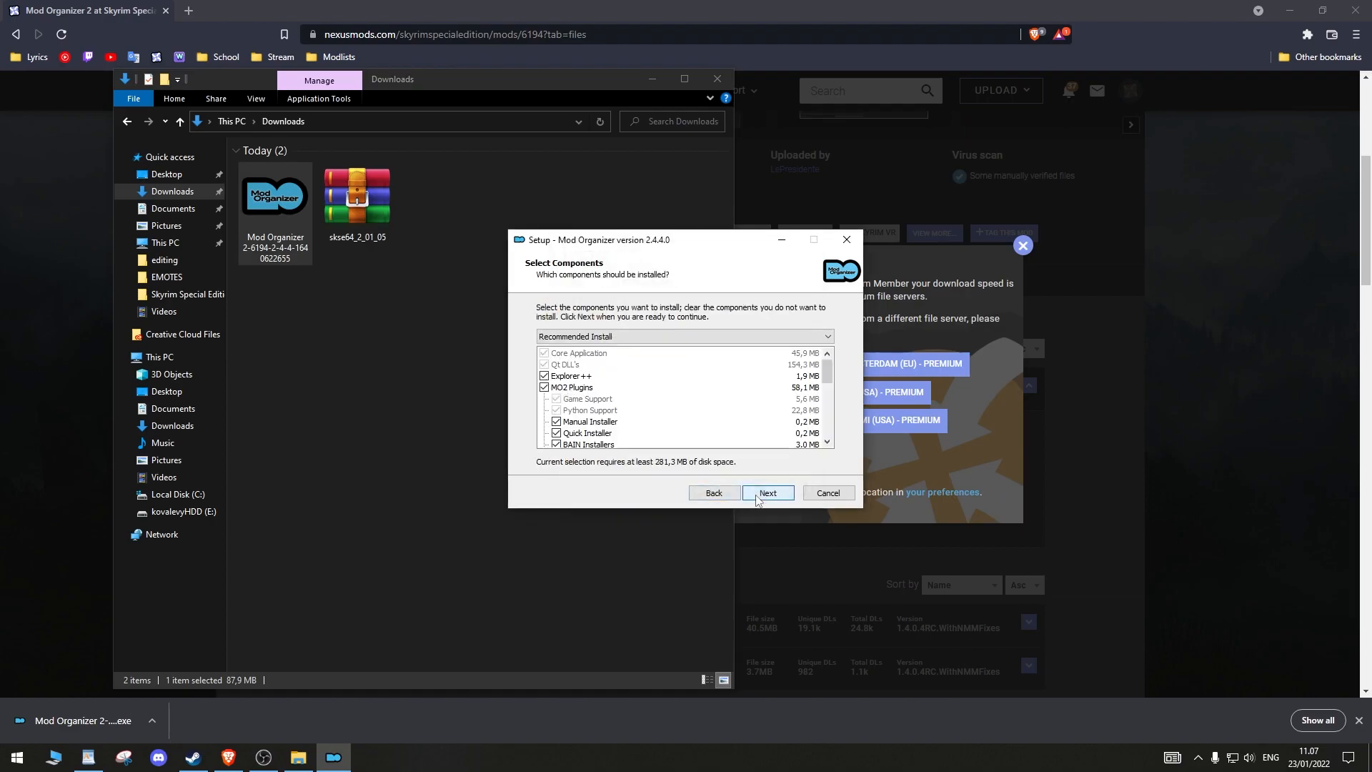
# Keep recommended components and Start Menu folder, add a desktop shortcut, install and finish
pyautogui.click(767, 493)
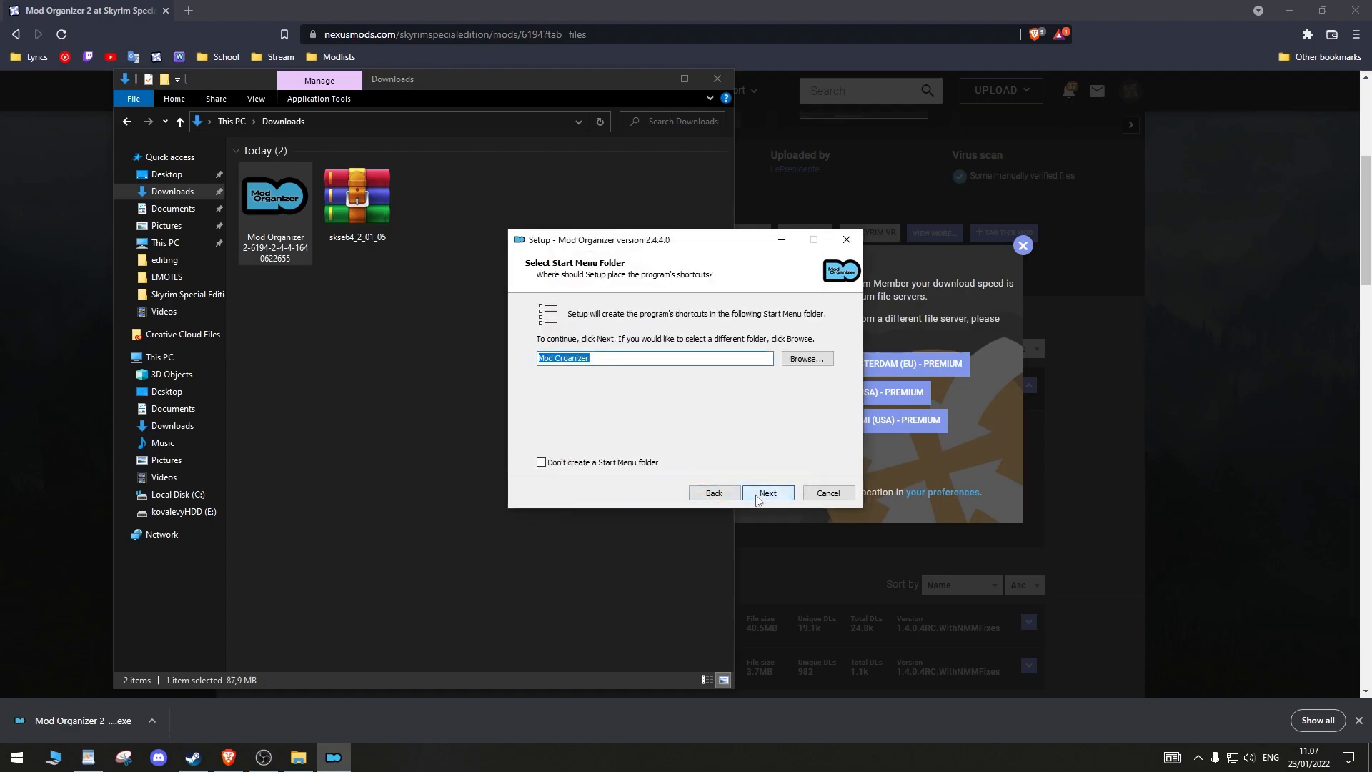
pyautogui.click(767, 493)
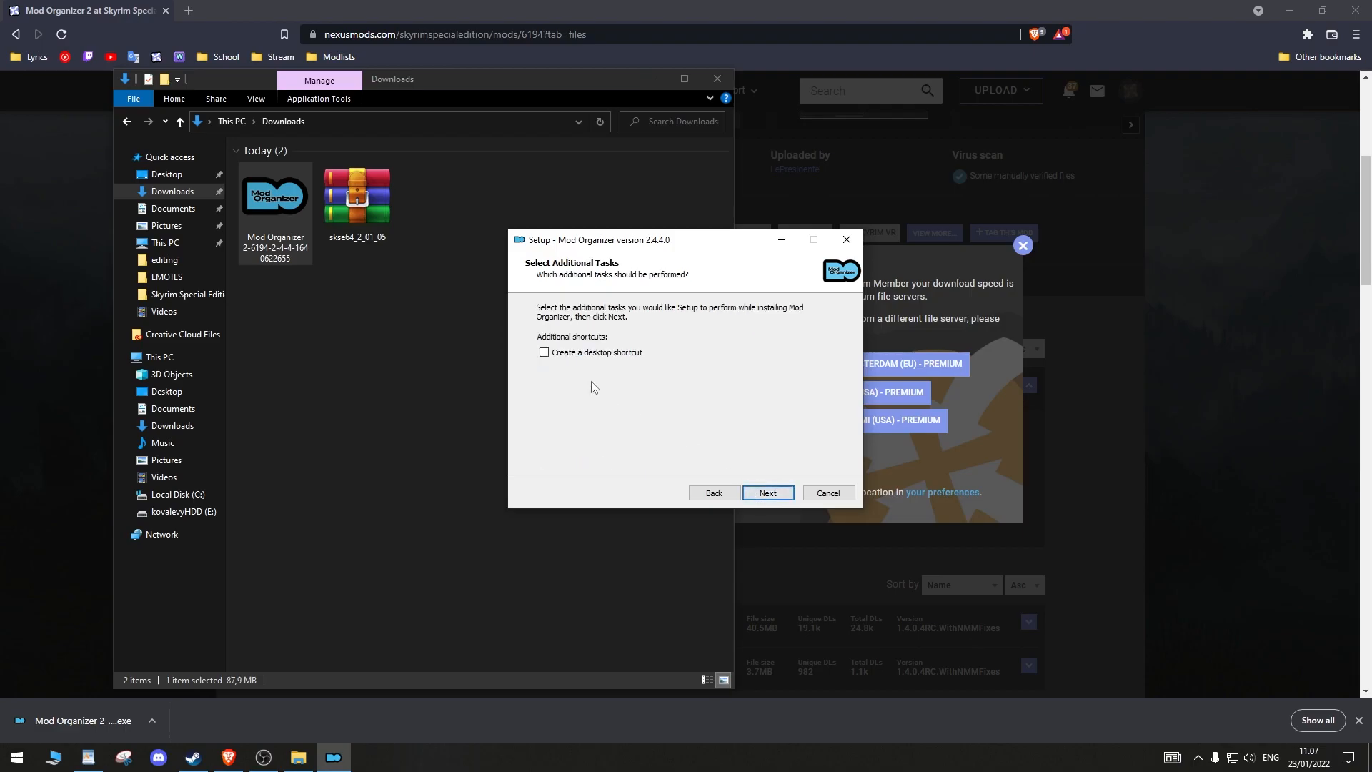
pyautogui.click(543, 352)
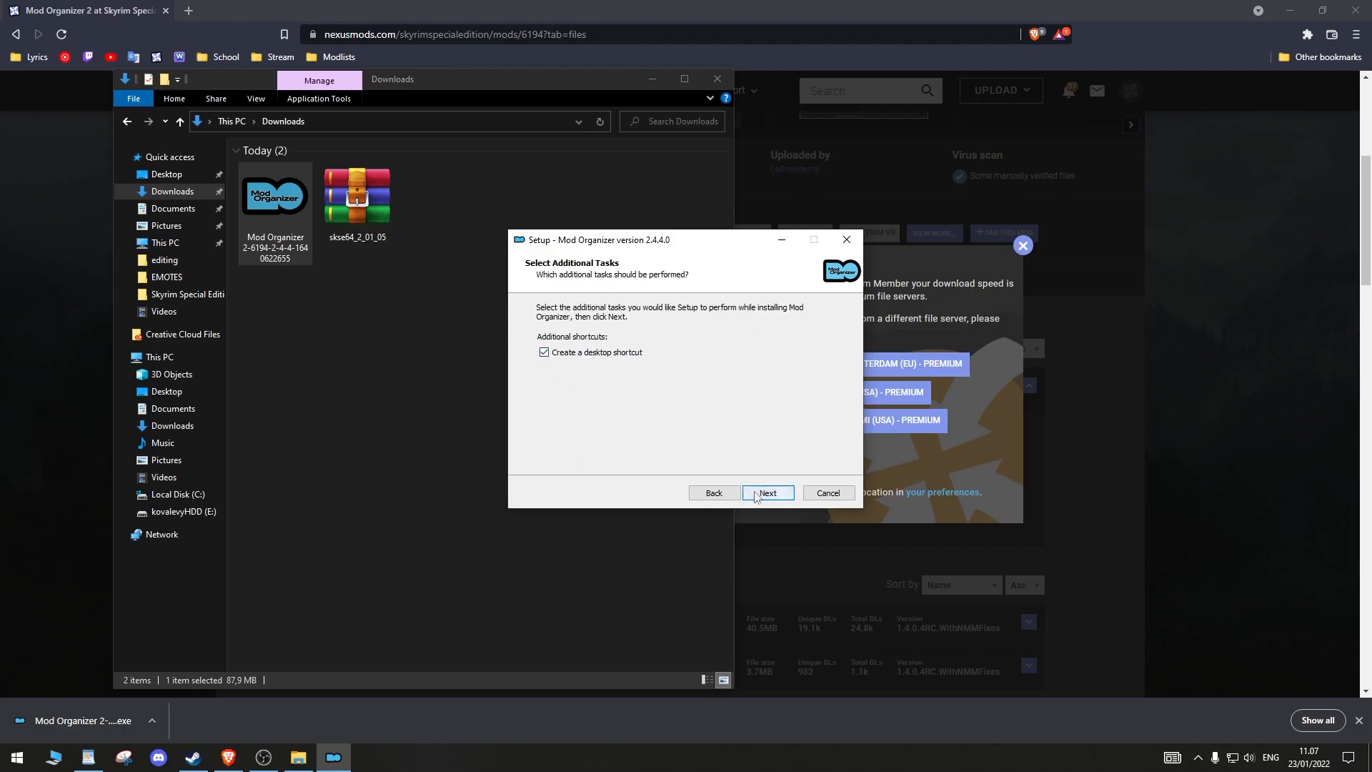
pyautogui.click(766, 493)
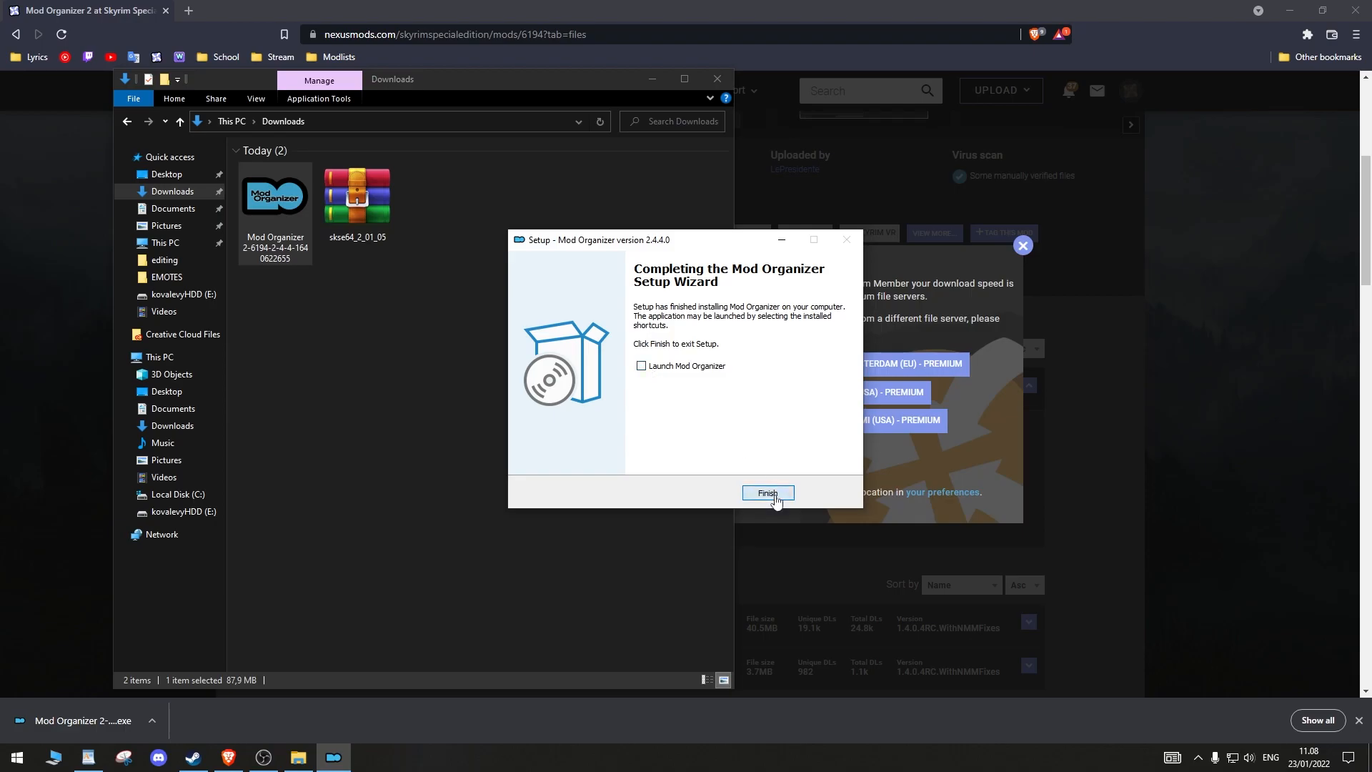
pyautogui.click(767, 493)
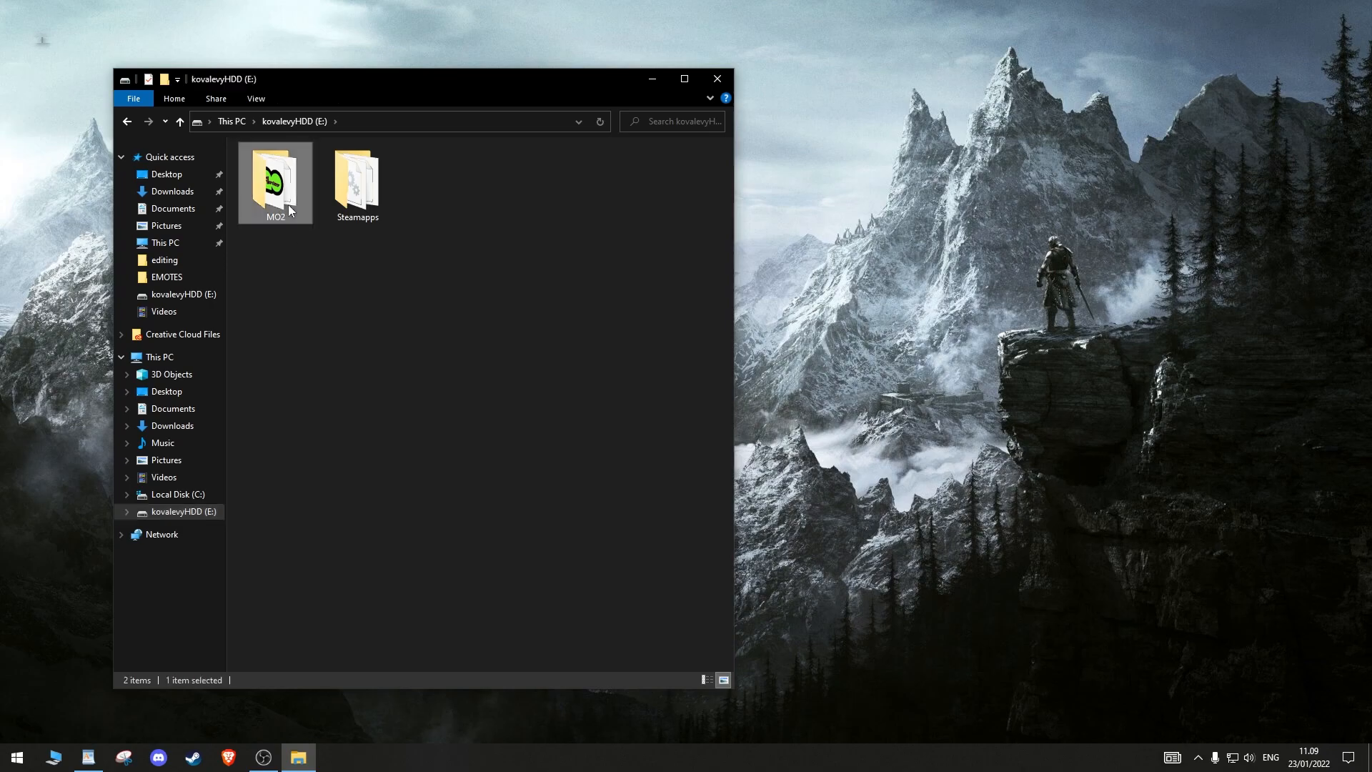
# Launch ModOrganizer from E:\MO2 and dismiss the missing-instance error
pyautogui.doubleClick(275, 177)
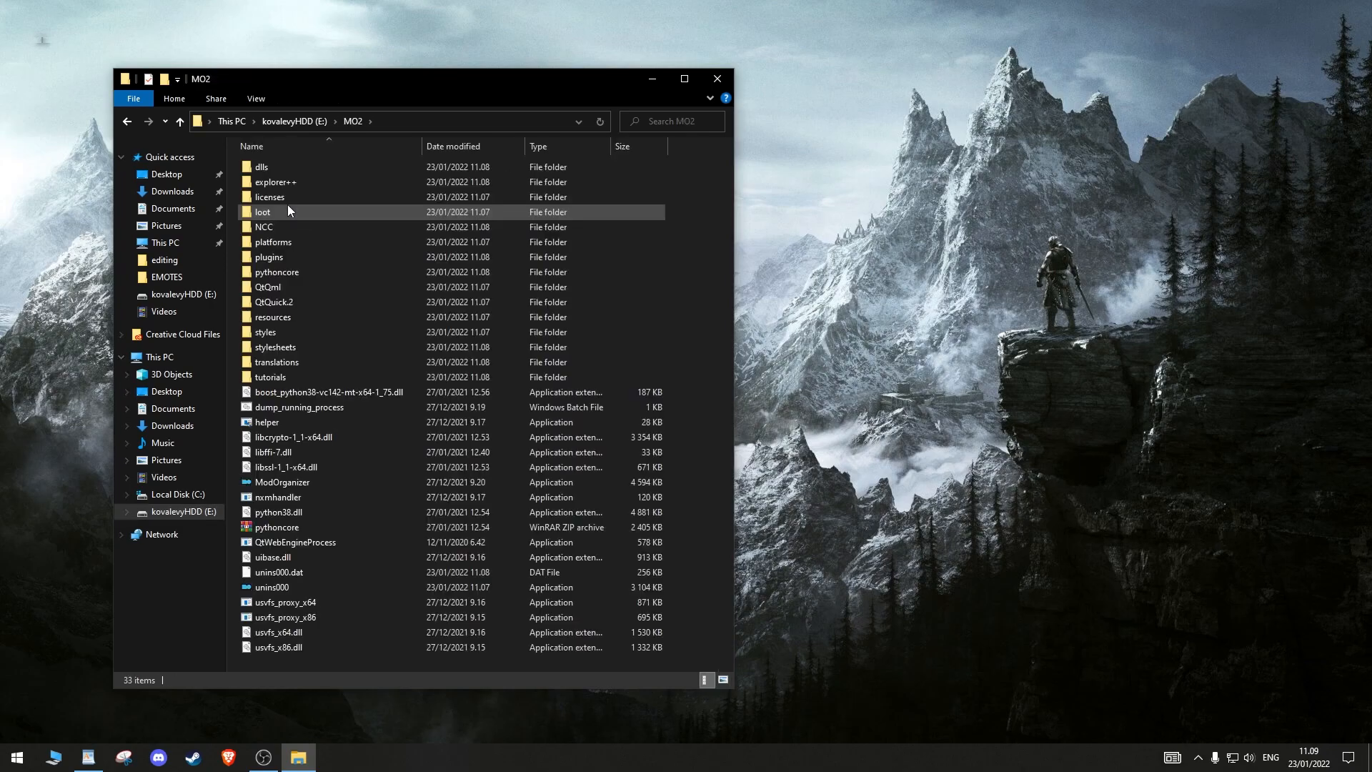
pyautogui.moveTo(297, 482)
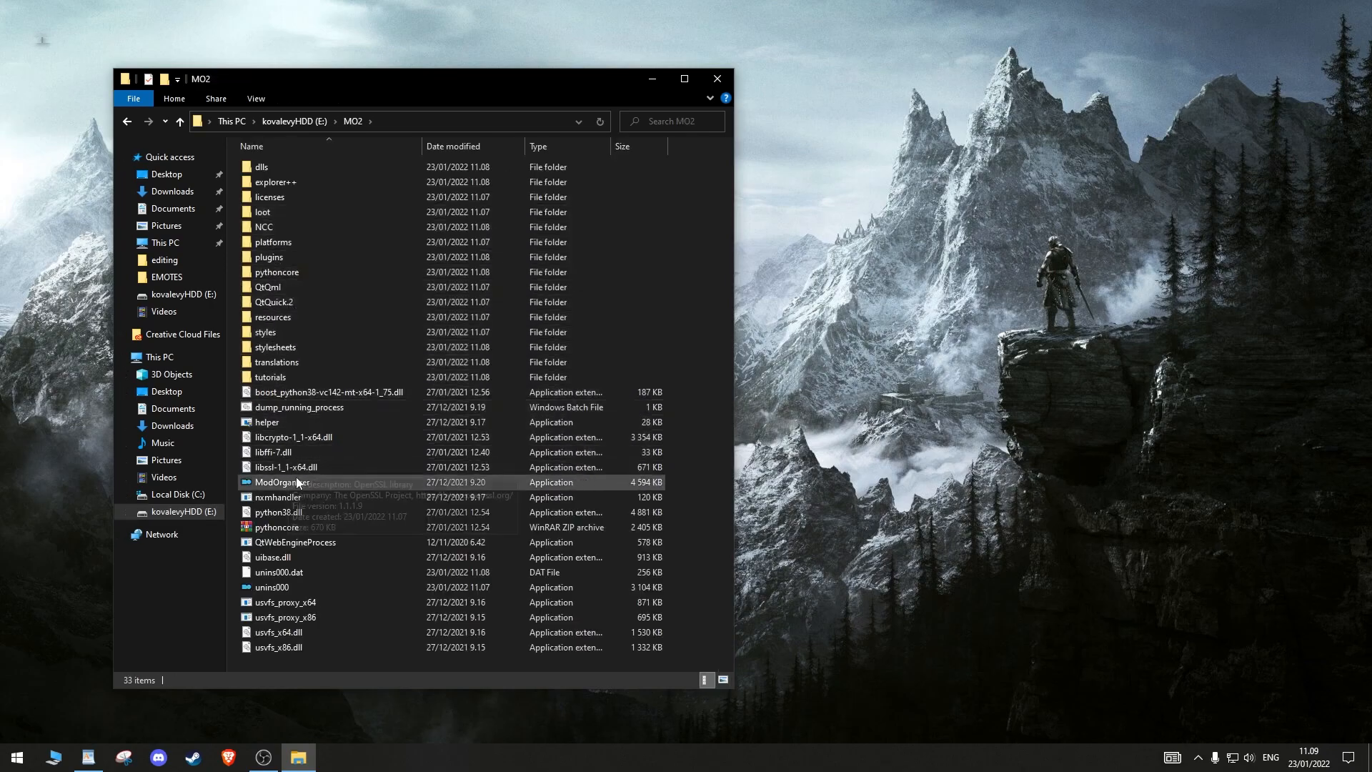
pyautogui.doubleClick(281, 482)
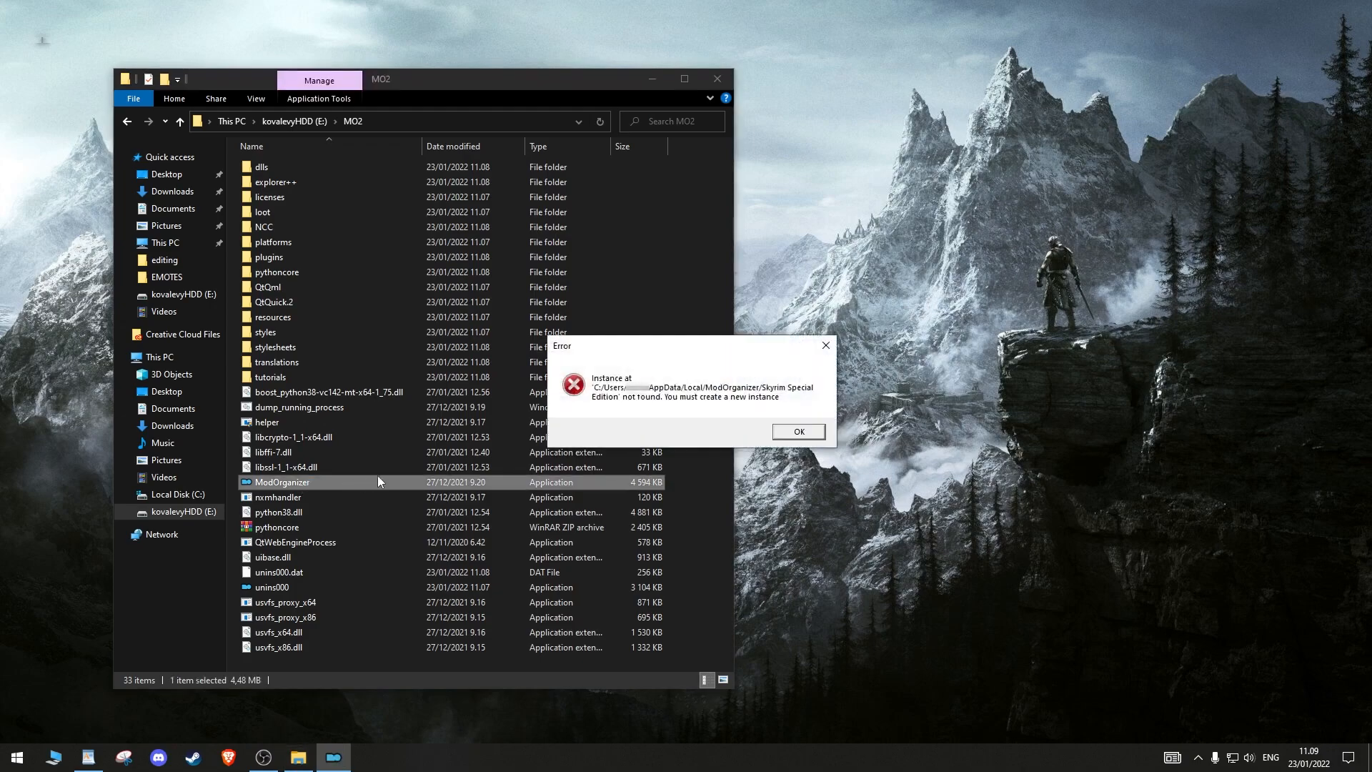
pyautogui.click(797, 430)
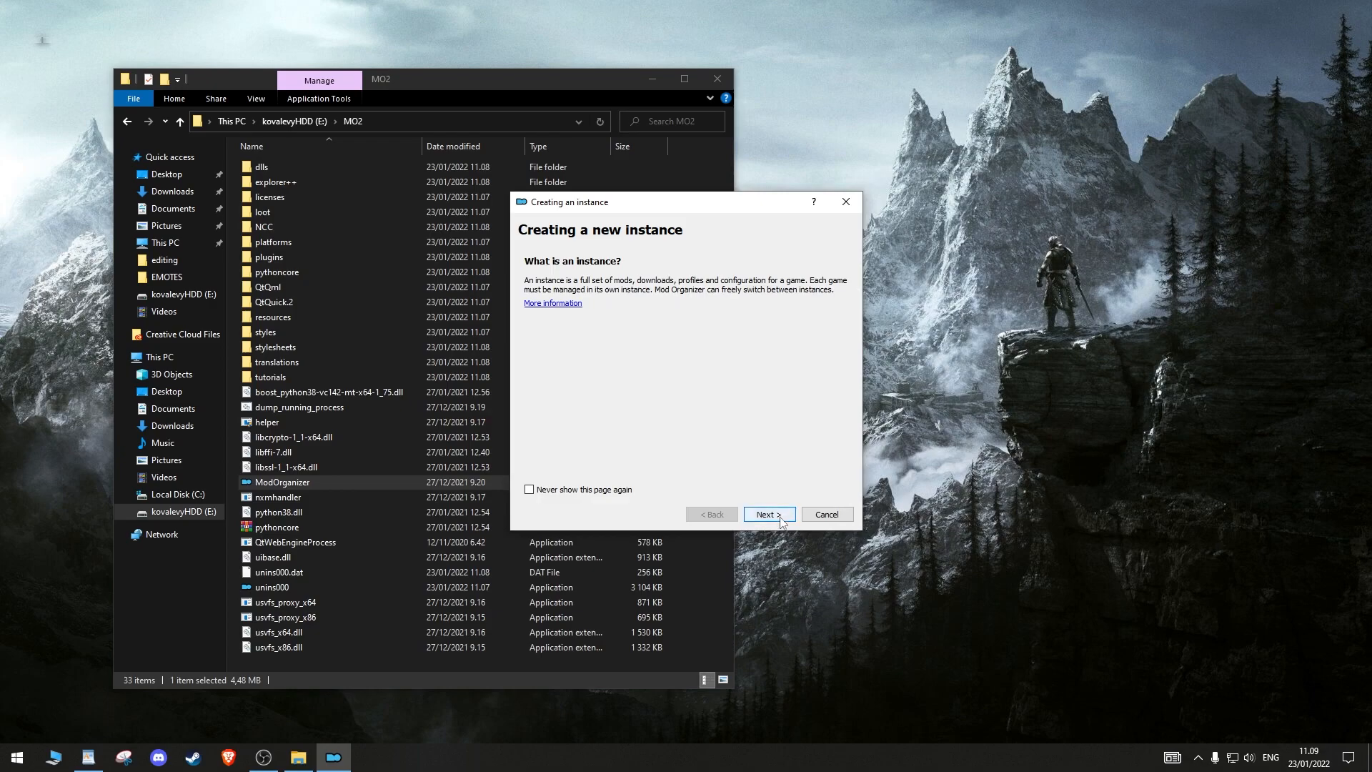
# Create a Skyrim Special Edition instance with the default name and data location
pyautogui.click(767, 513)
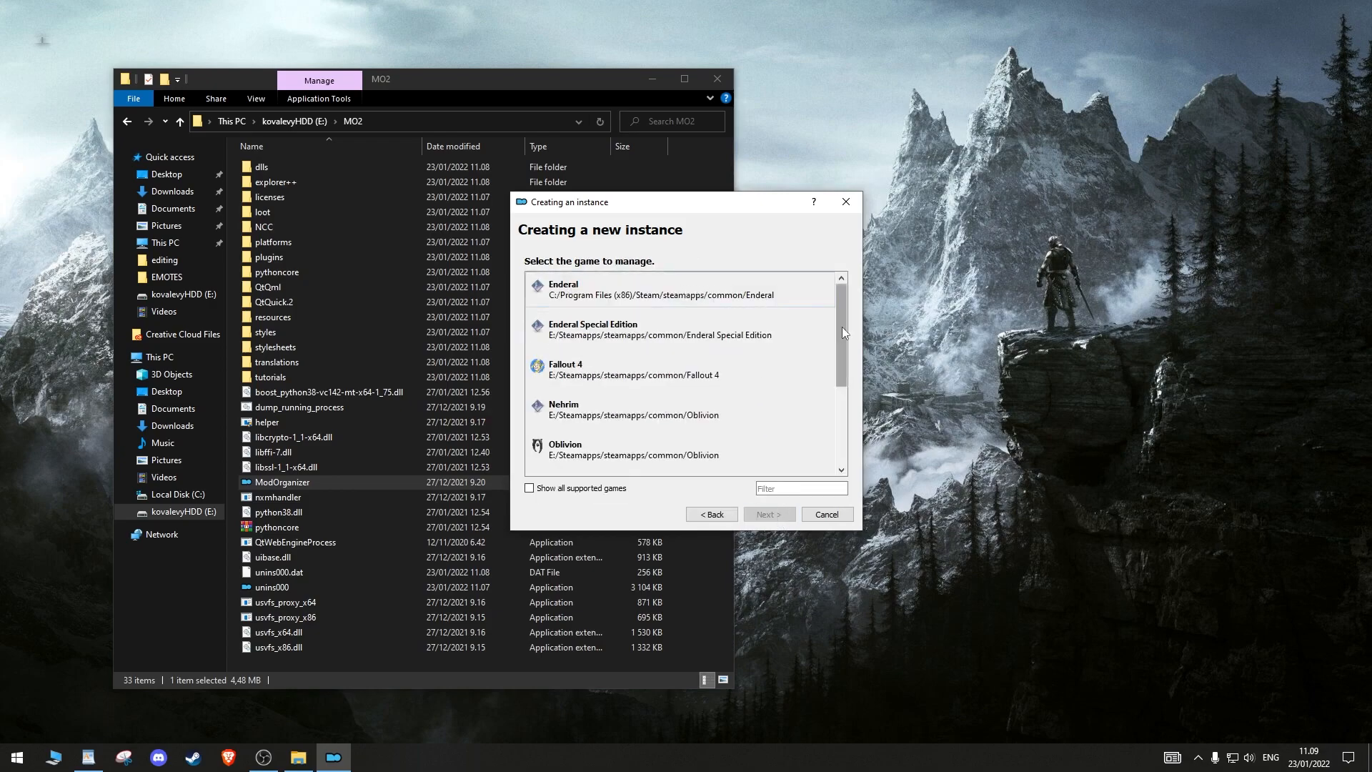
pyautogui.click(767, 513)
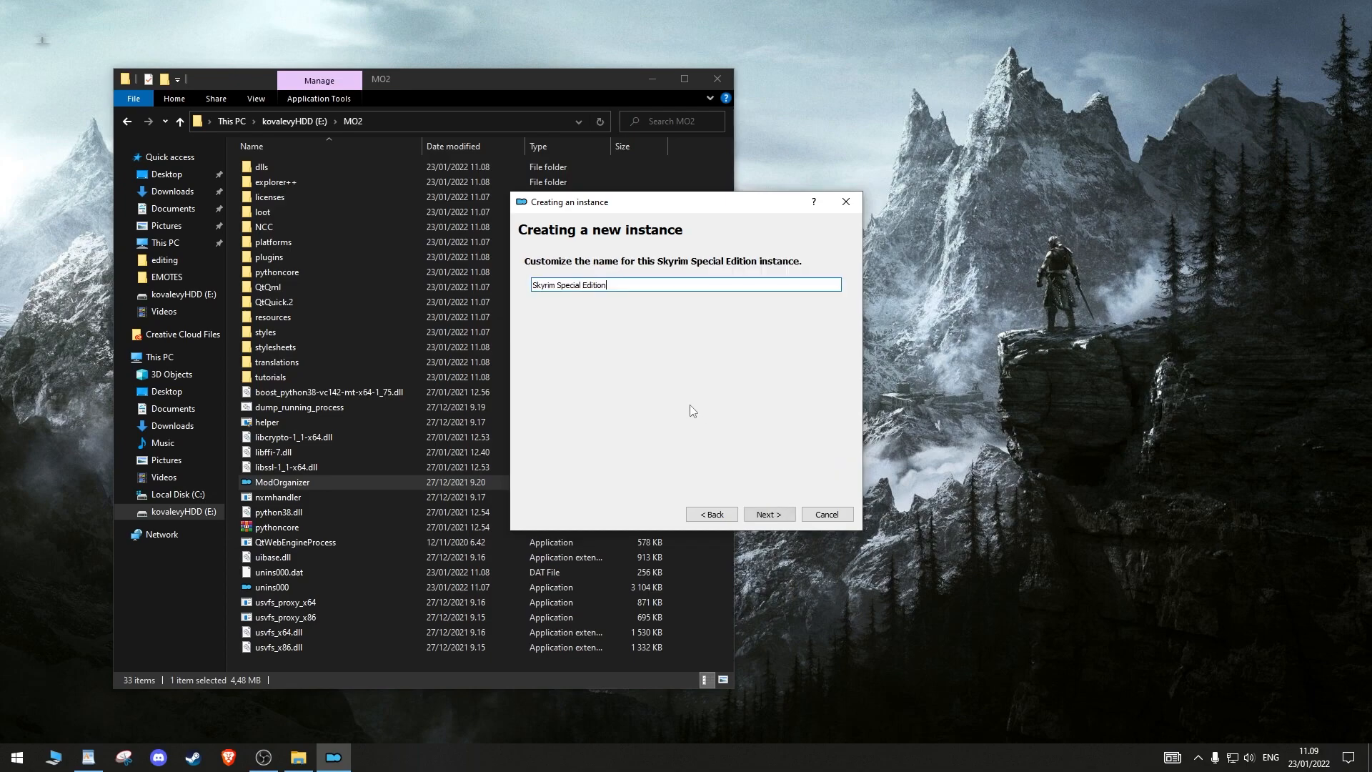
pyautogui.click(767, 513)
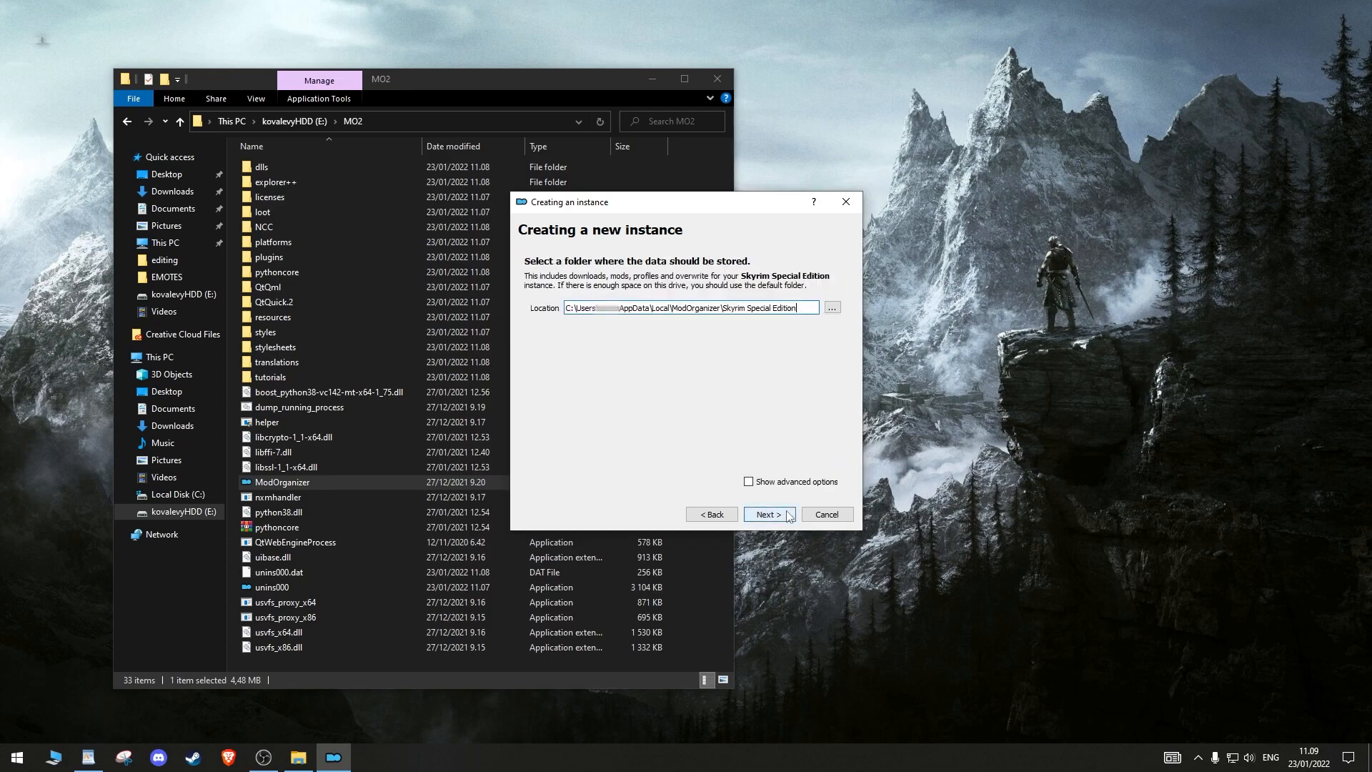
pyautogui.click(768, 513)
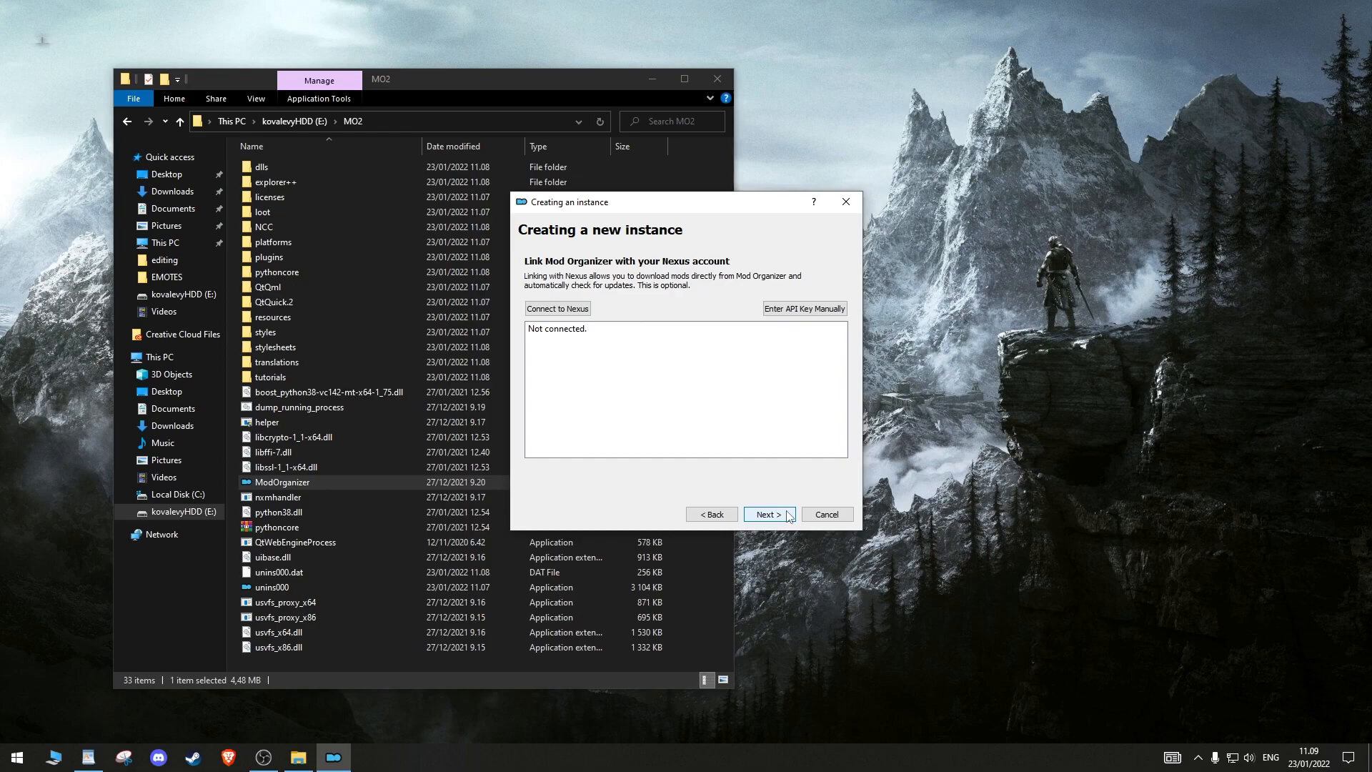
pyautogui.moveTo(567, 320)
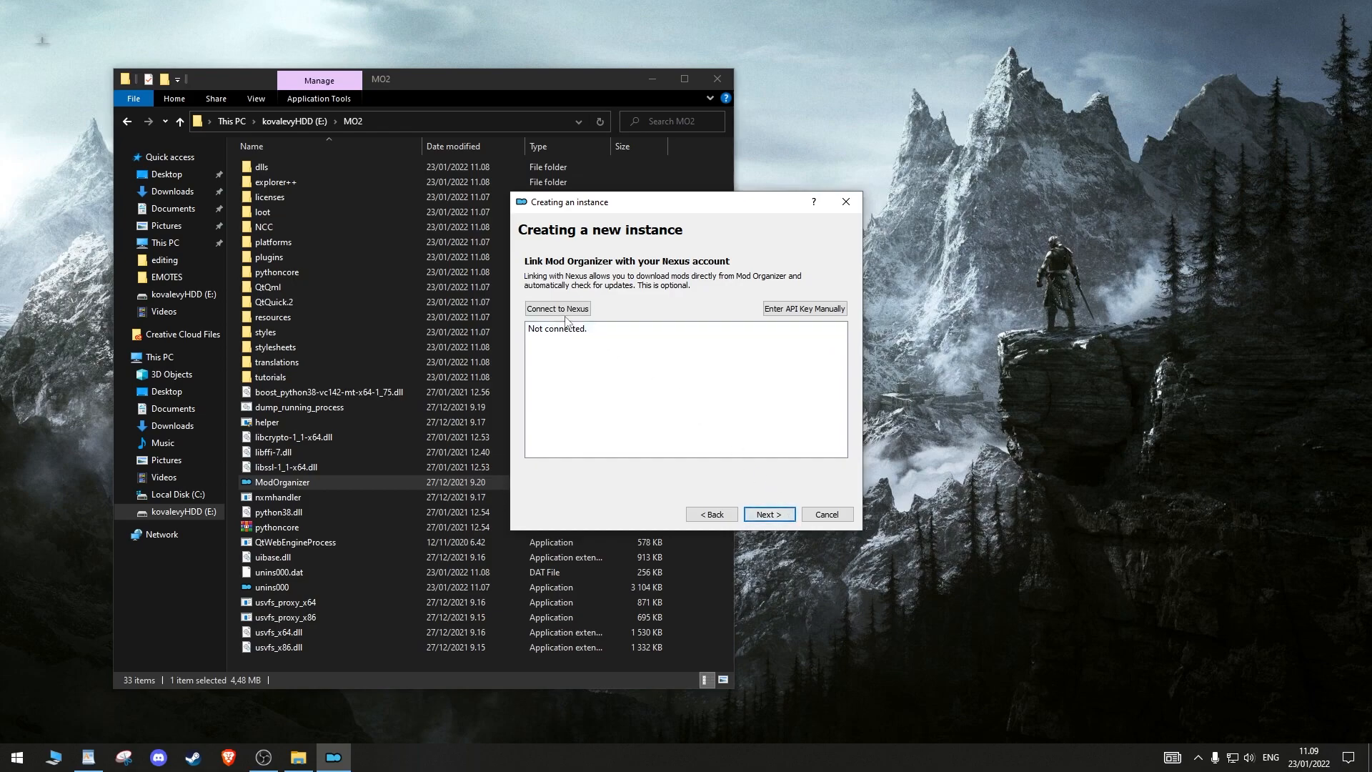
# Authorise Mod Organizer 2 on the Nexus account and finish creating the instance
pyautogui.click(556, 309)
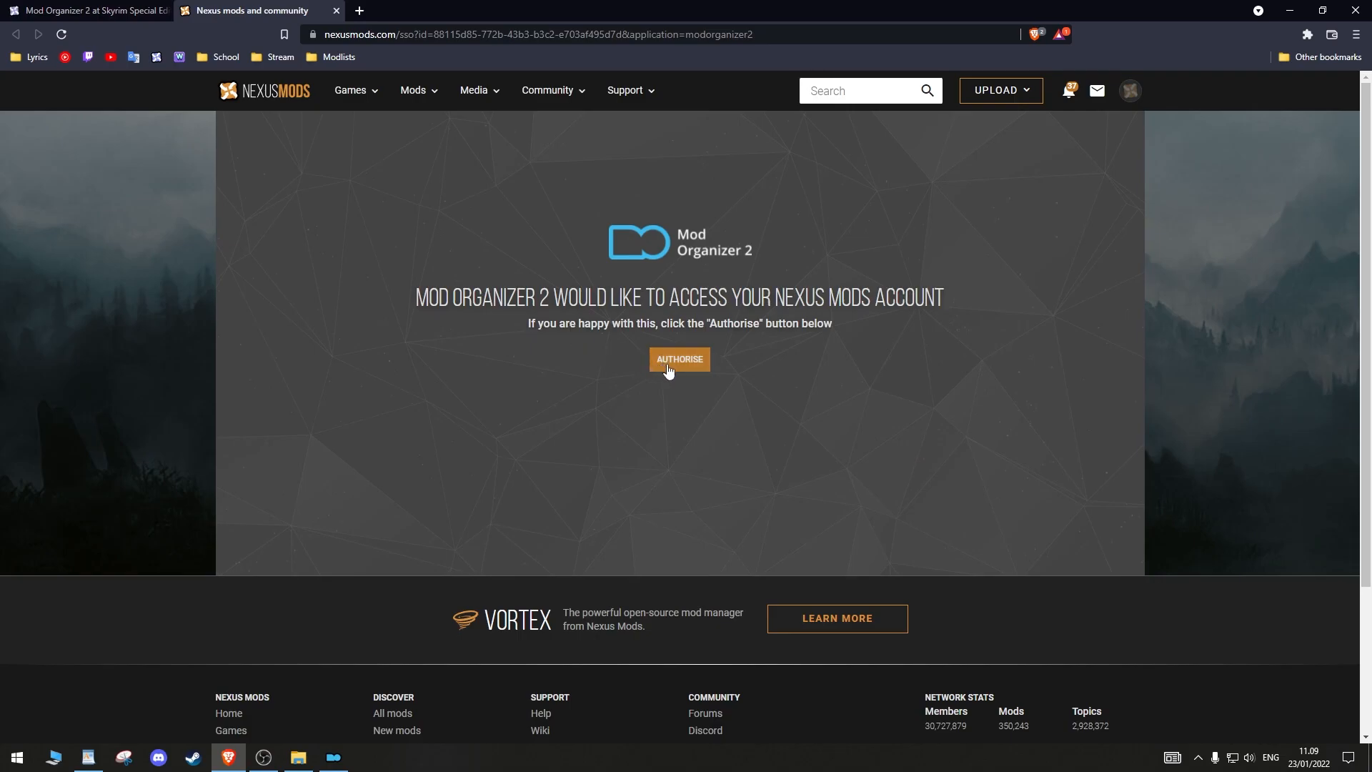
pyautogui.click(679, 359)
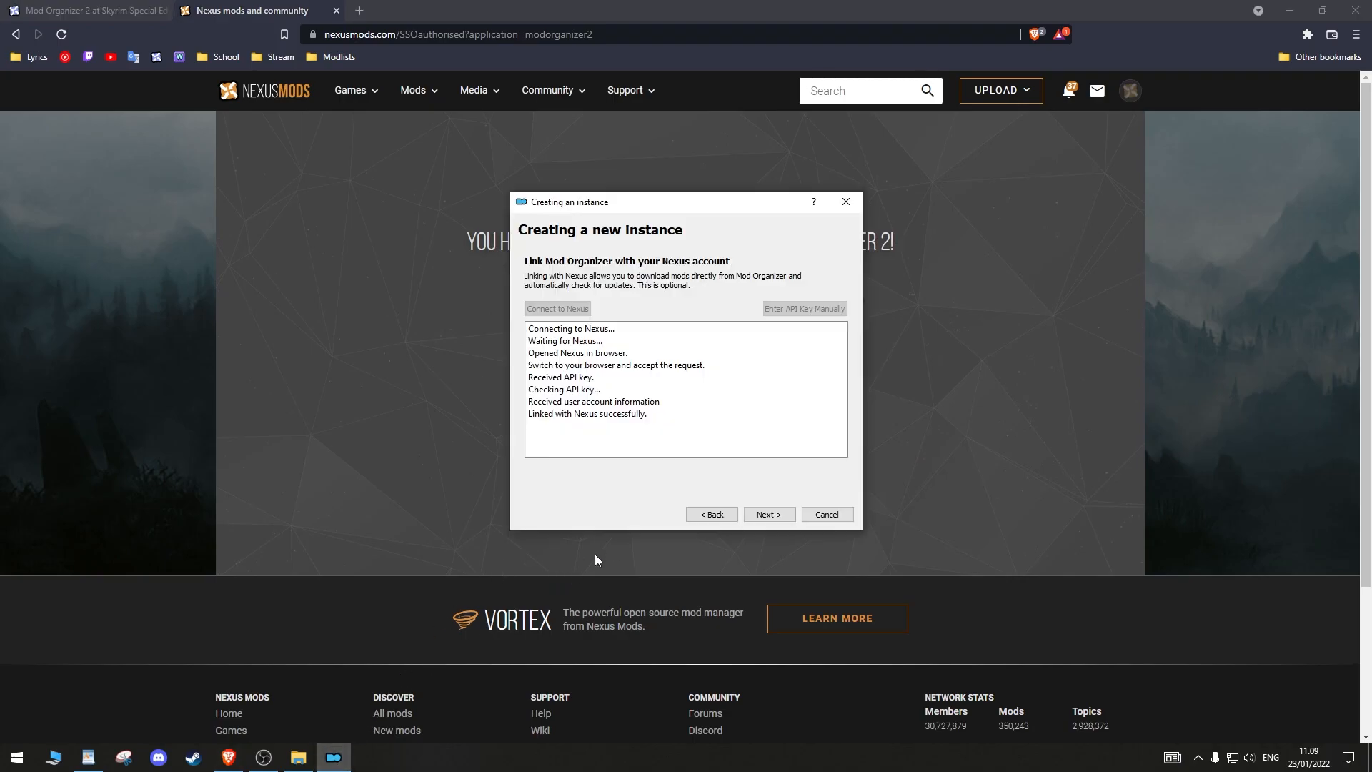
pyautogui.click(767, 513)
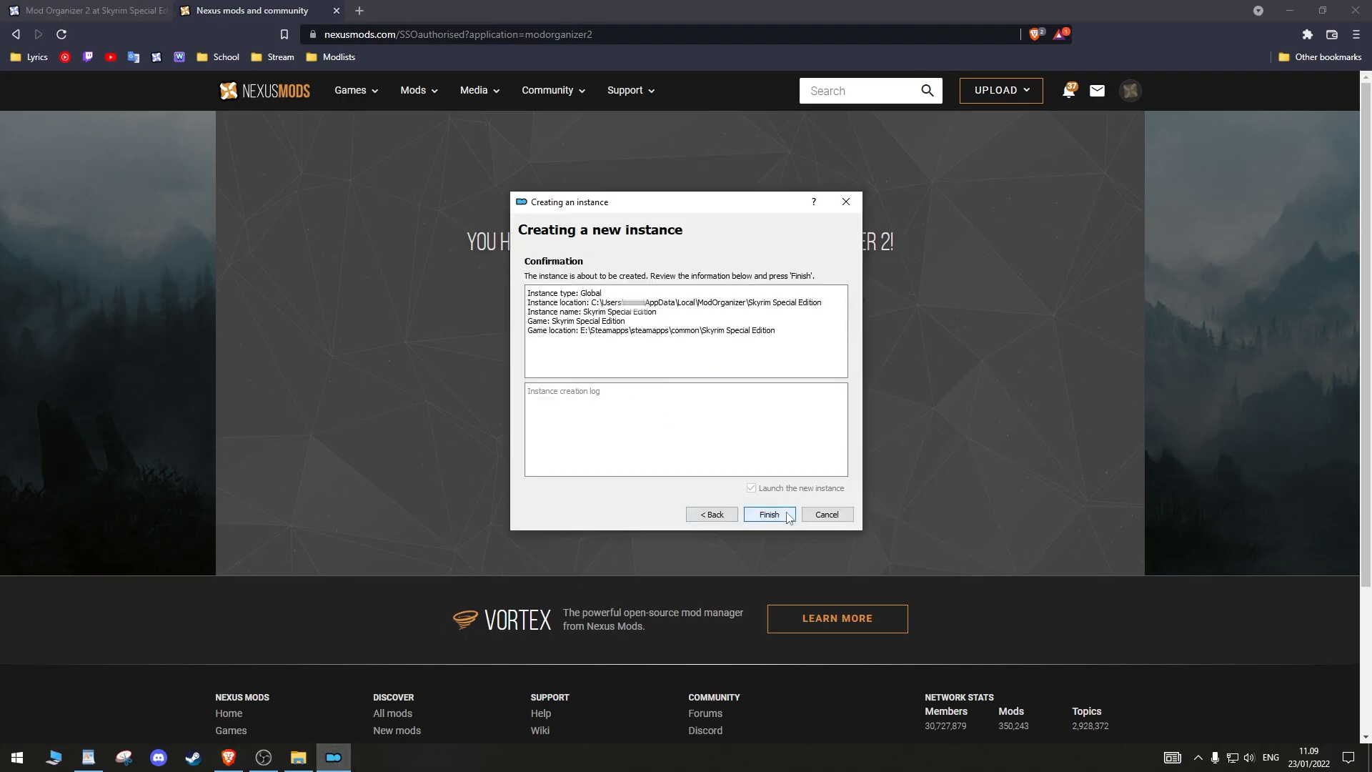
pyautogui.click(769, 514)
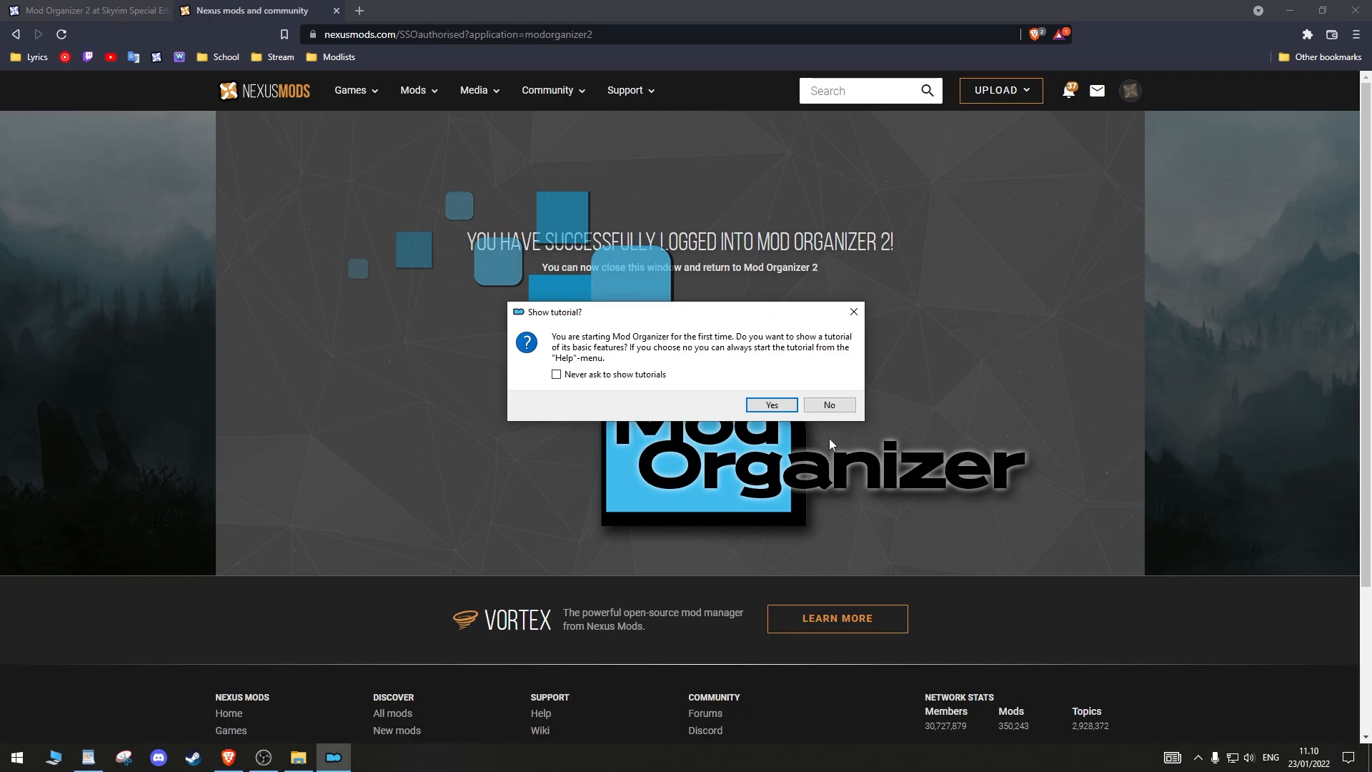
# Decline the tutorial prompt and maximise the Mod Organizer window
pyautogui.click(827, 404)
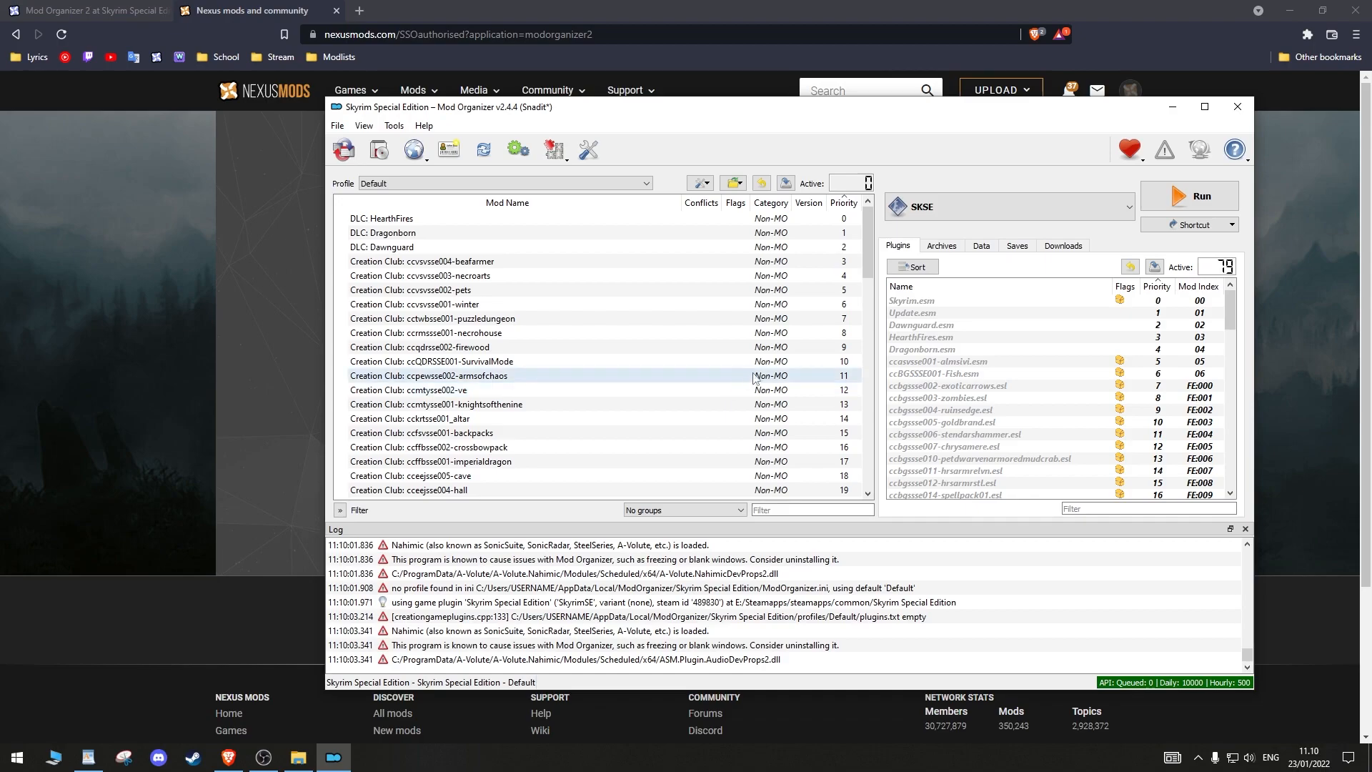
pyautogui.click(1203, 106)
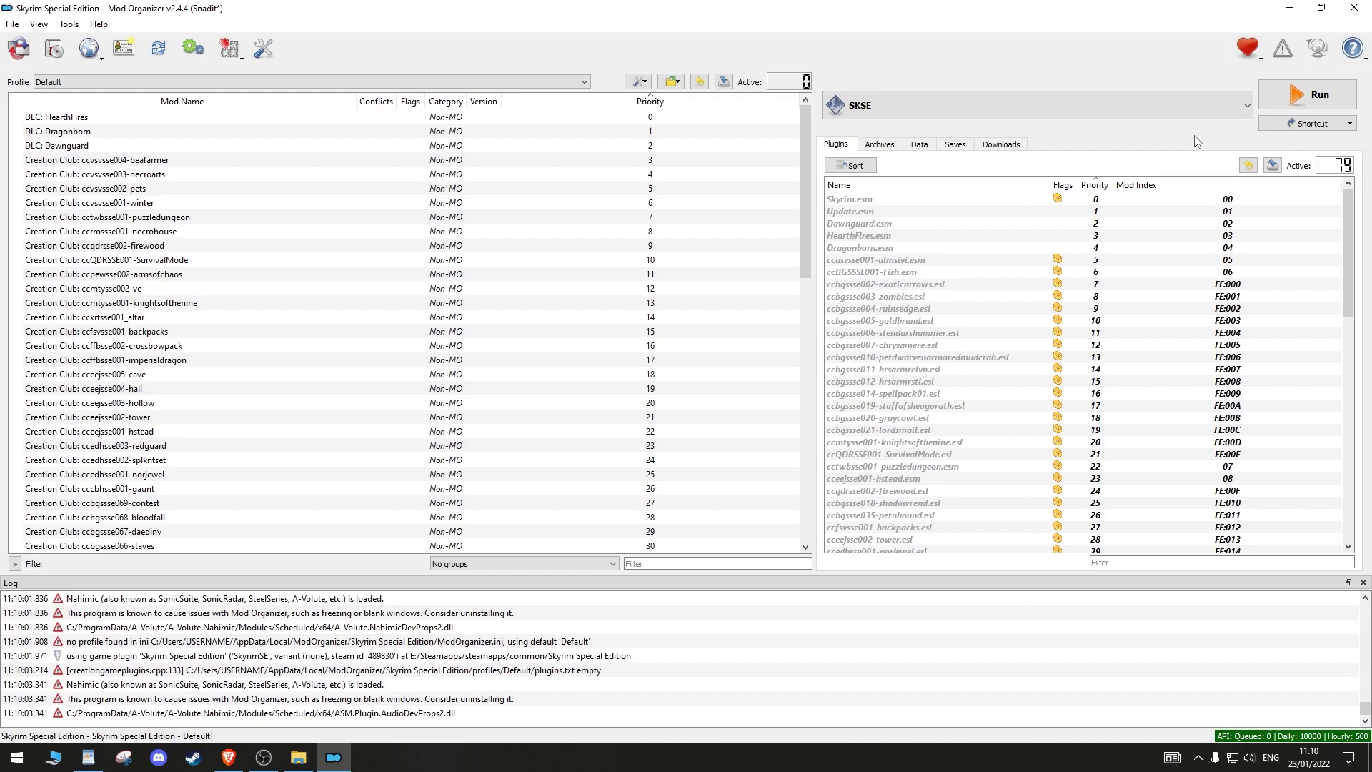
# Drag skse64_2_01_05.7z from the Downloads folder into MO2's Downloads list, then close Explorer
pyautogui.click(999, 142)
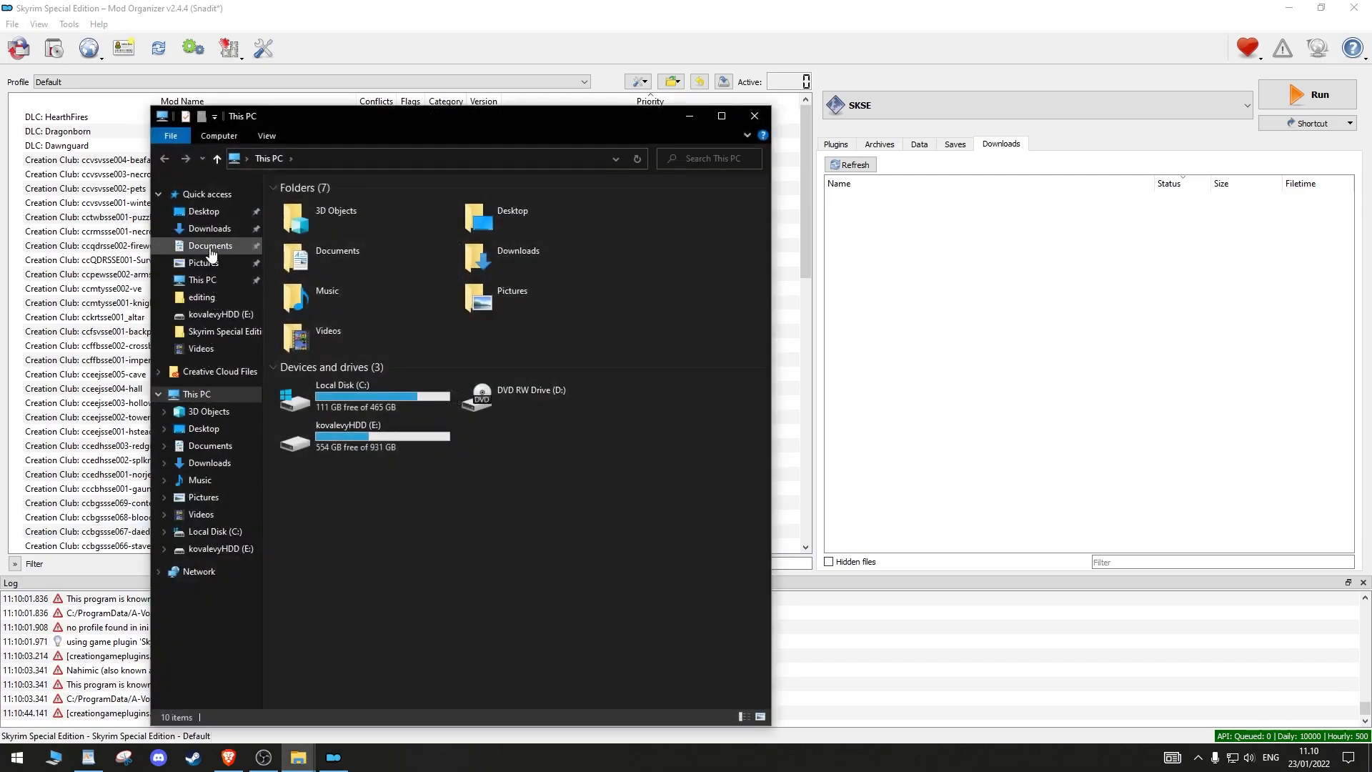
pyautogui.click(210, 229)
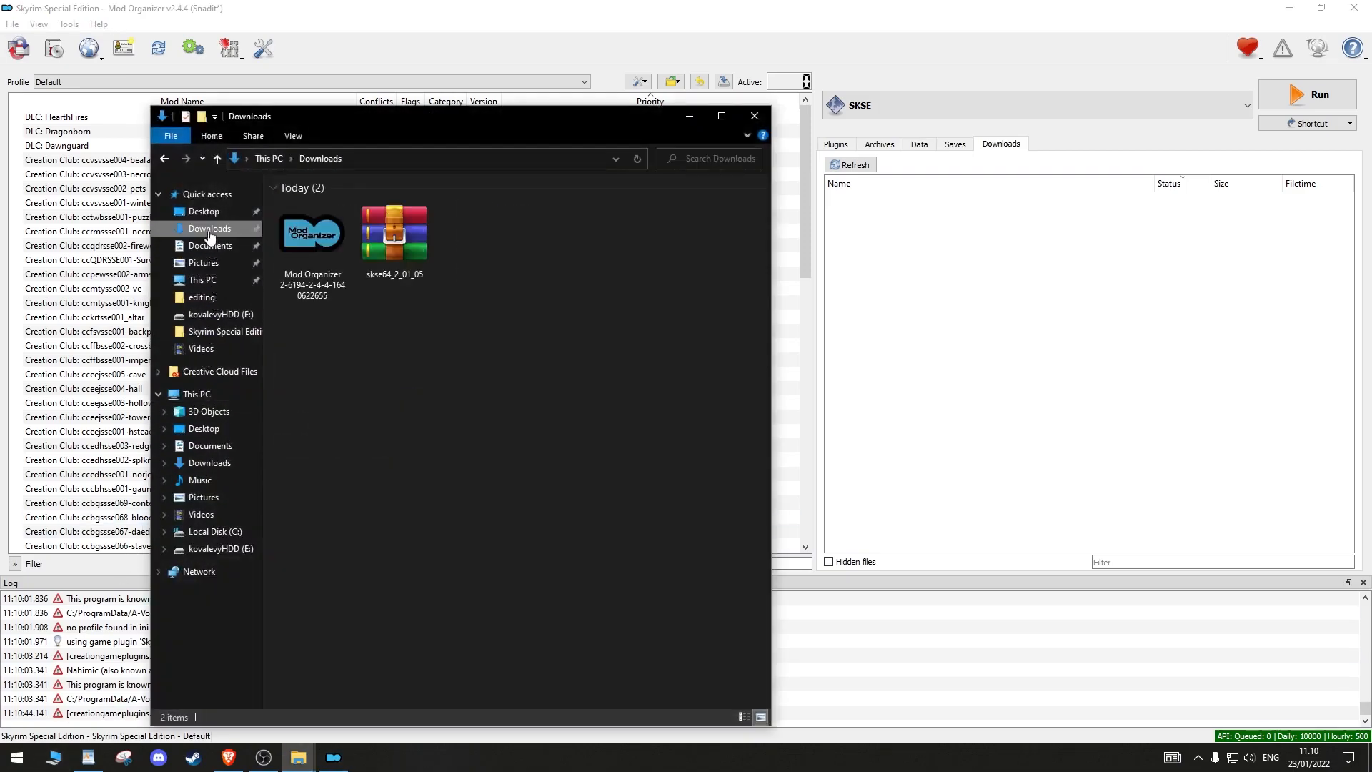
pyautogui.click(393, 231)
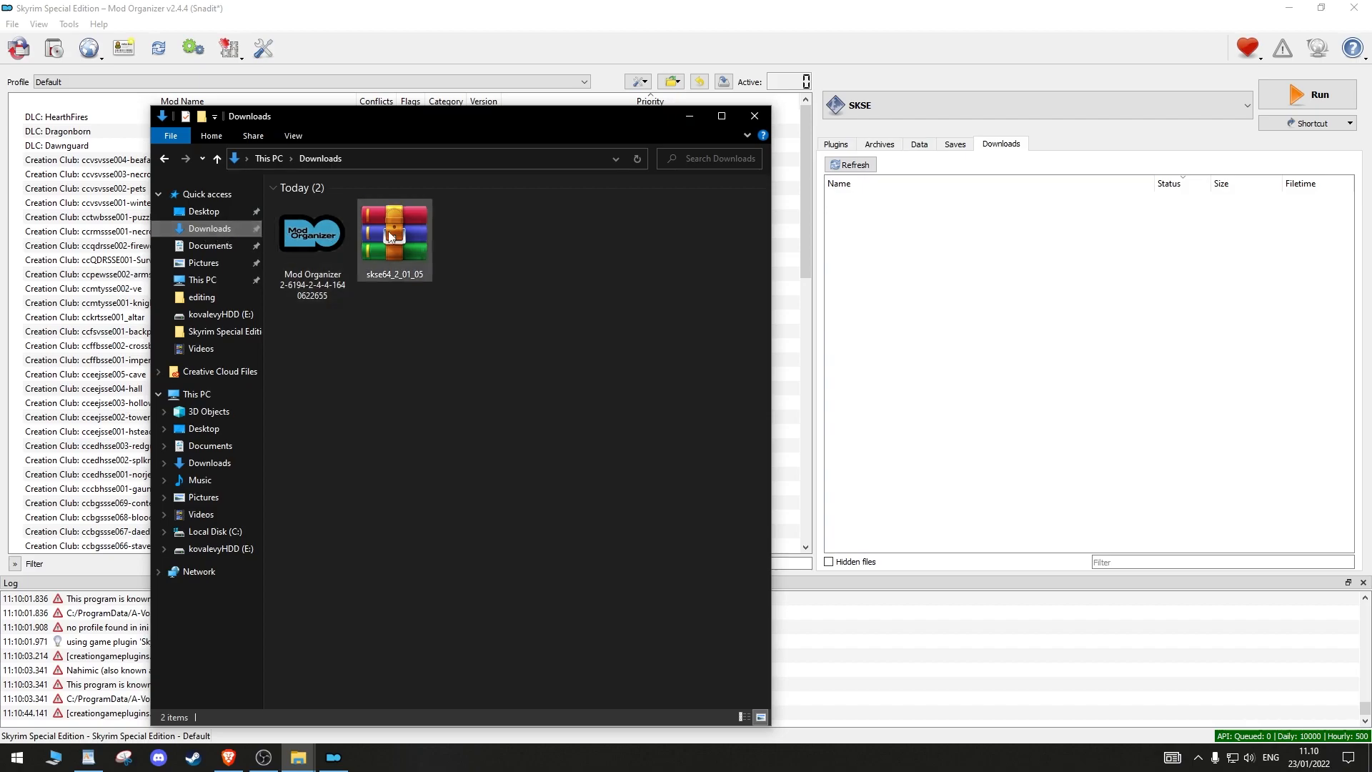
pyautogui.click(392, 230)
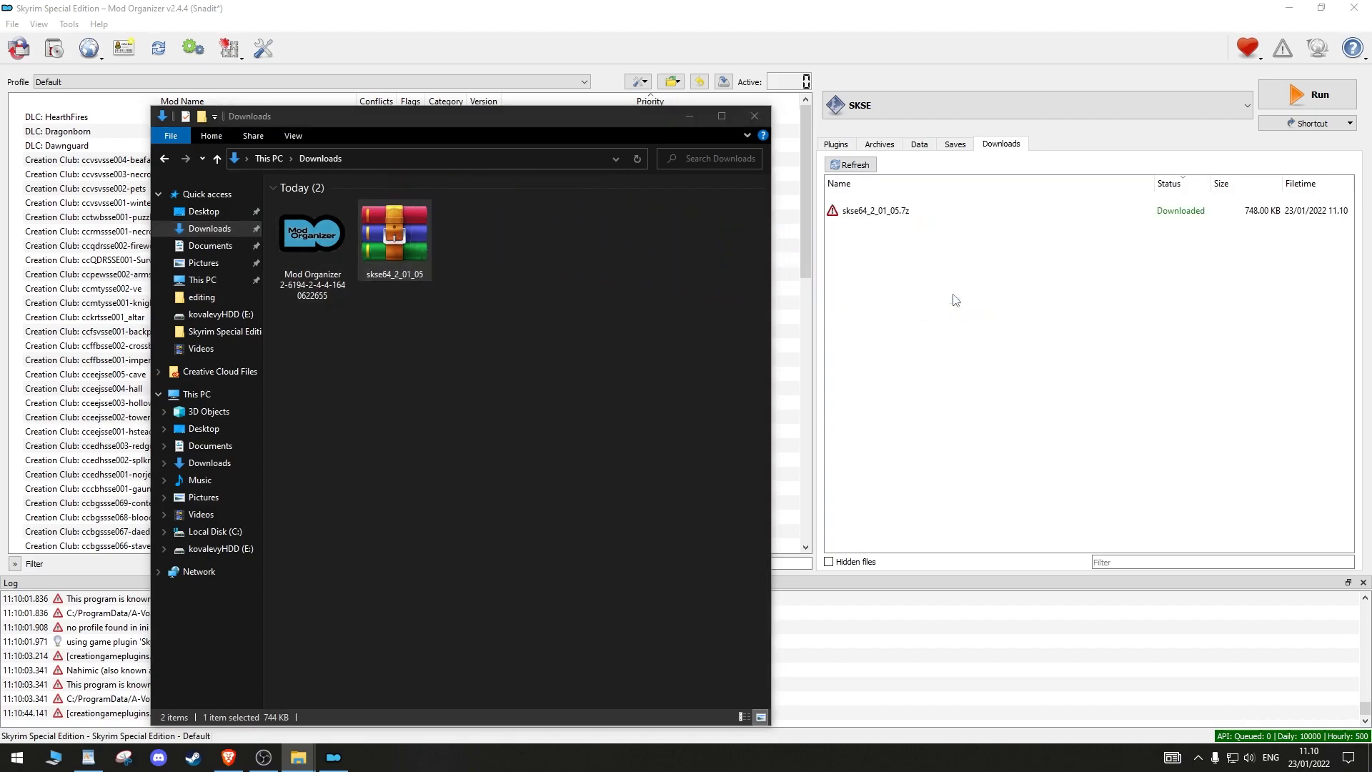
pyautogui.moveTo(755, 115)
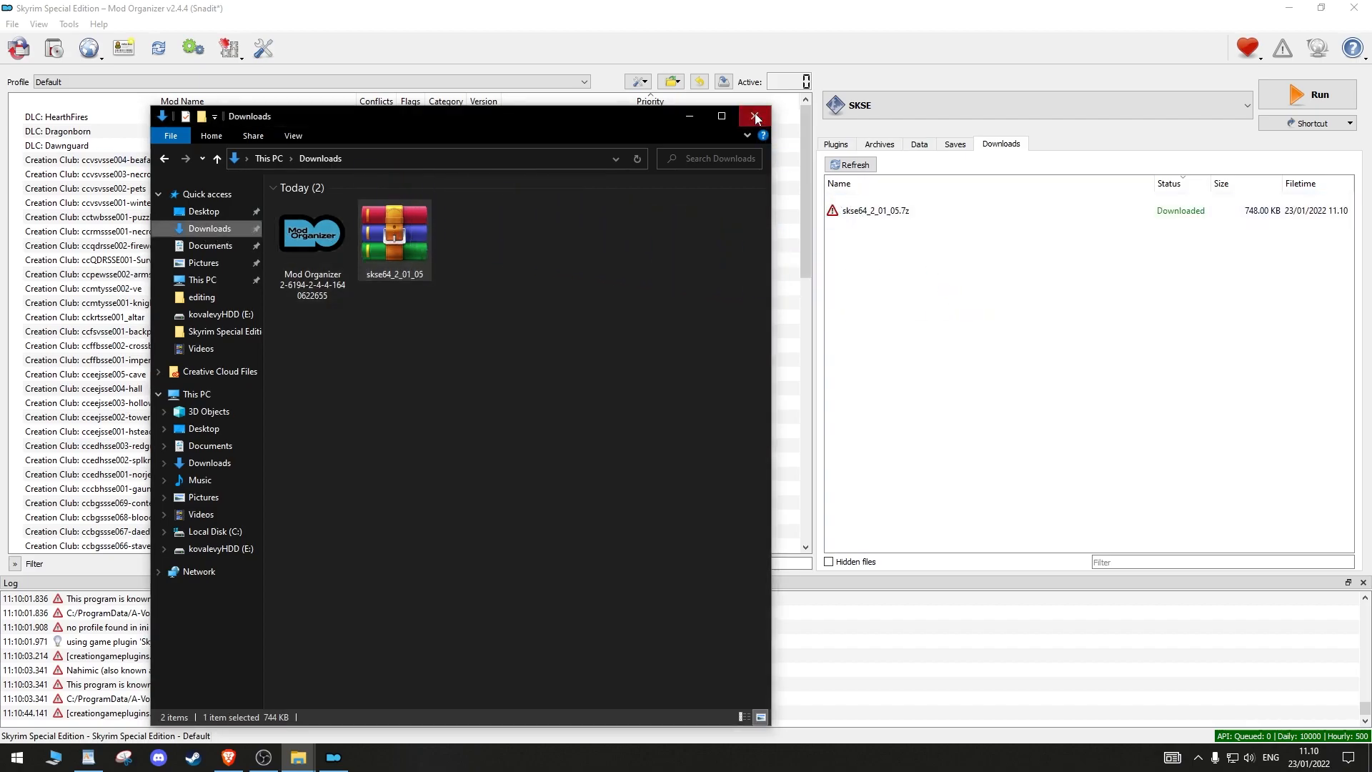
pyautogui.click(755, 116)
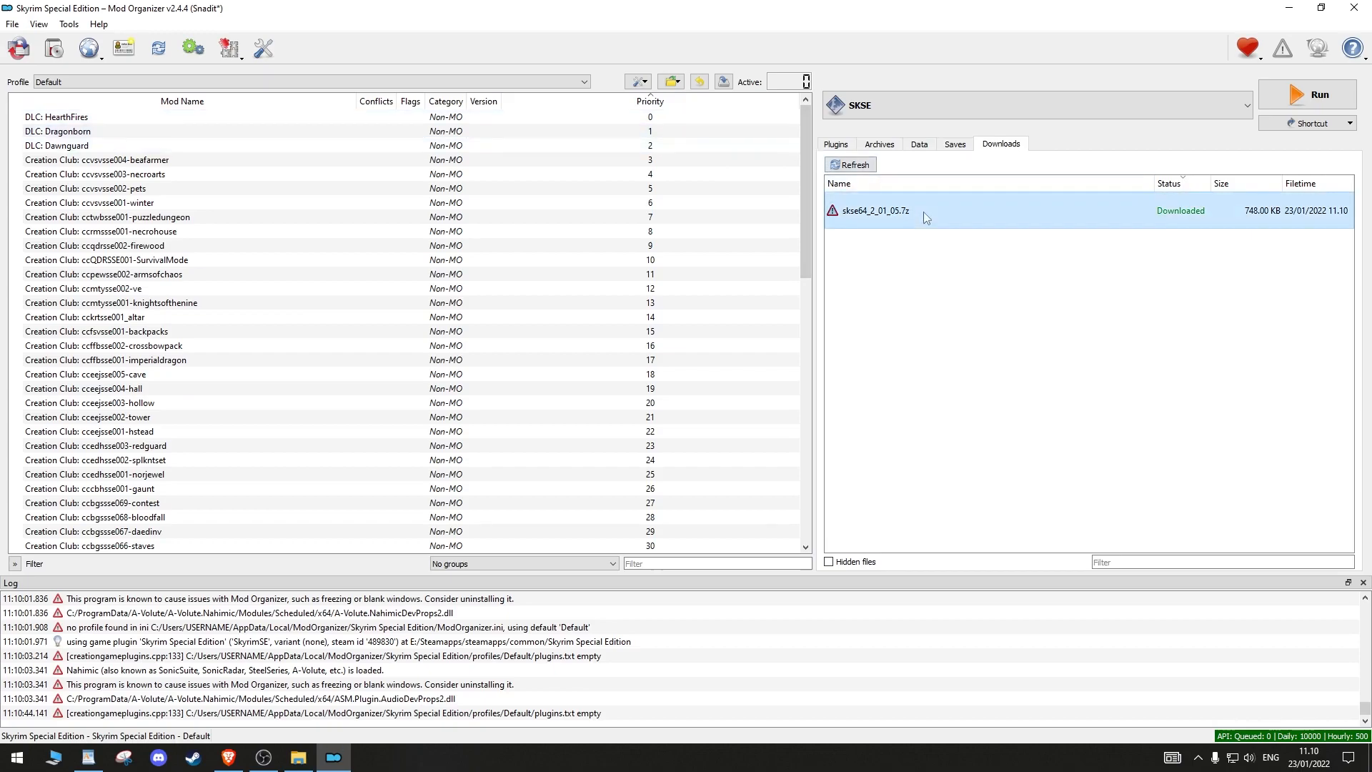
# Install skse64_2_01_05 as the mod 'skse' with its Data folder set as the data directory
pyautogui.doubleClick(872, 210)
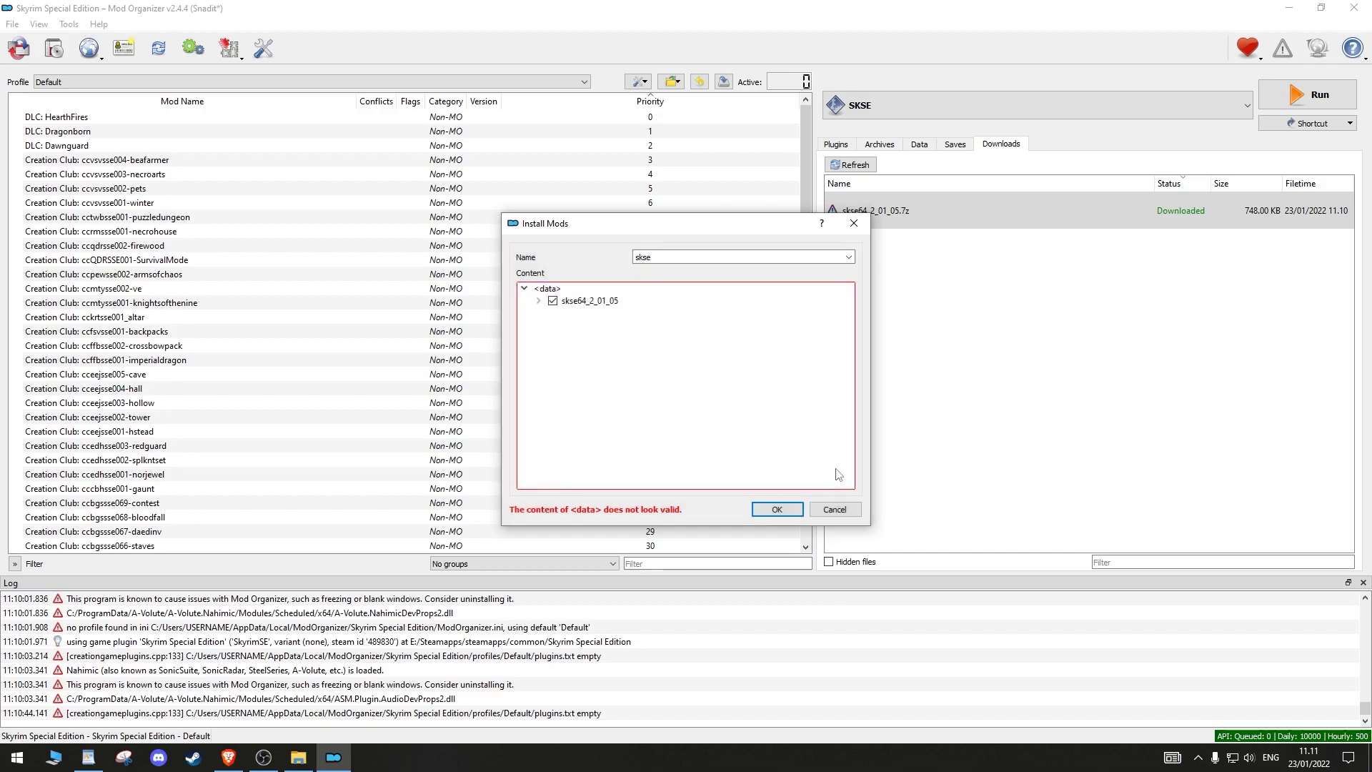
pyautogui.click(540, 301)
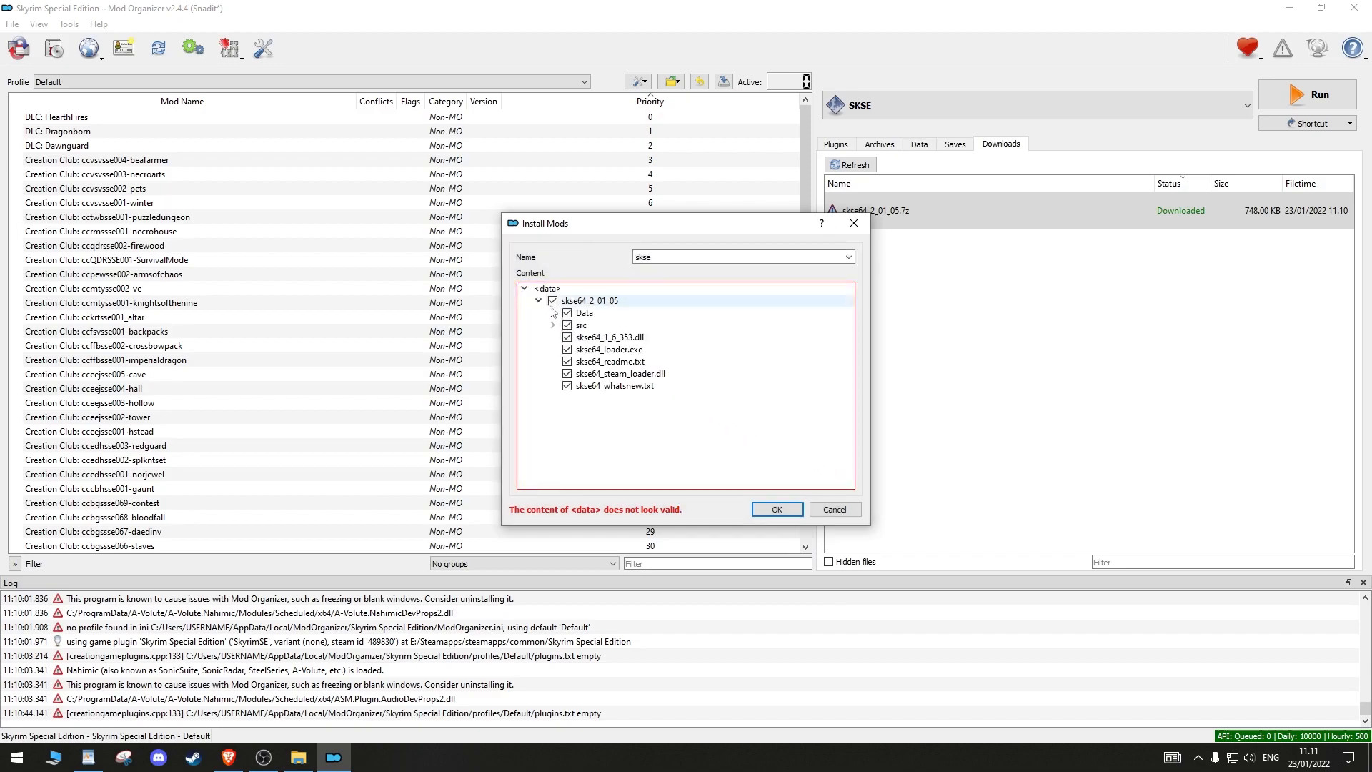
pyautogui.rightClick(584, 313)
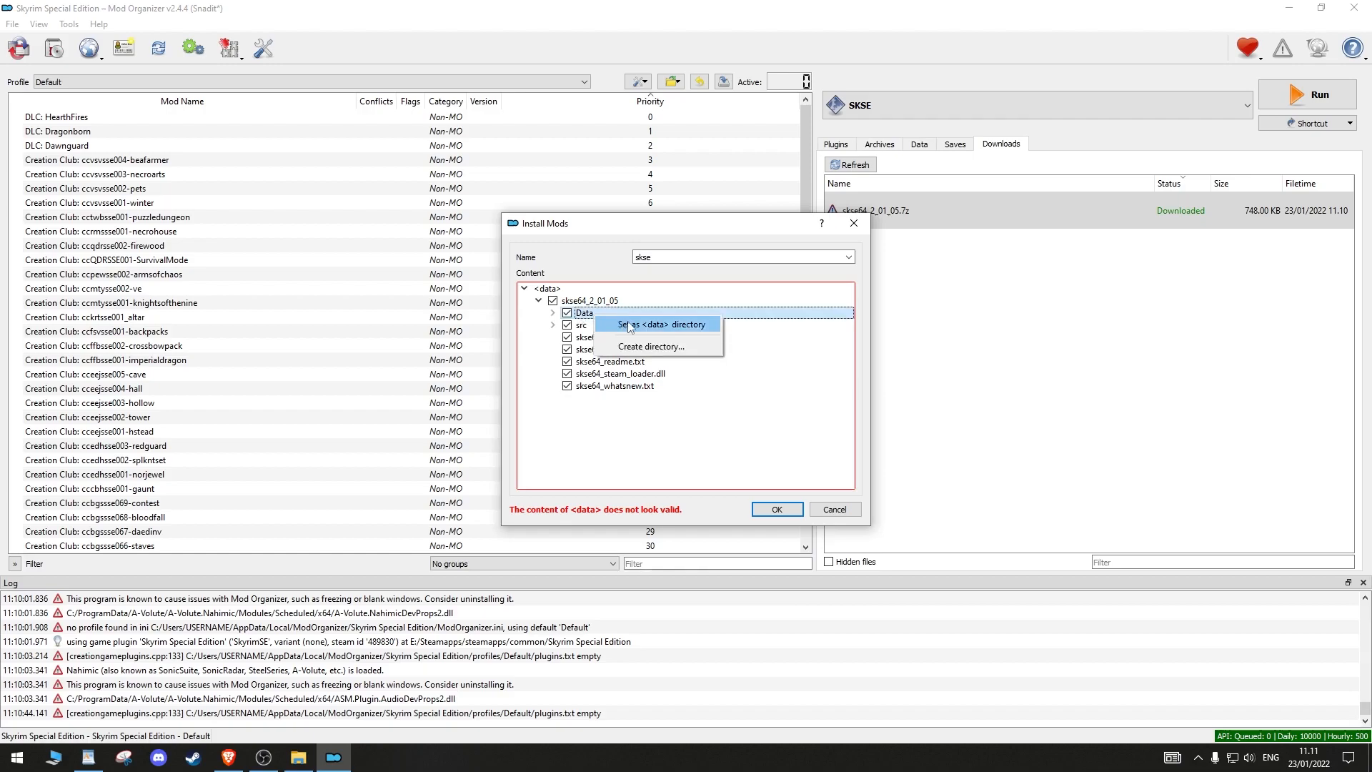
pyautogui.click(657, 325)
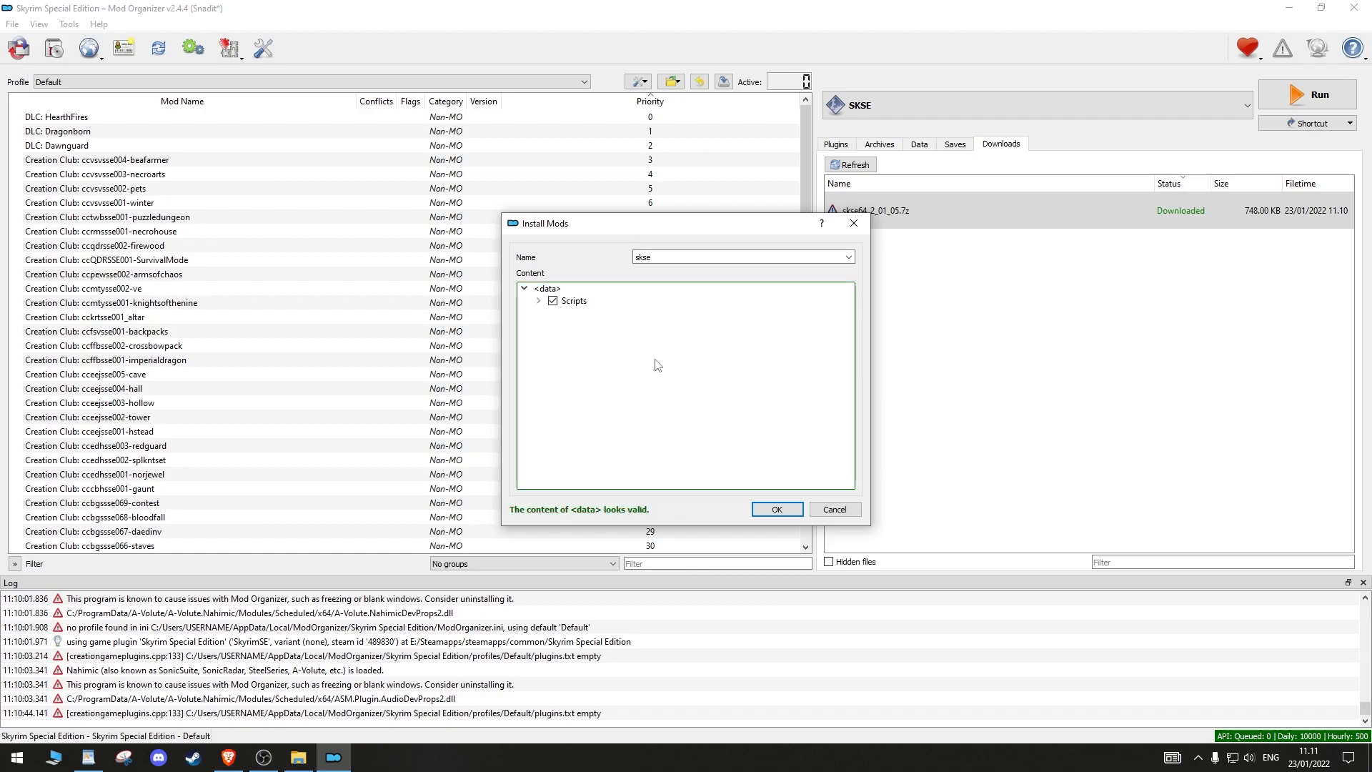
pyautogui.click(775, 508)
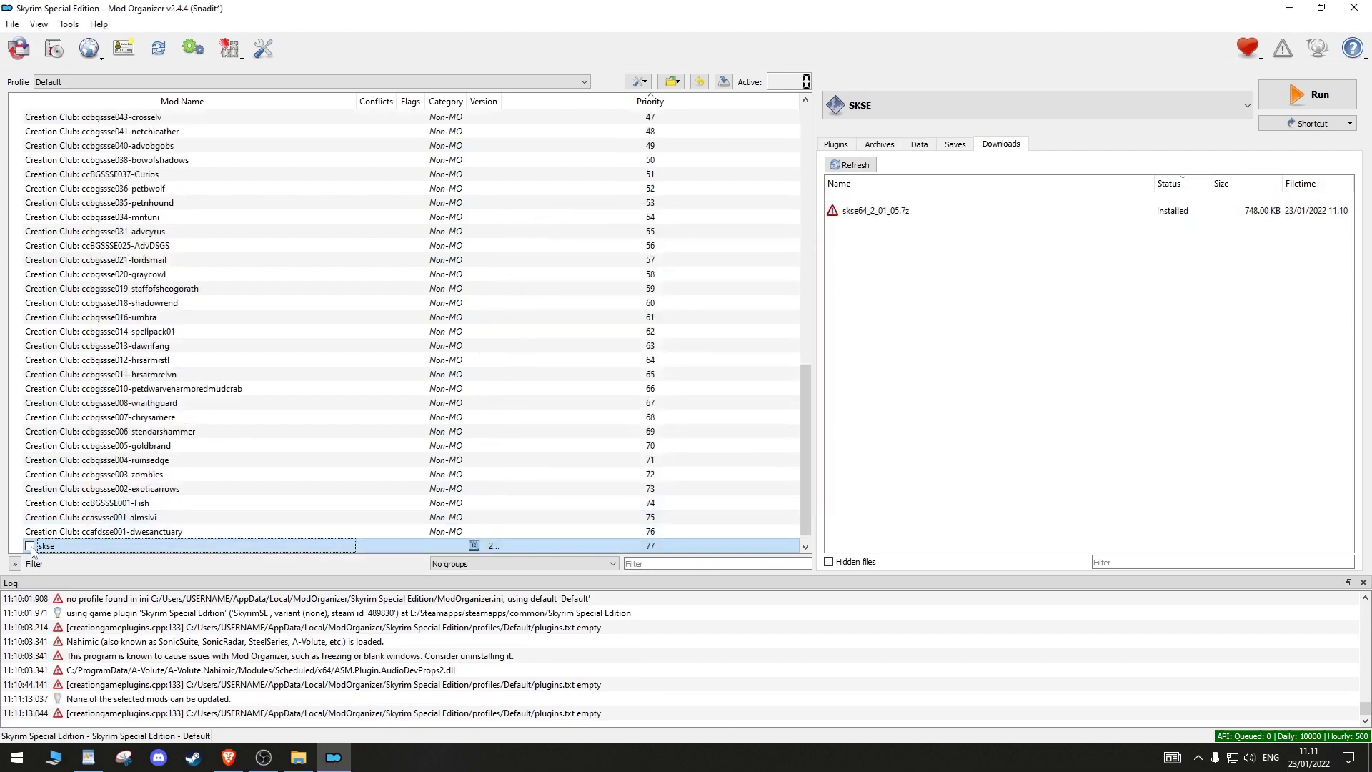
# Enable the skse mod and run the game with the SKSE executable
pyautogui.click(28, 544)
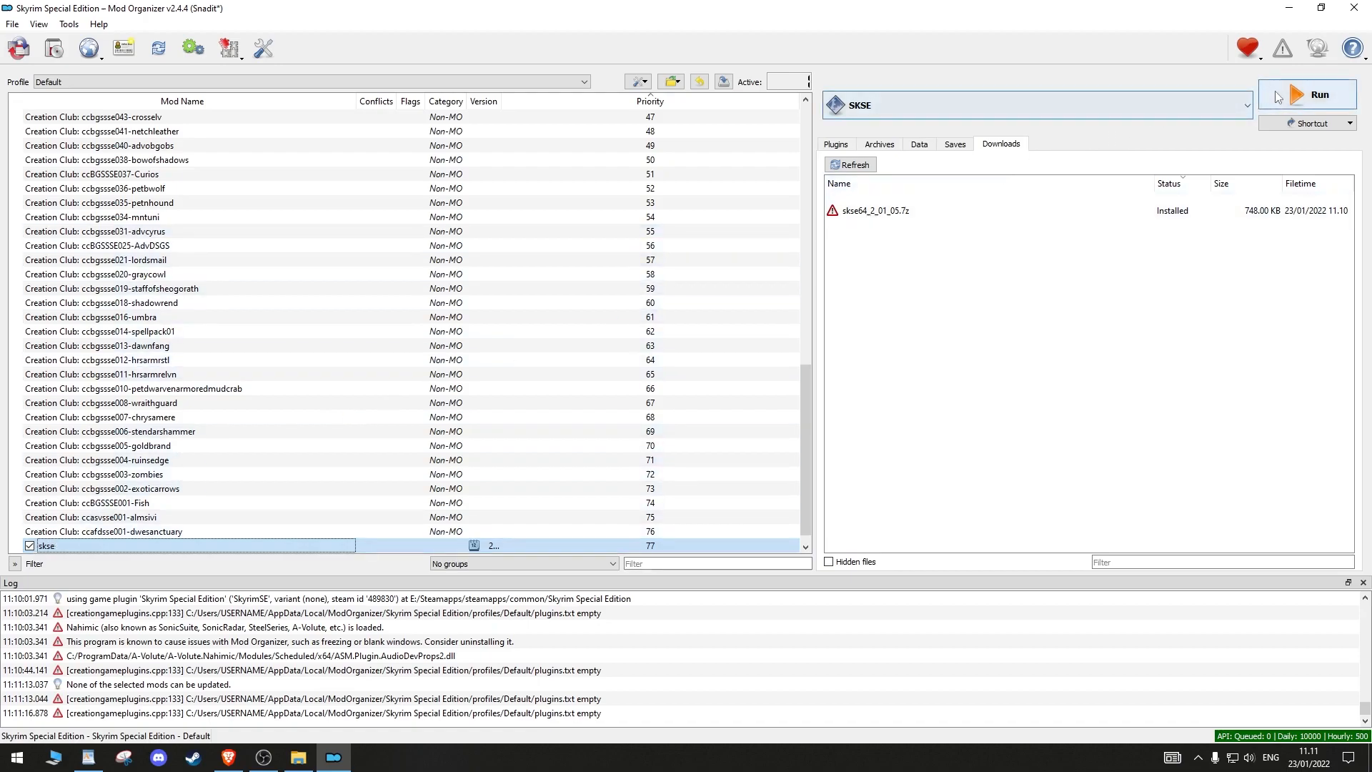
pyautogui.click(1314, 94)
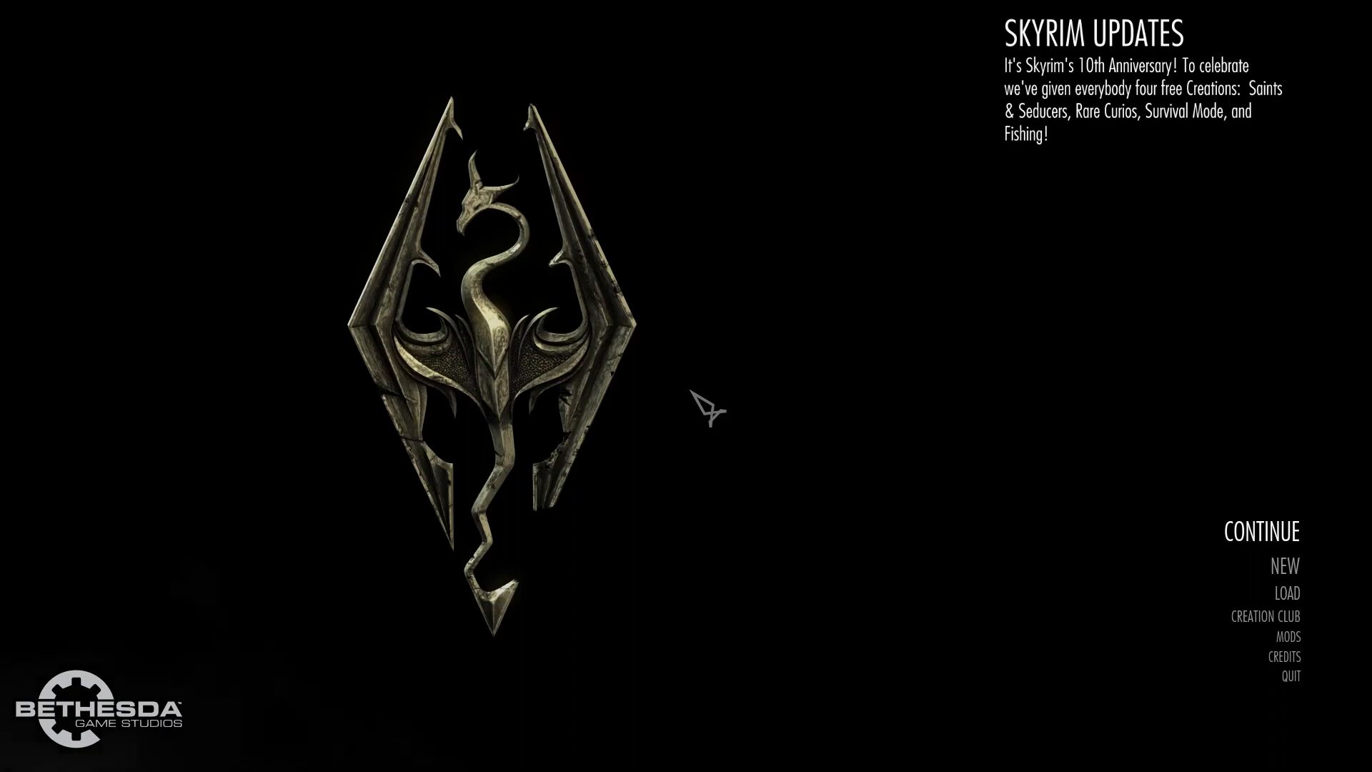
# Run getskseversion in the Skyrim console at the main menu
pyautogui.press('`')
pyautogui.write('getskseversion')
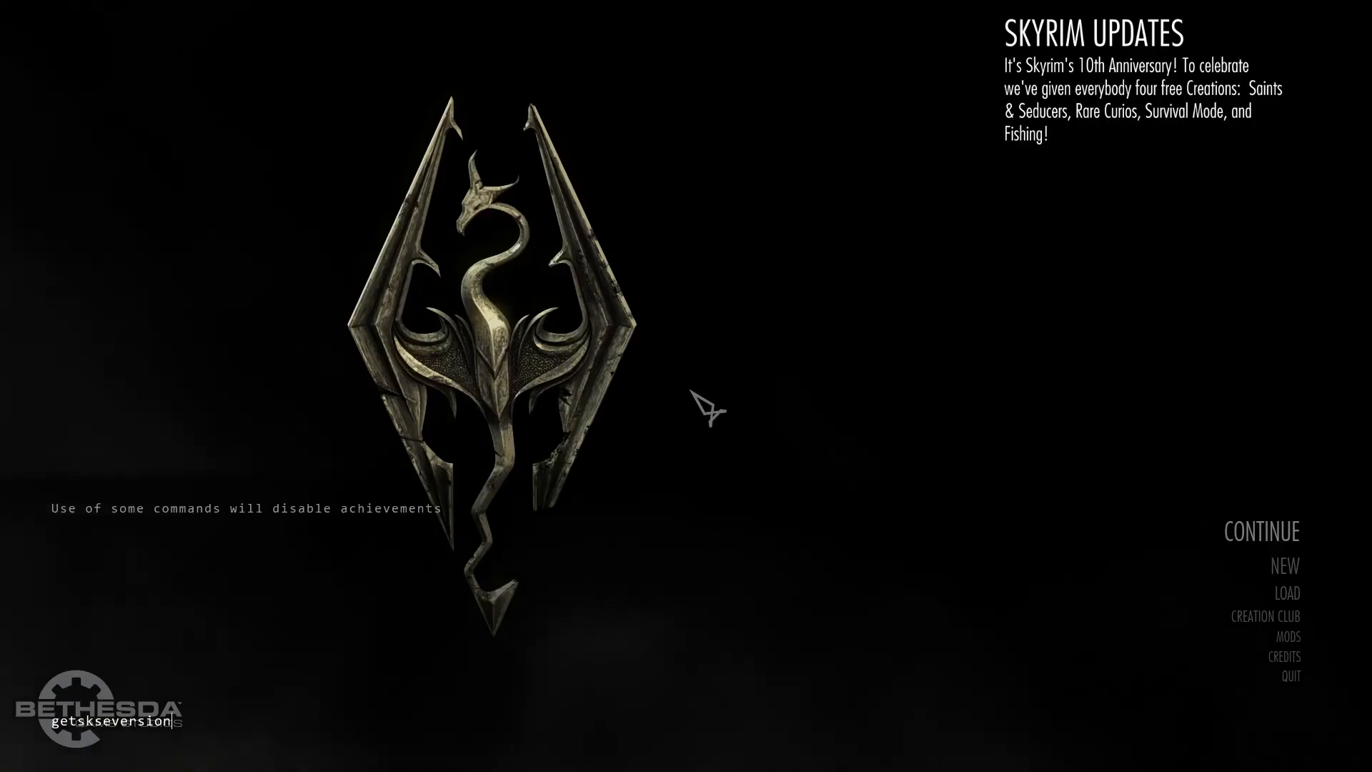
pyautogui.press('enter')
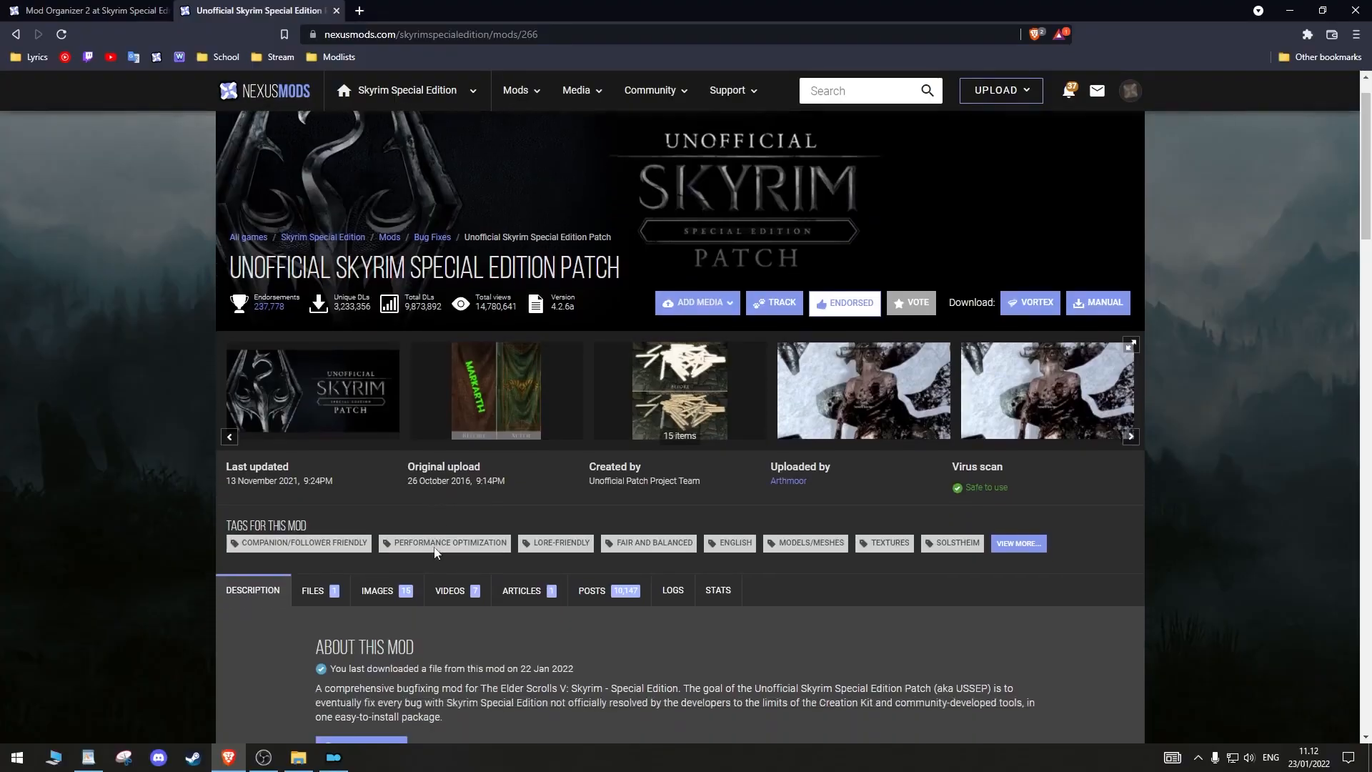
# Scroll to USSEP's Installation Requirements and highlight the recommended load order text
pyautogui.scroll(-3)
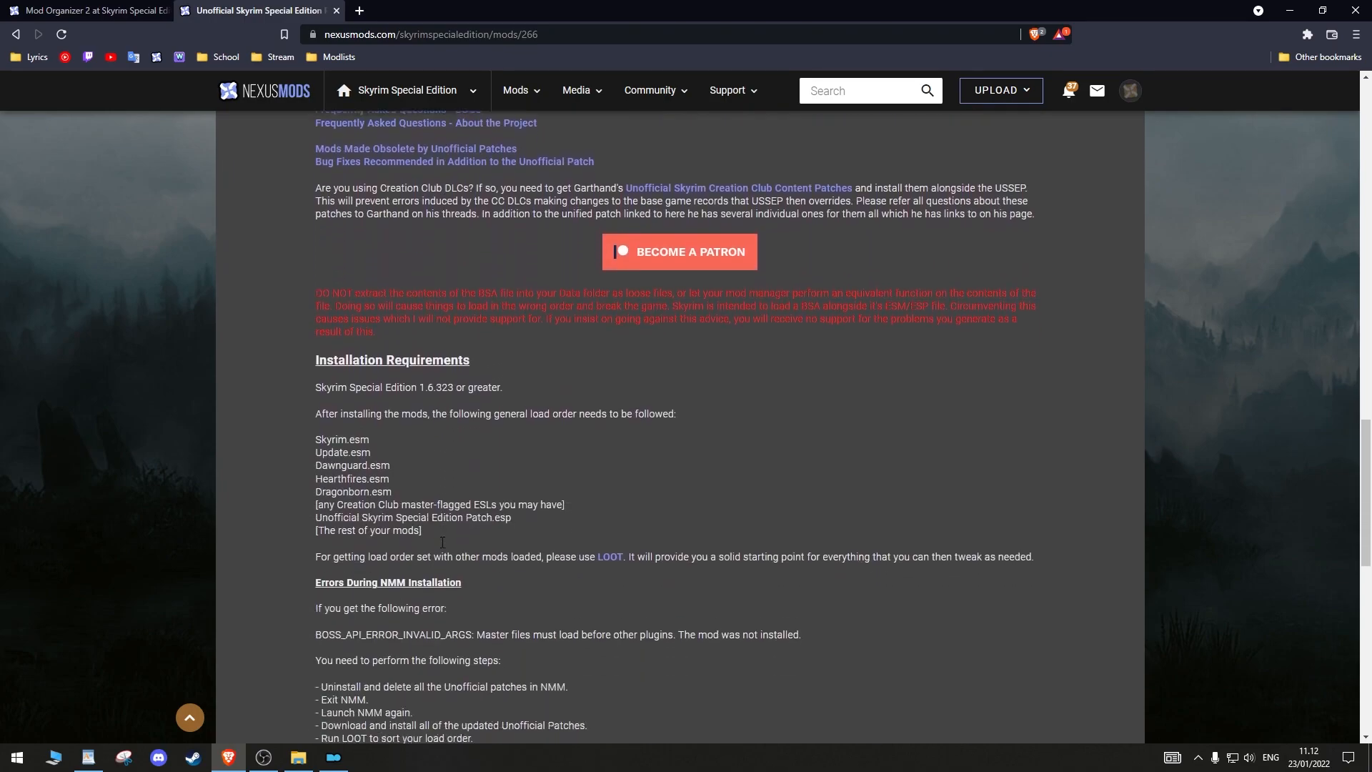
pyautogui.scroll(-3)
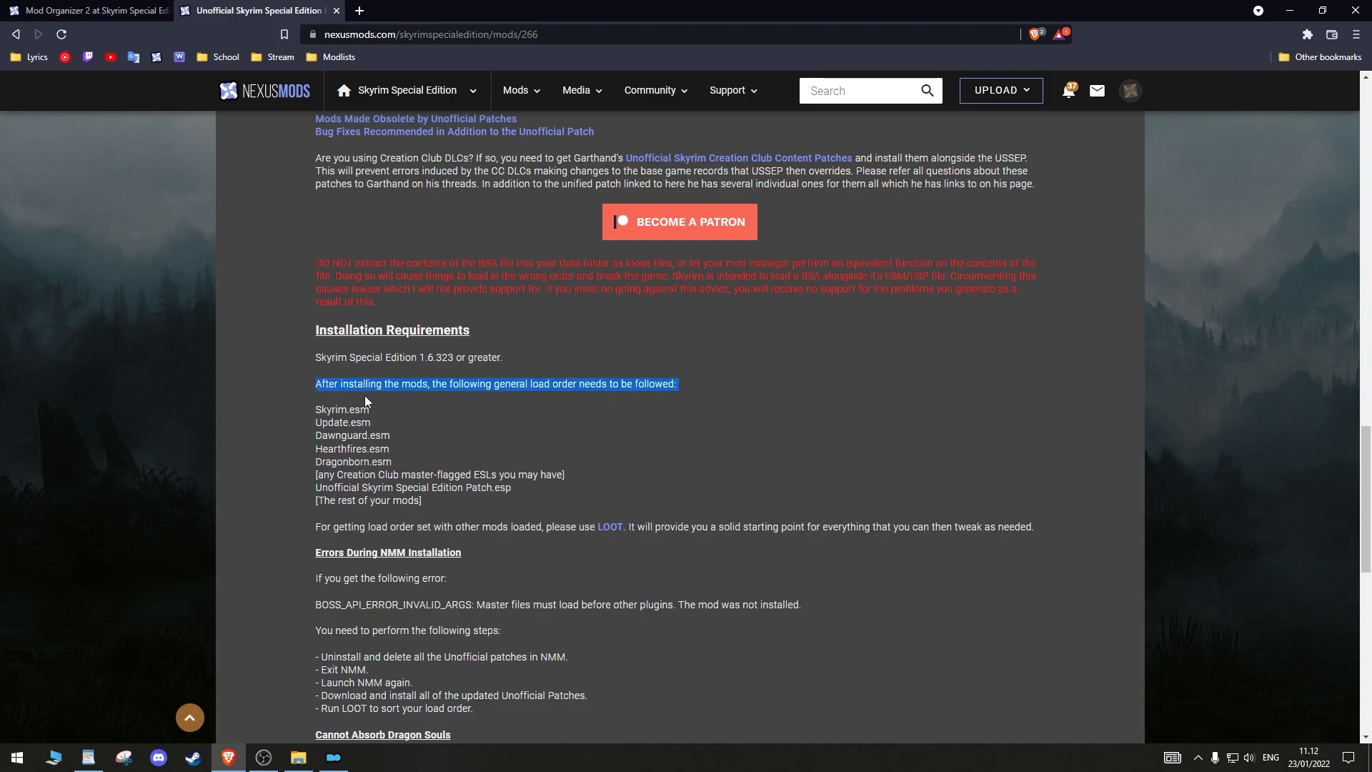
pyautogui.moveTo(365, 399); pyautogui.dragTo(479, 512)
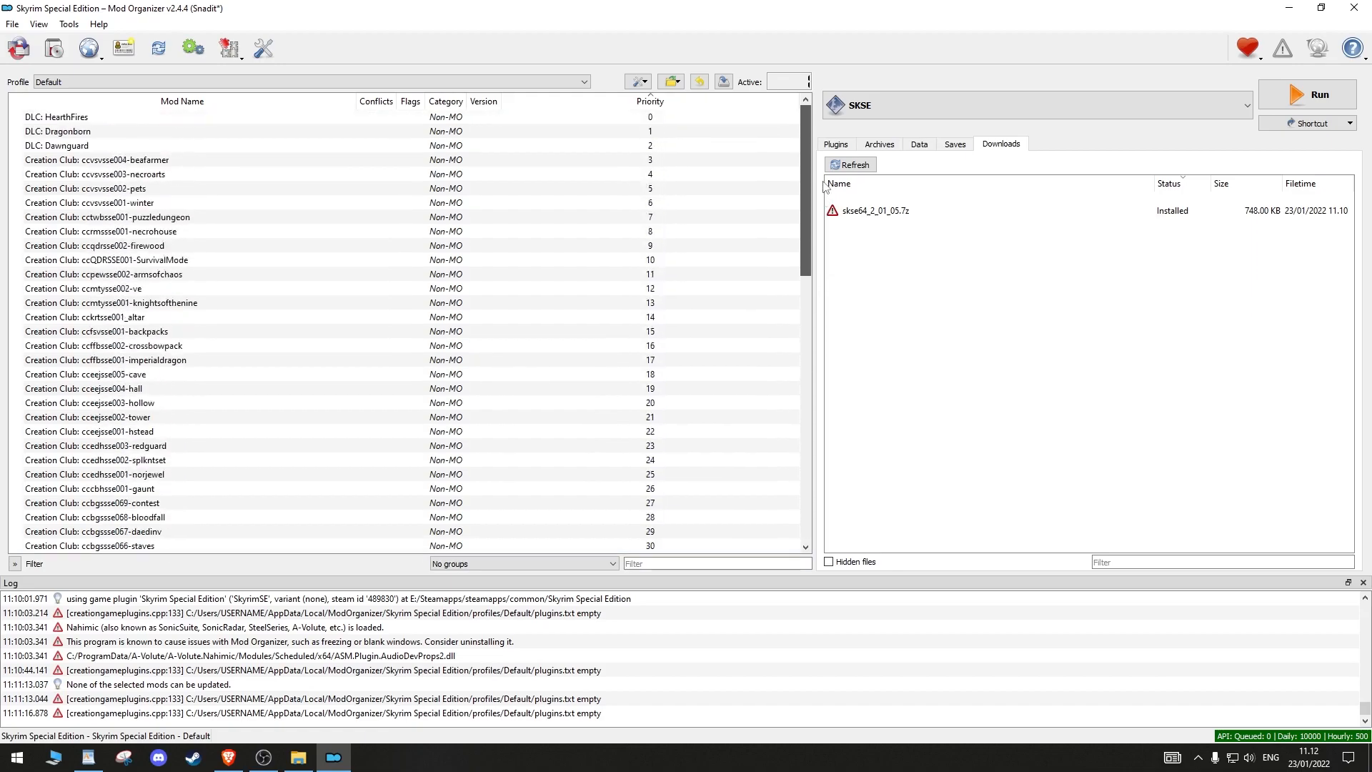
# Glance at MO2's Downloads tab, then scroll back up the USSEP page
pyautogui.click(174, 146)
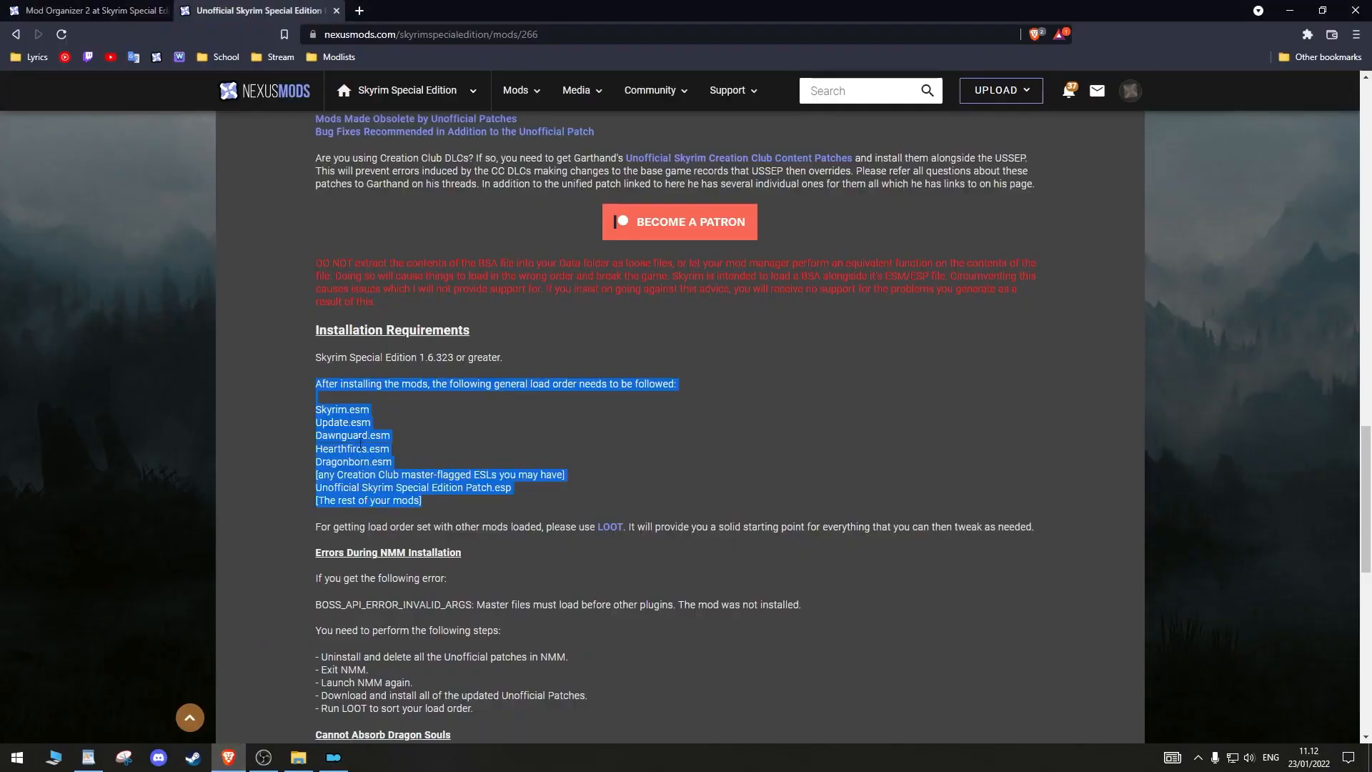
pyautogui.scroll(3)
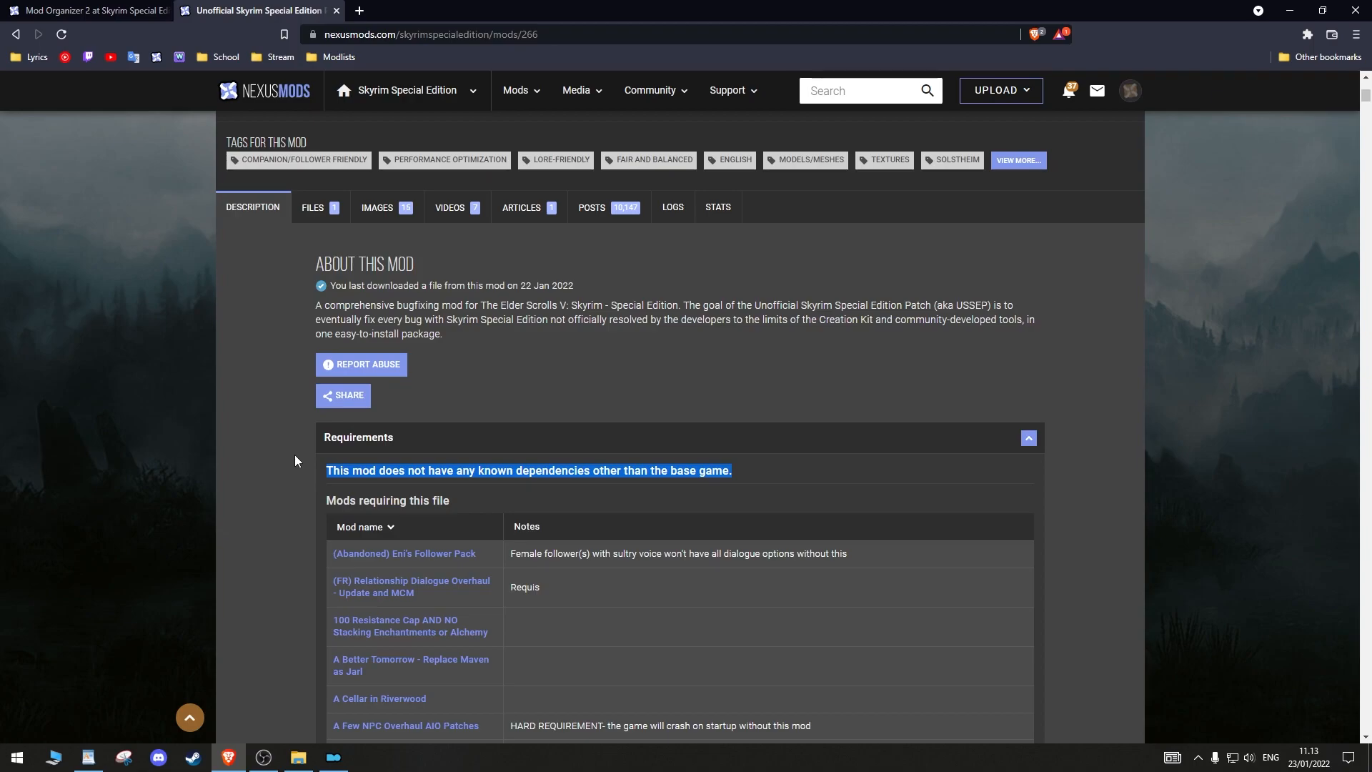
# Start a manual download of the USSEP main file from the Files list
pyautogui.click(313, 207)
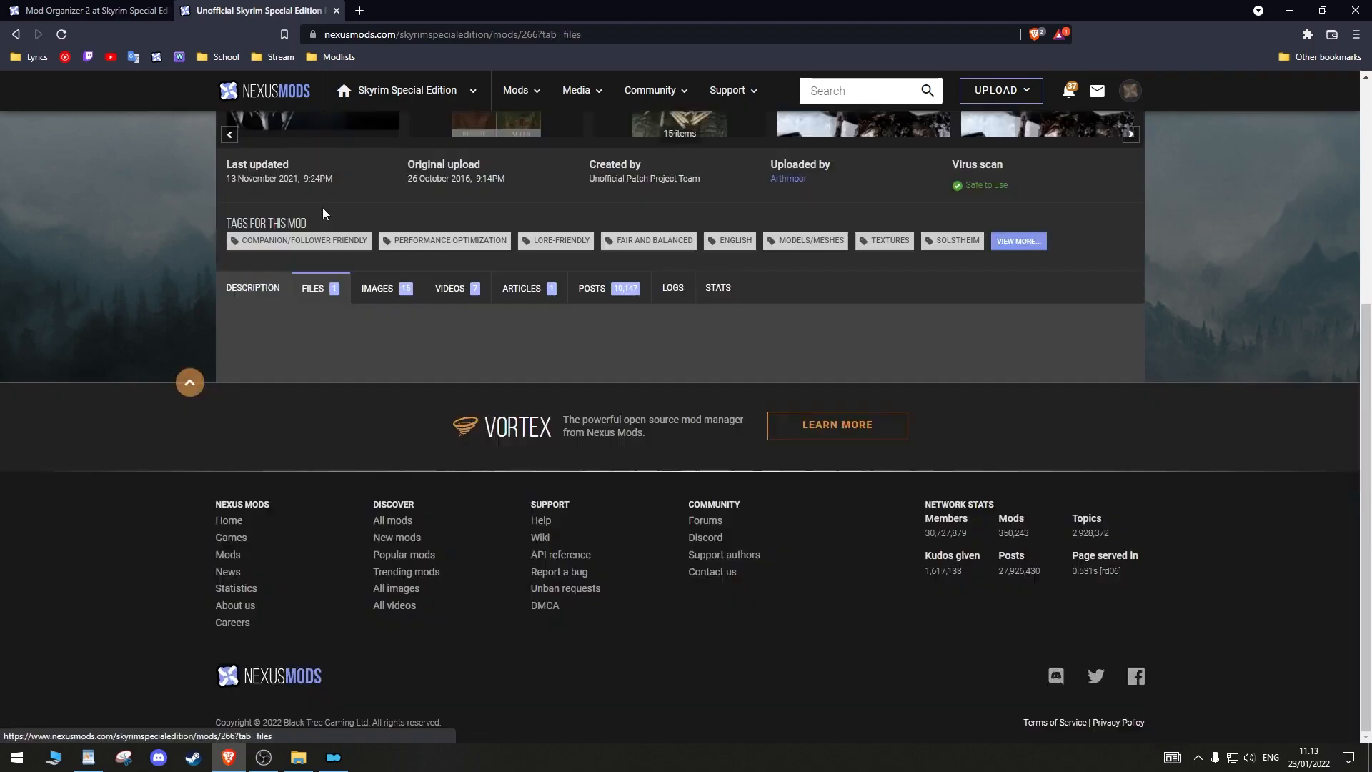
pyautogui.scroll(-3)
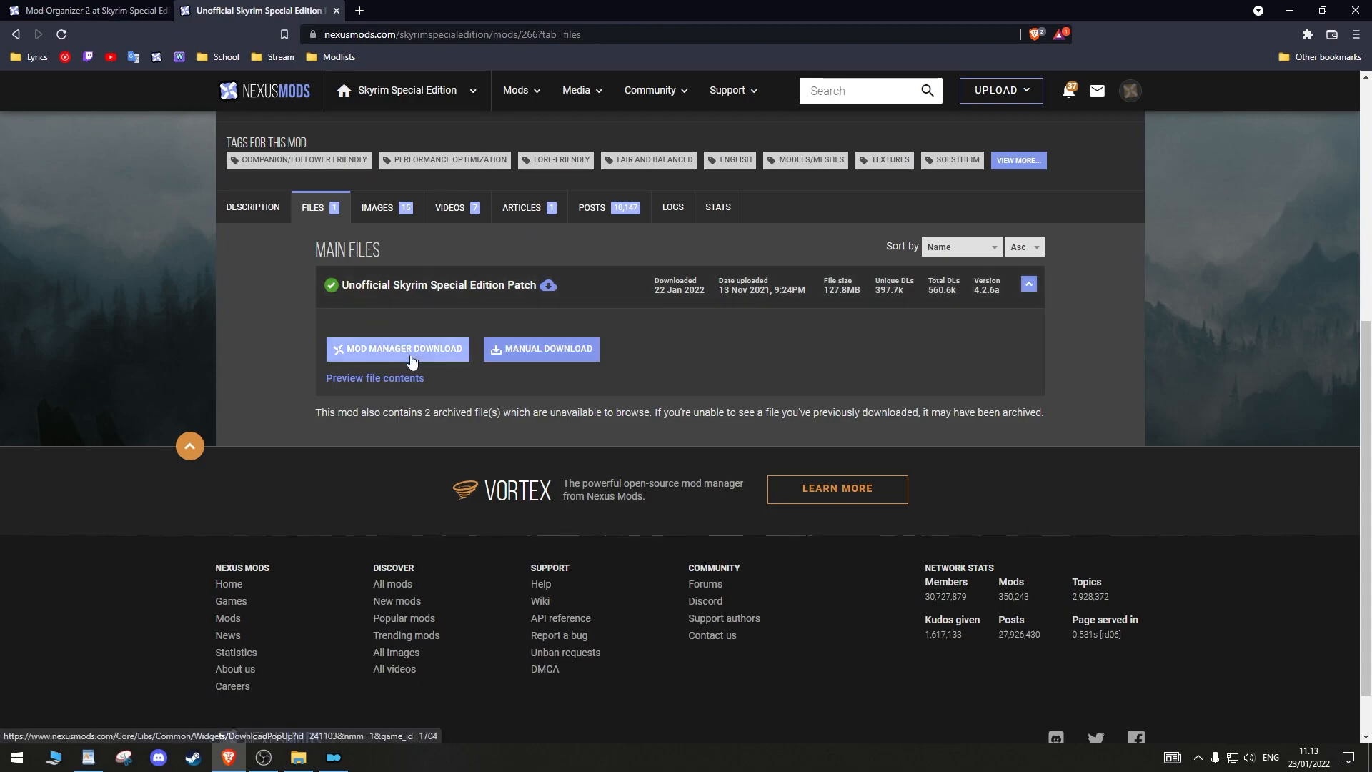
pyautogui.click(397, 348)
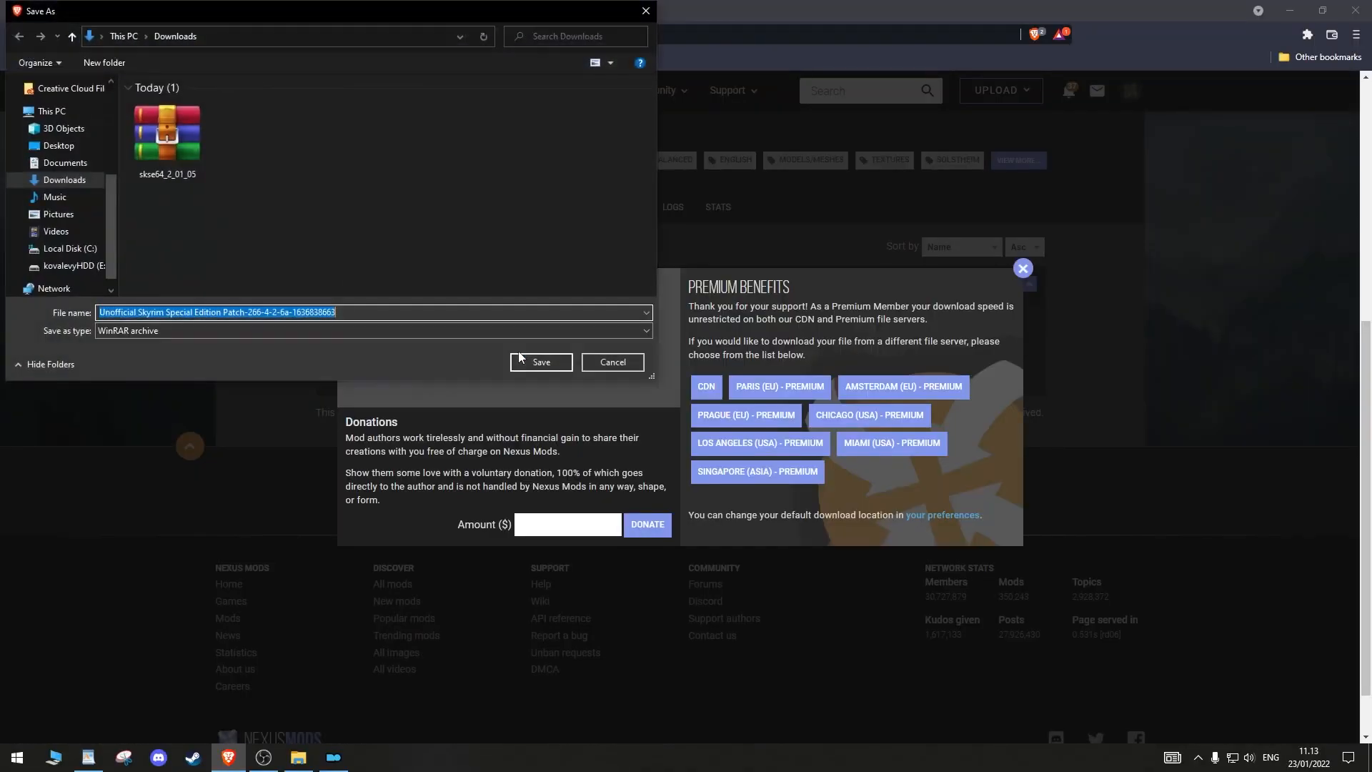
# Save the USSEP 4.2.6a archive to Downloads and get it listed in MO2's downloads
pyautogui.click(540, 362)
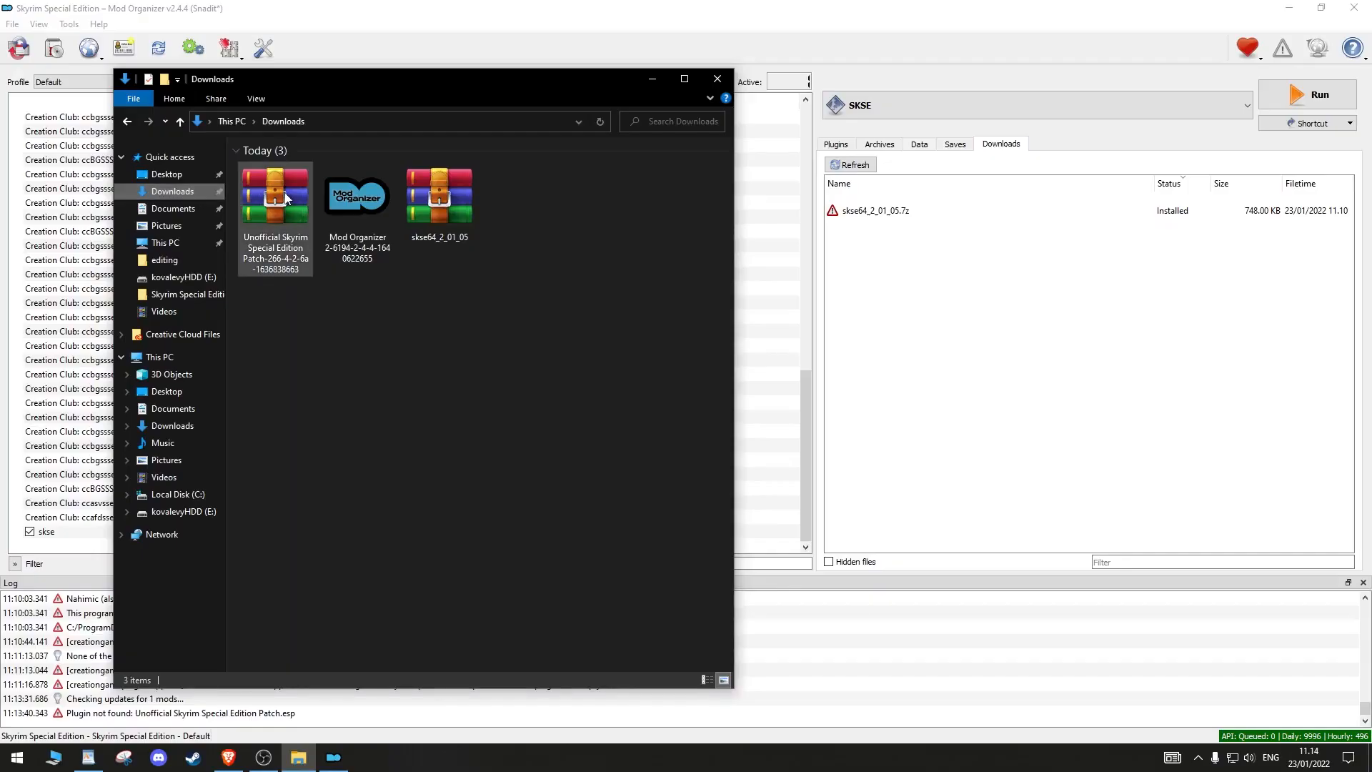
pyautogui.click(275, 193)
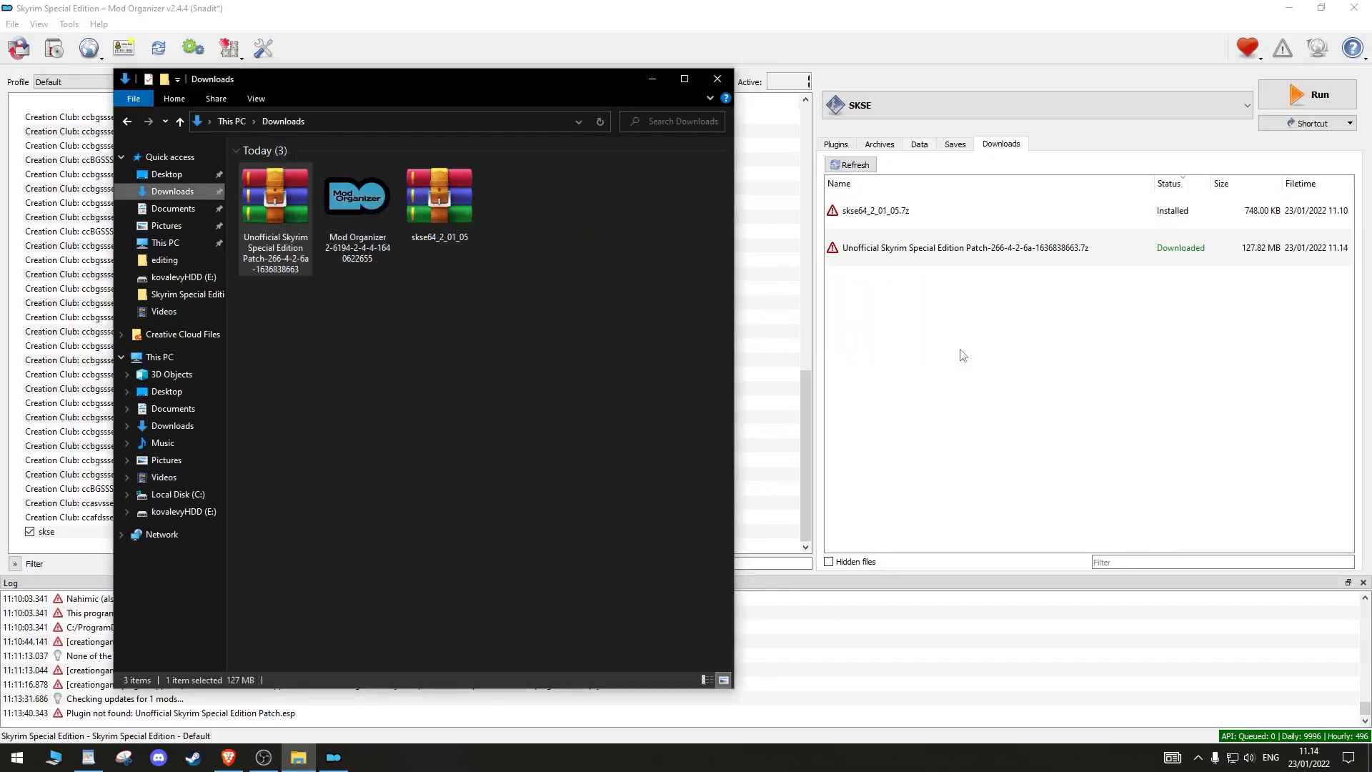
pyautogui.rightClick(274, 195)
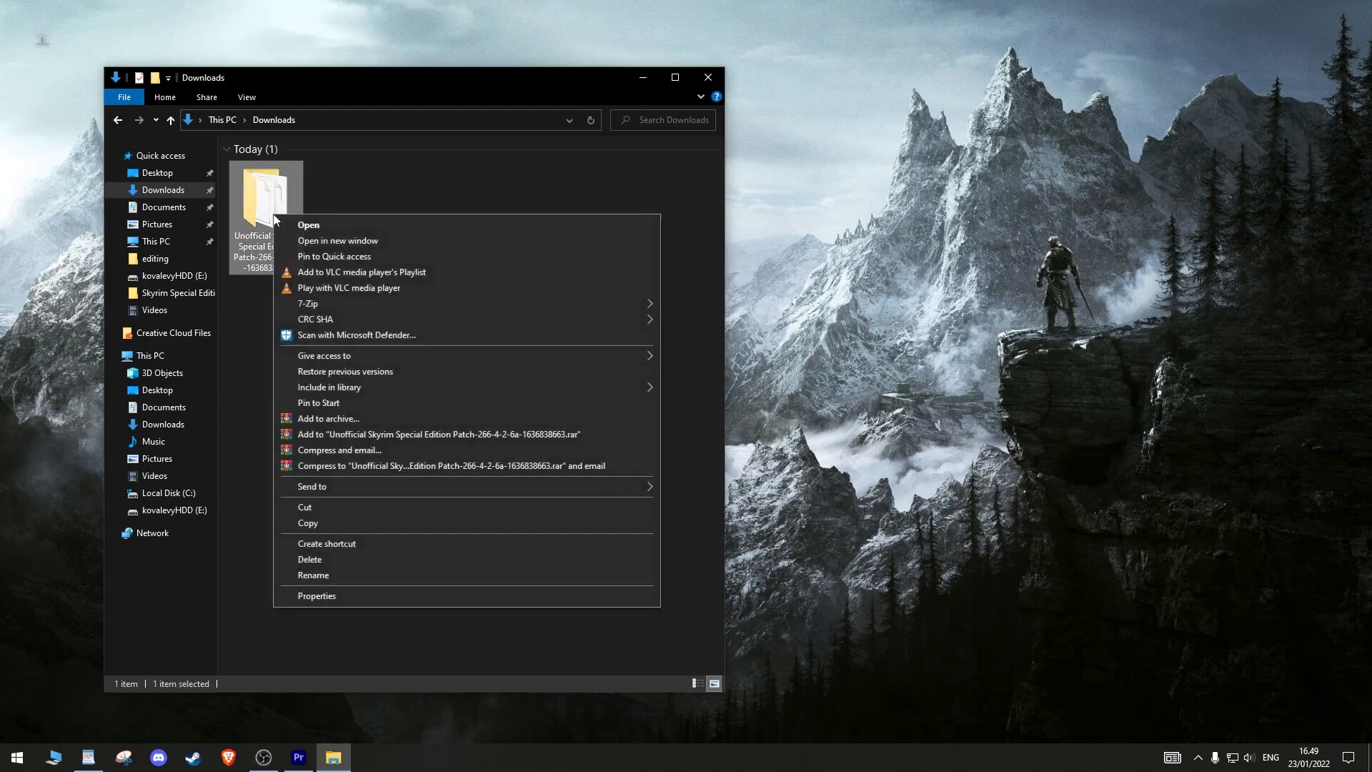
pyautogui.click(329, 417)
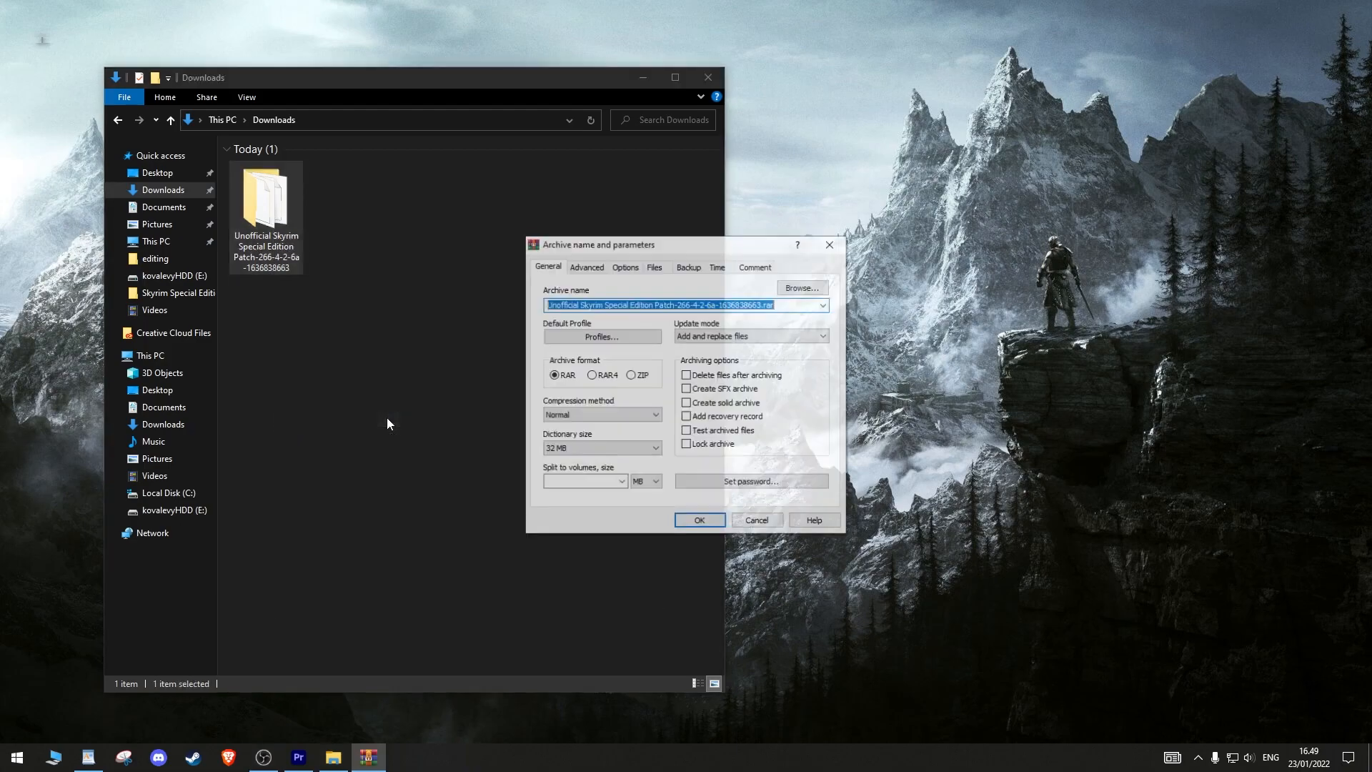
pyautogui.click(699, 519)
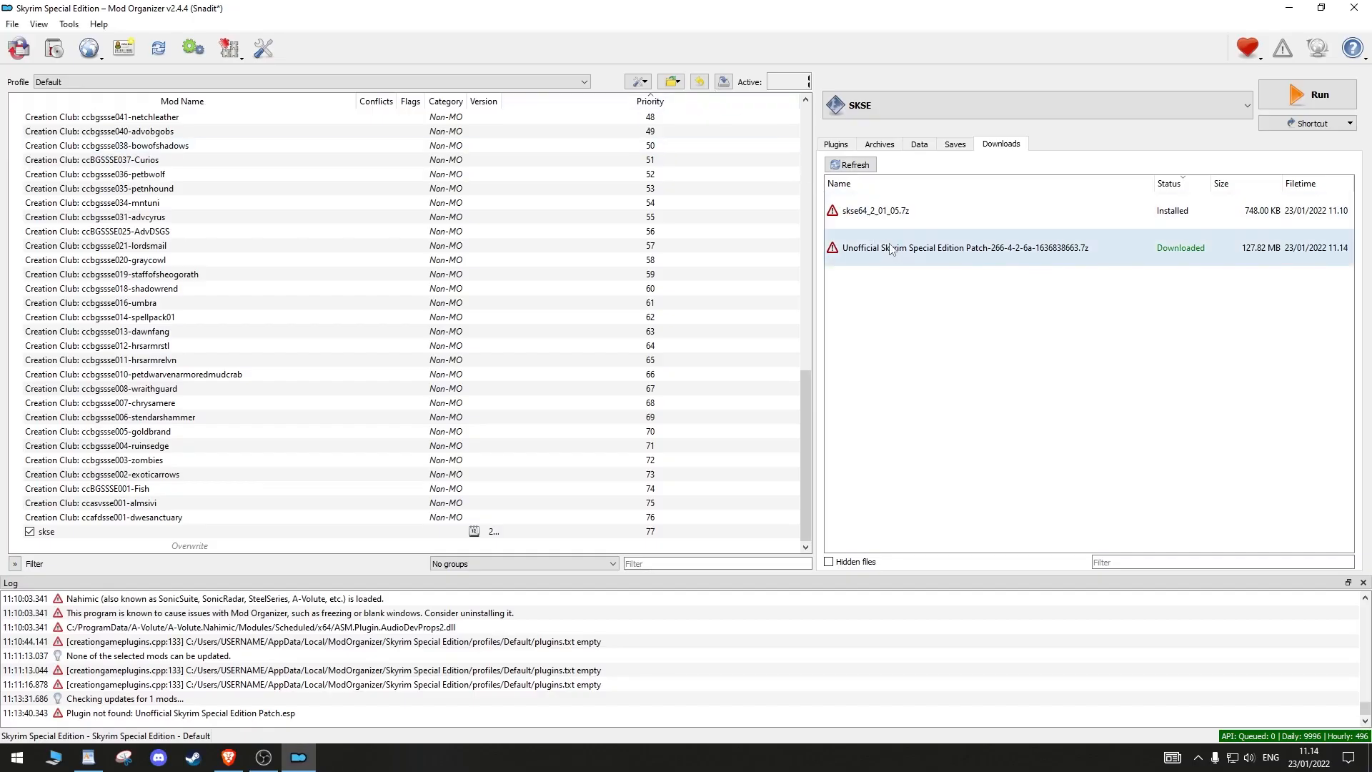
# Quick-install the Unofficial Skyrim Special Edition Patch under its default name and enable it
pyautogui.doubleClick(962, 247)
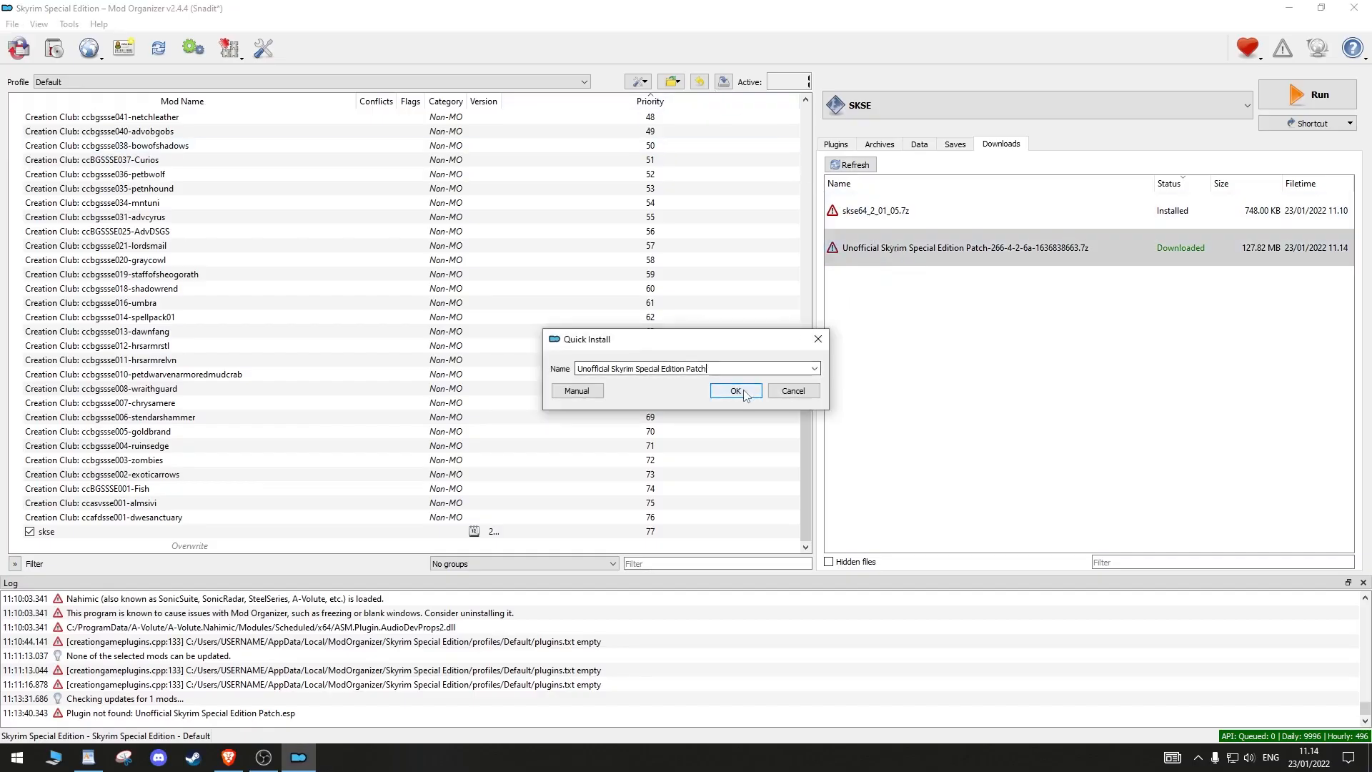
pyautogui.click(733, 390)
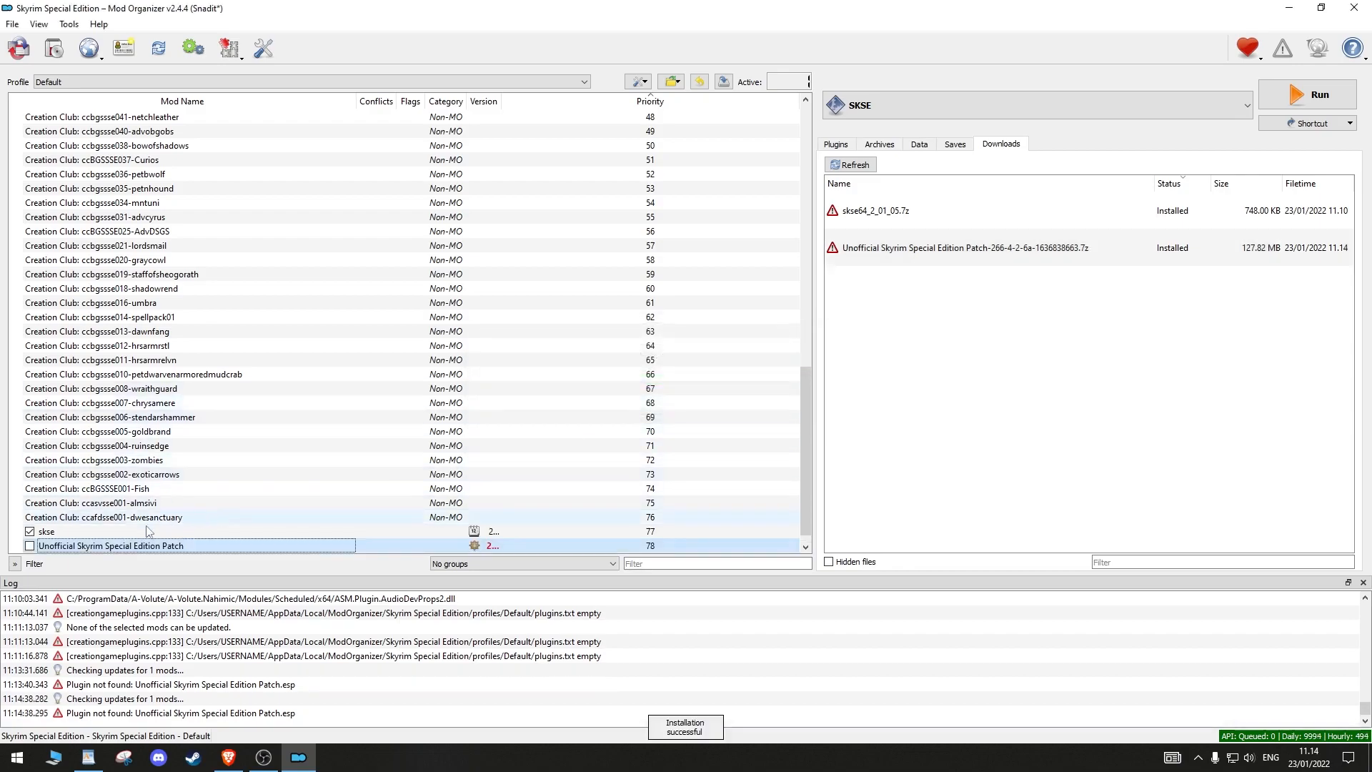
pyautogui.click(30, 544)
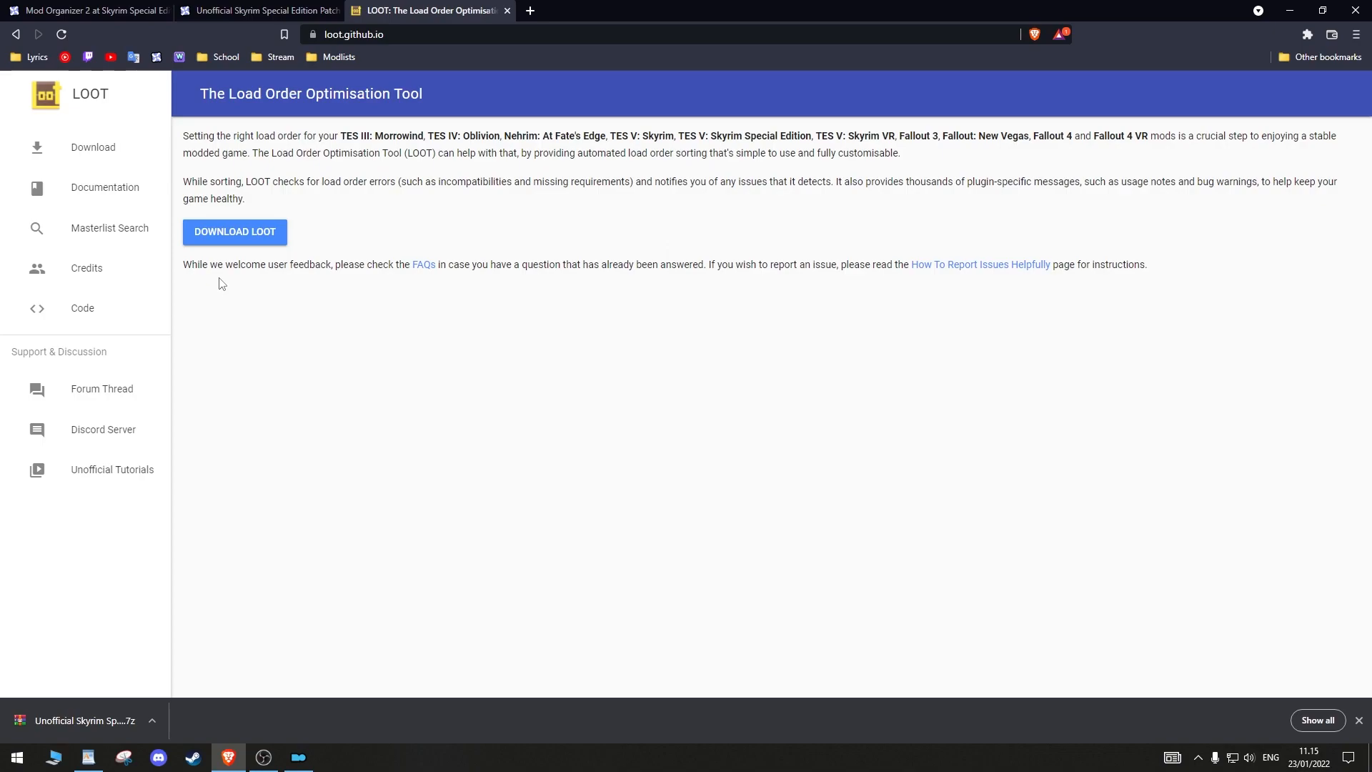
pyautogui.moveTo(227, 254)
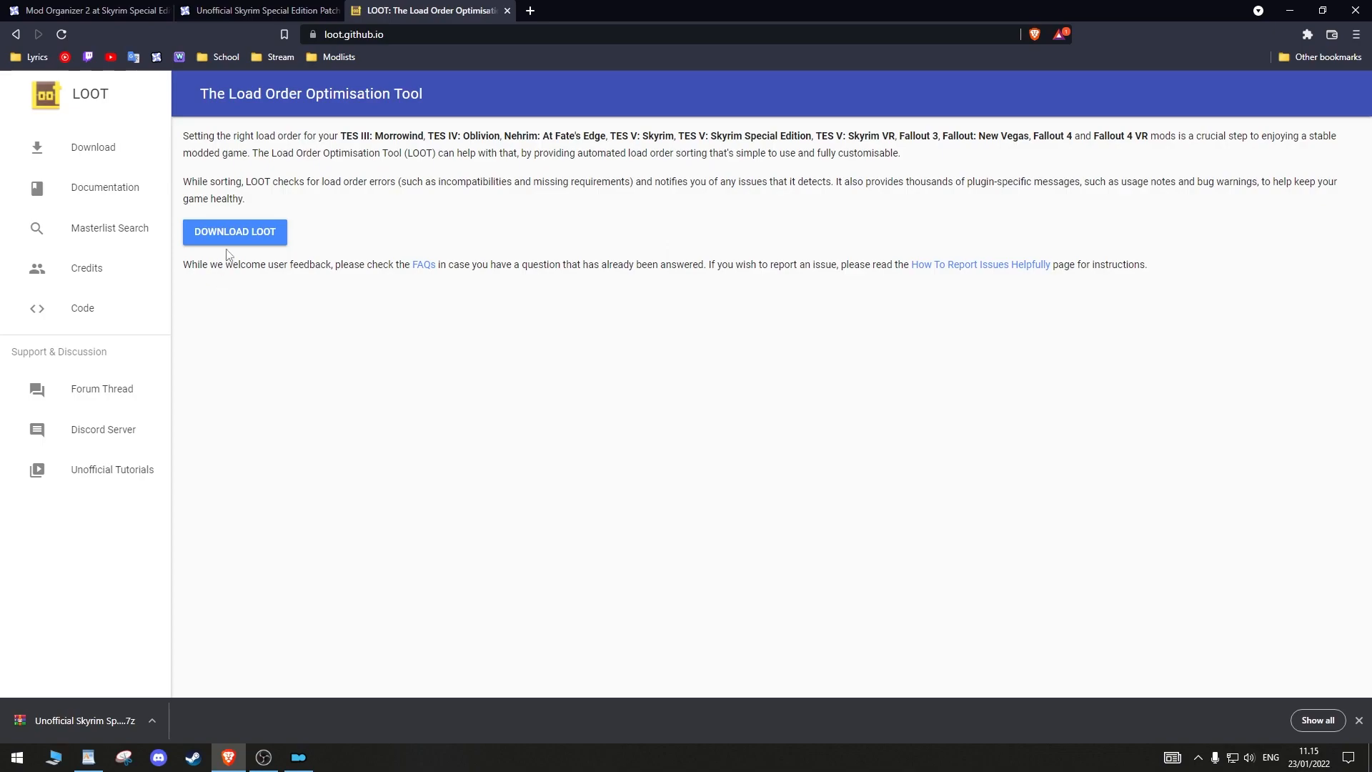
# Download LOOT.Installer.exe from the v0.17.0 release Assets and save it to Downloads
pyautogui.click(233, 231)
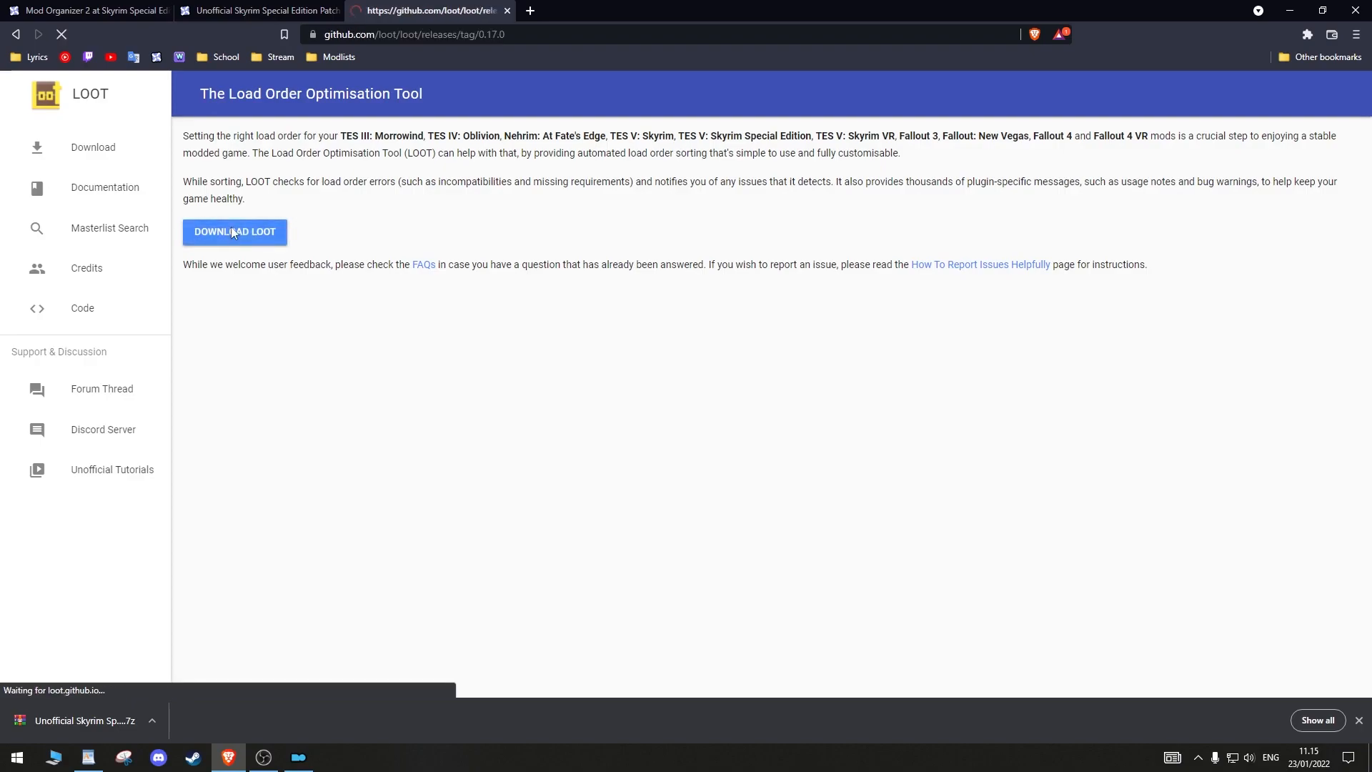
pyautogui.click(234, 232)
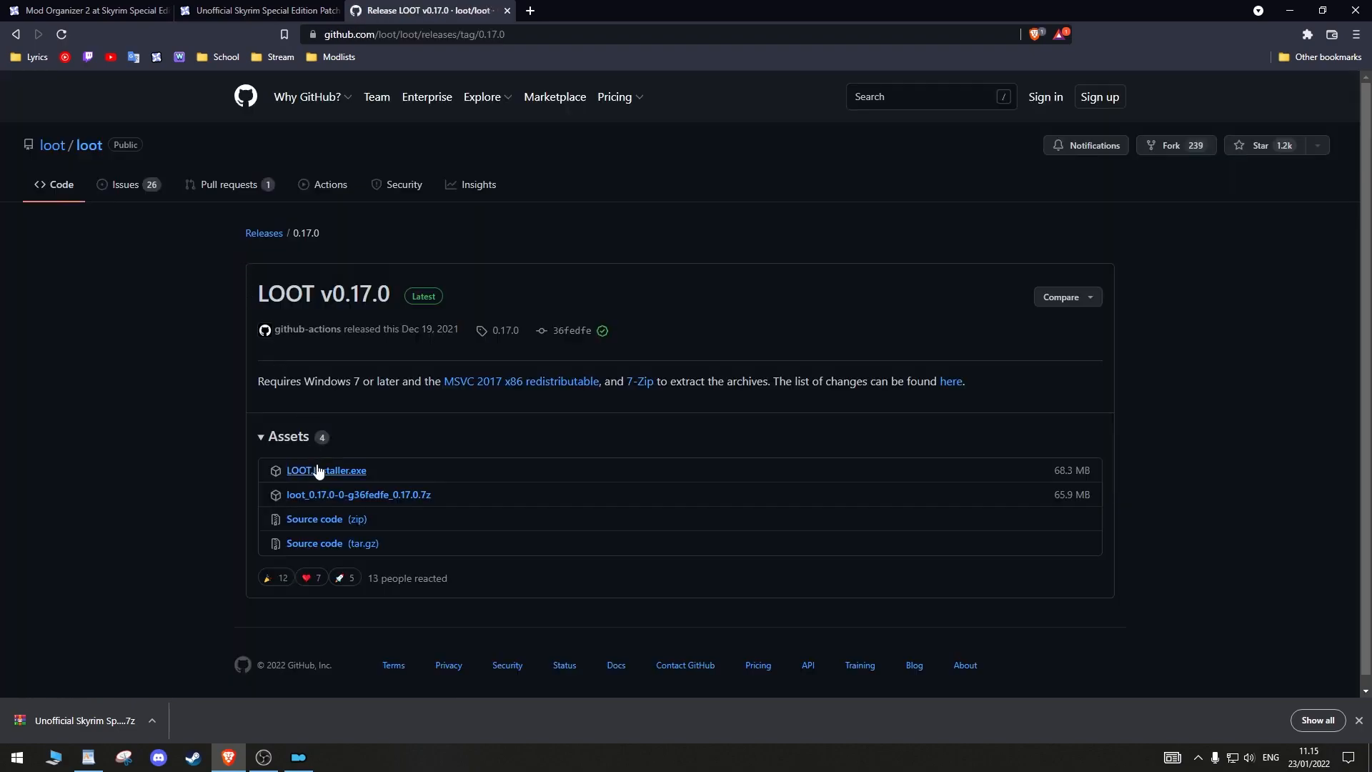
pyautogui.click(325, 470)
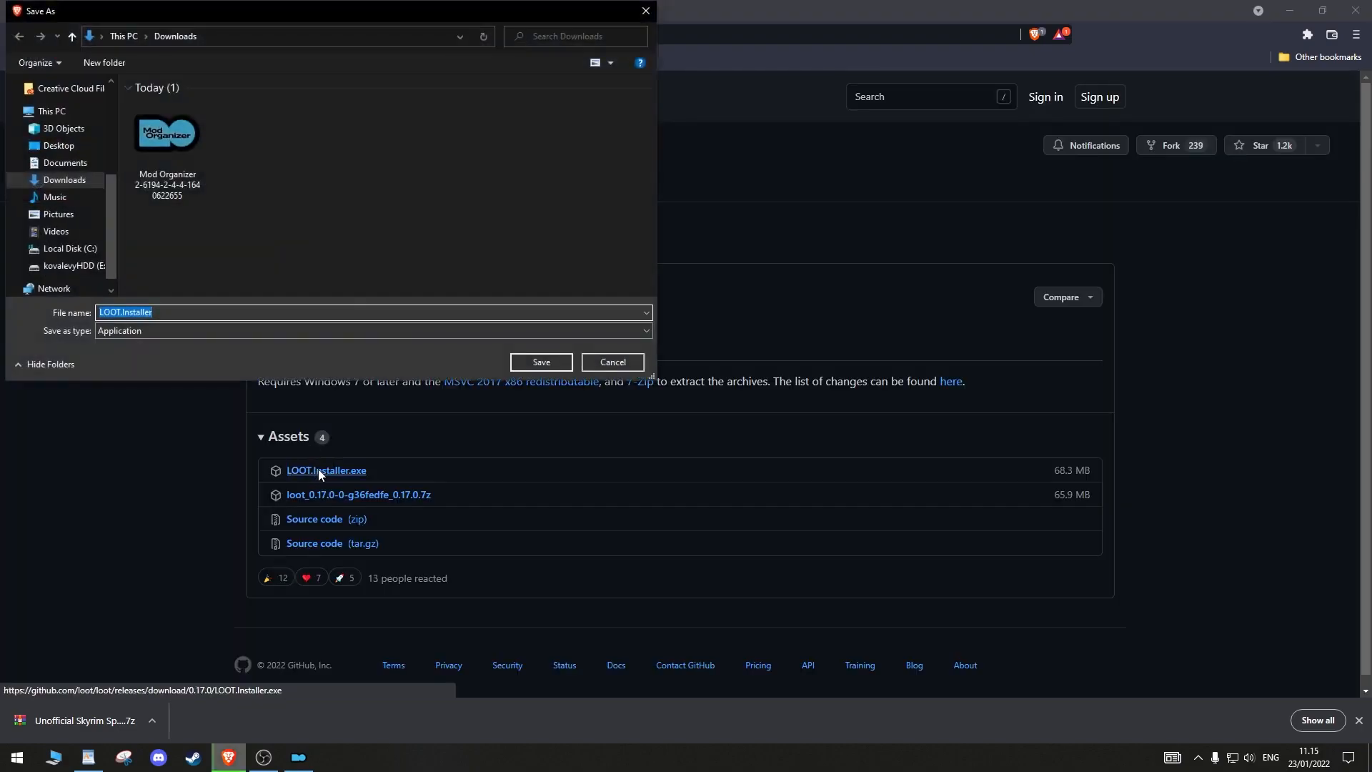
pyautogui.click(541, 362)
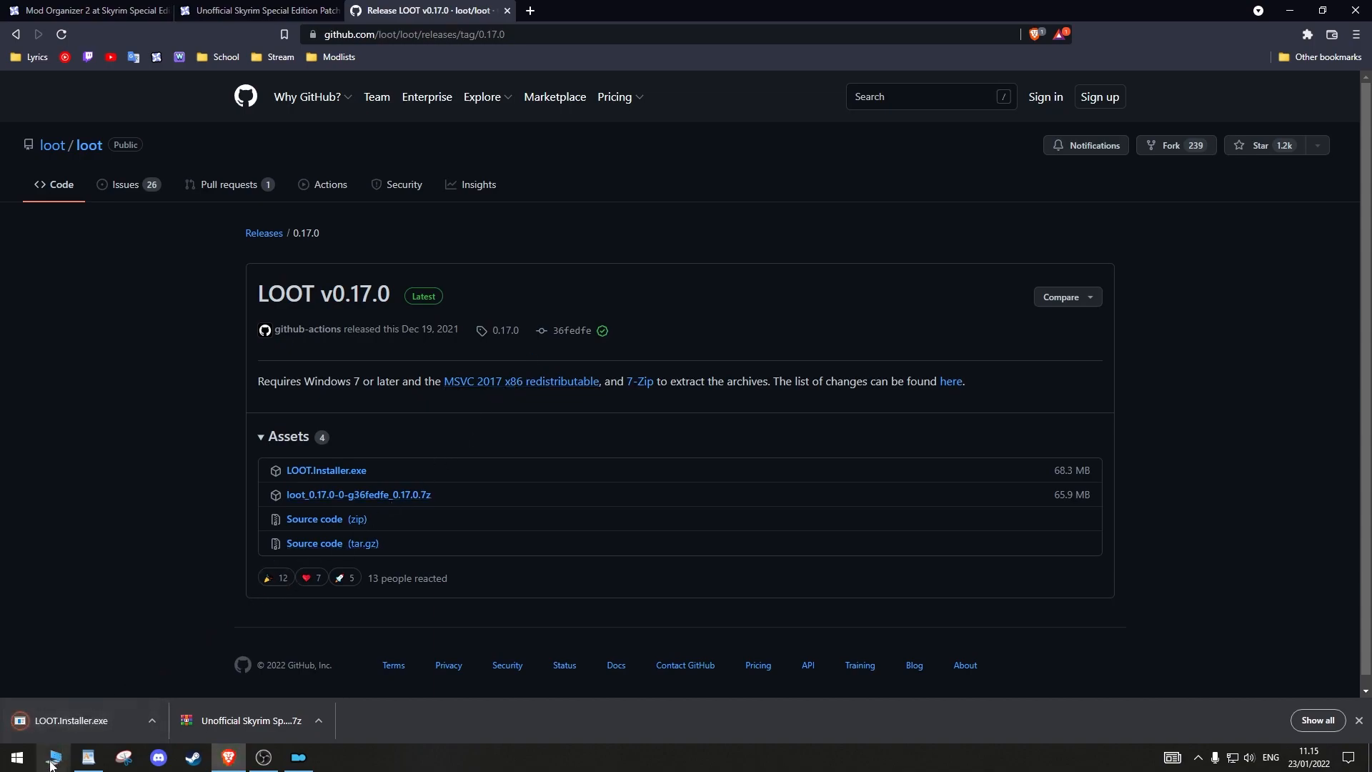
# Show the Downloads folder in File Explorer and select LOOT.Installer
pyautogui.click(53, 757)
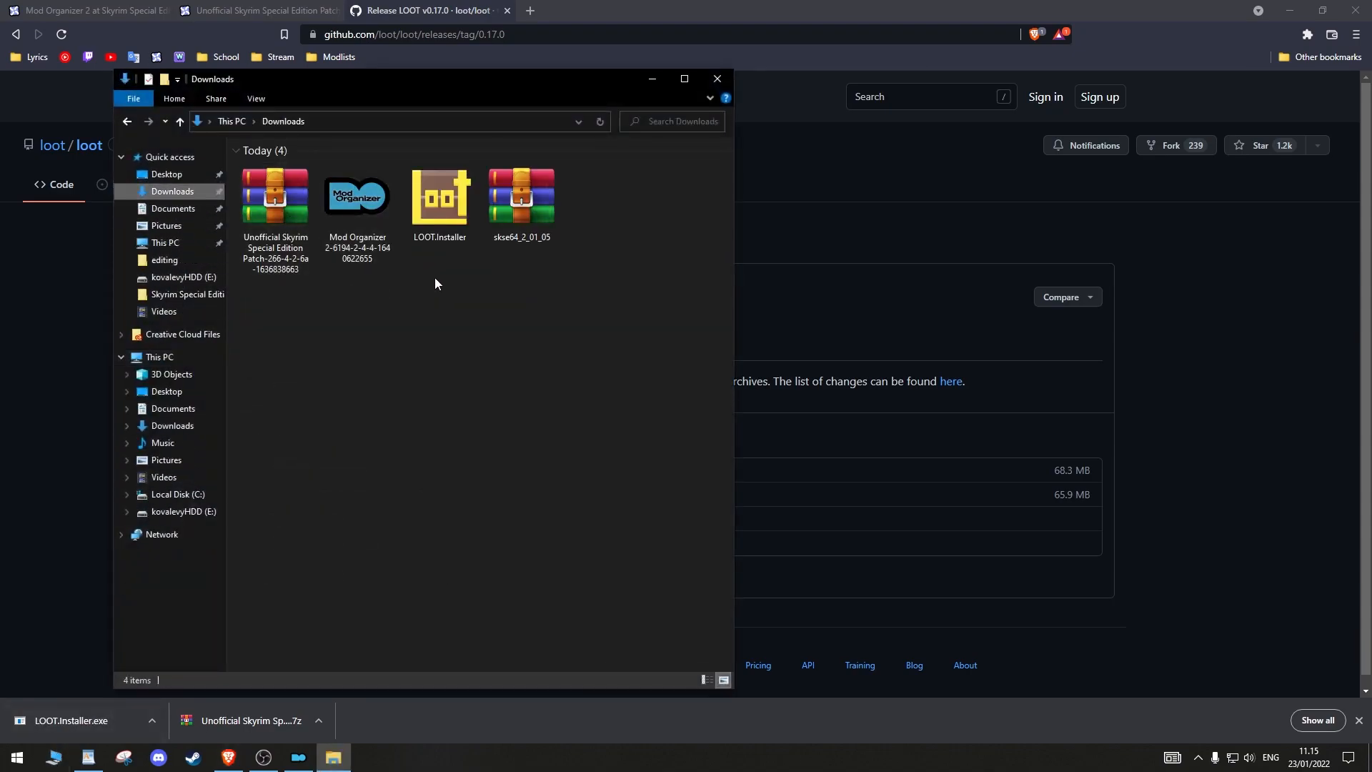
pyautogui.click(440, 195)
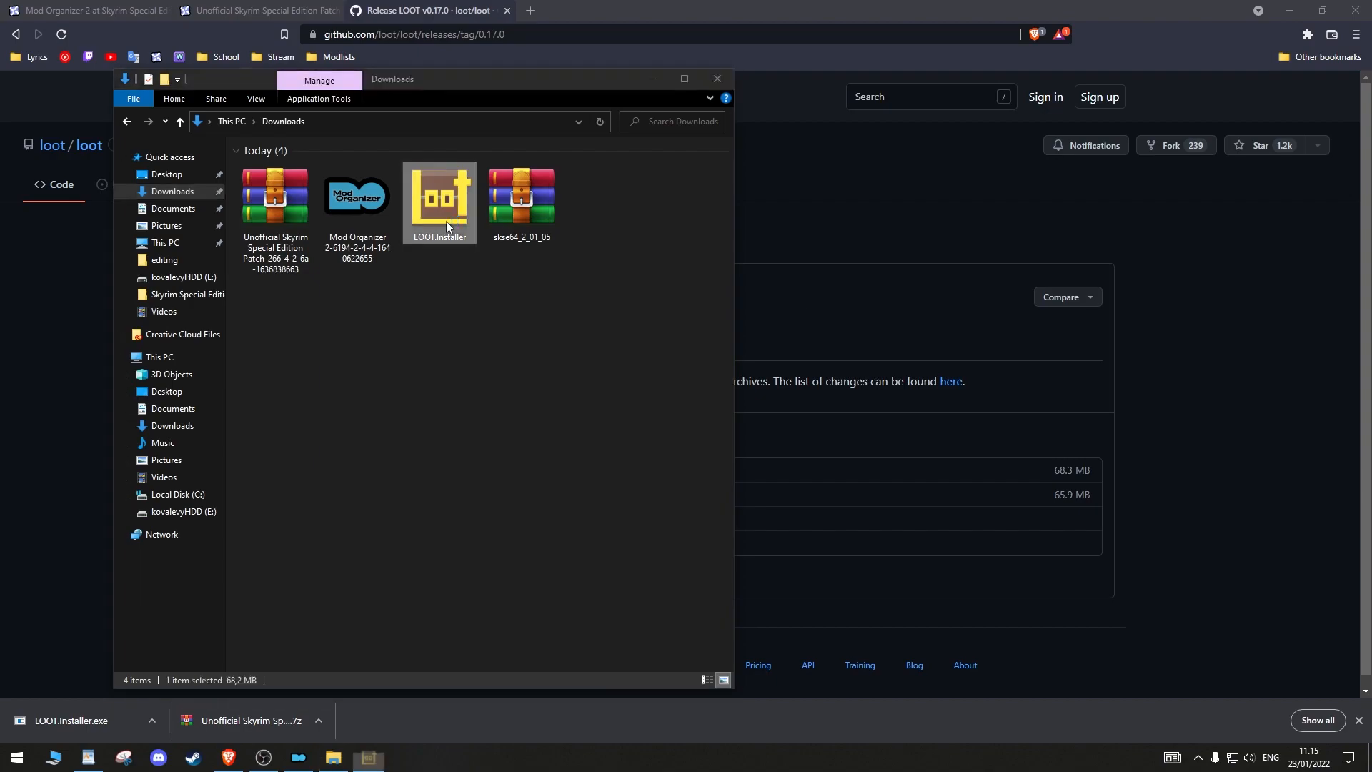
# Run the LOOT installer in English and set the install folder to E:\LOOT
pyautogui.doubleClick(439, 194)
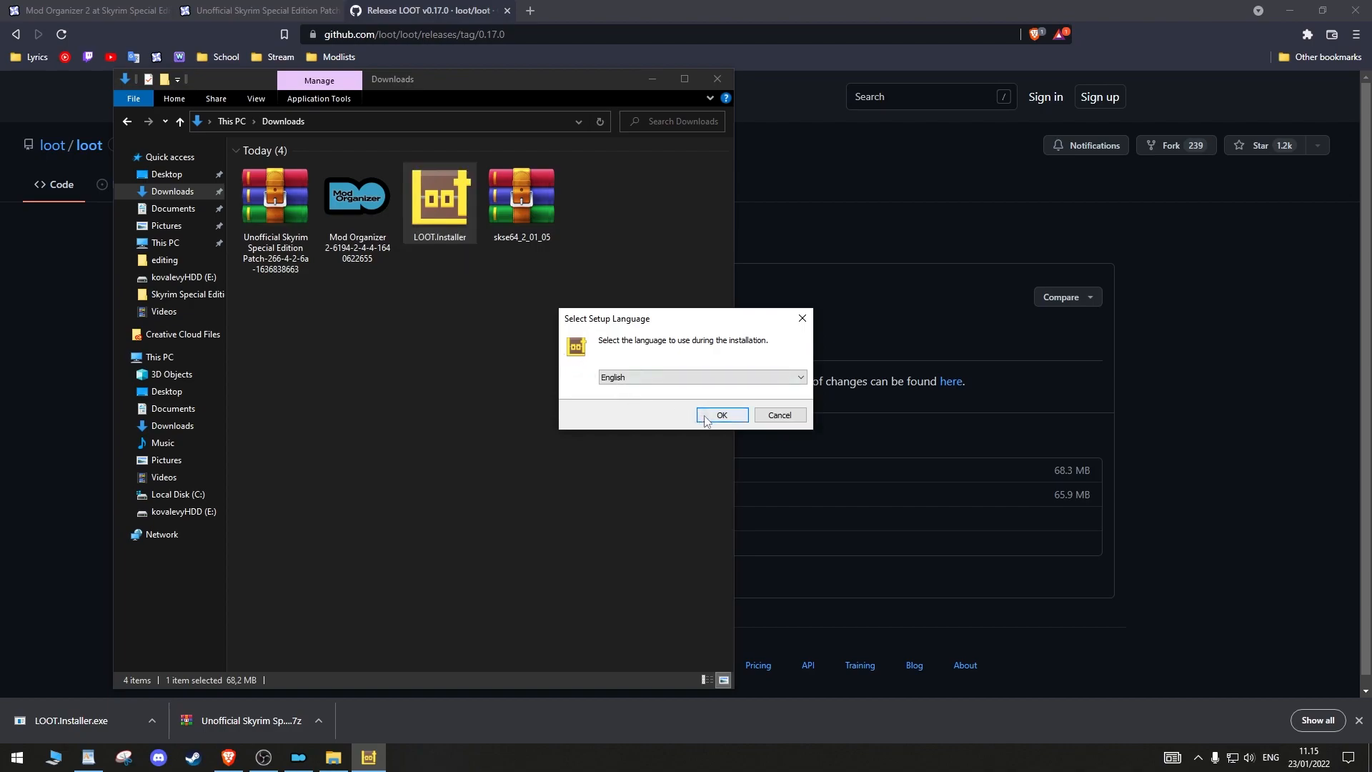
pyautogui.click(722, 414)
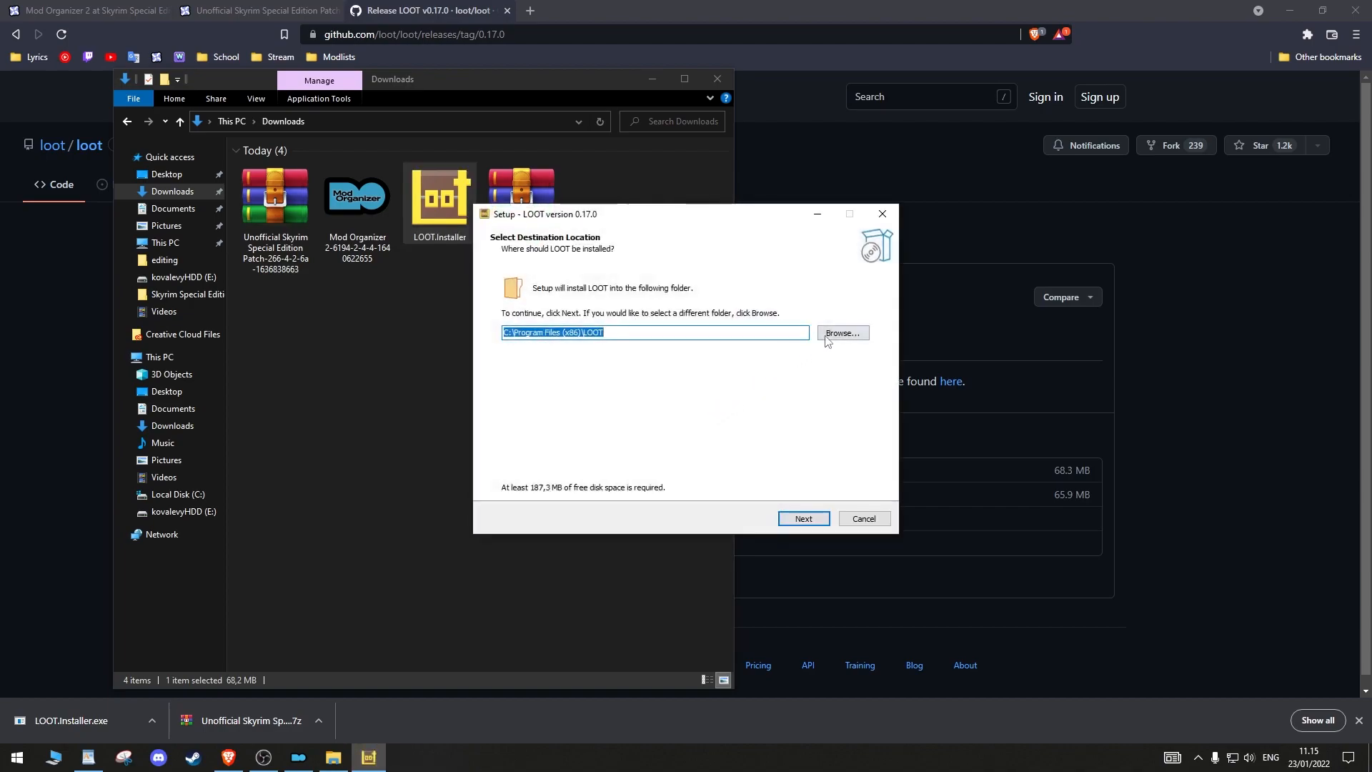
pyautogui.click(840, 332)
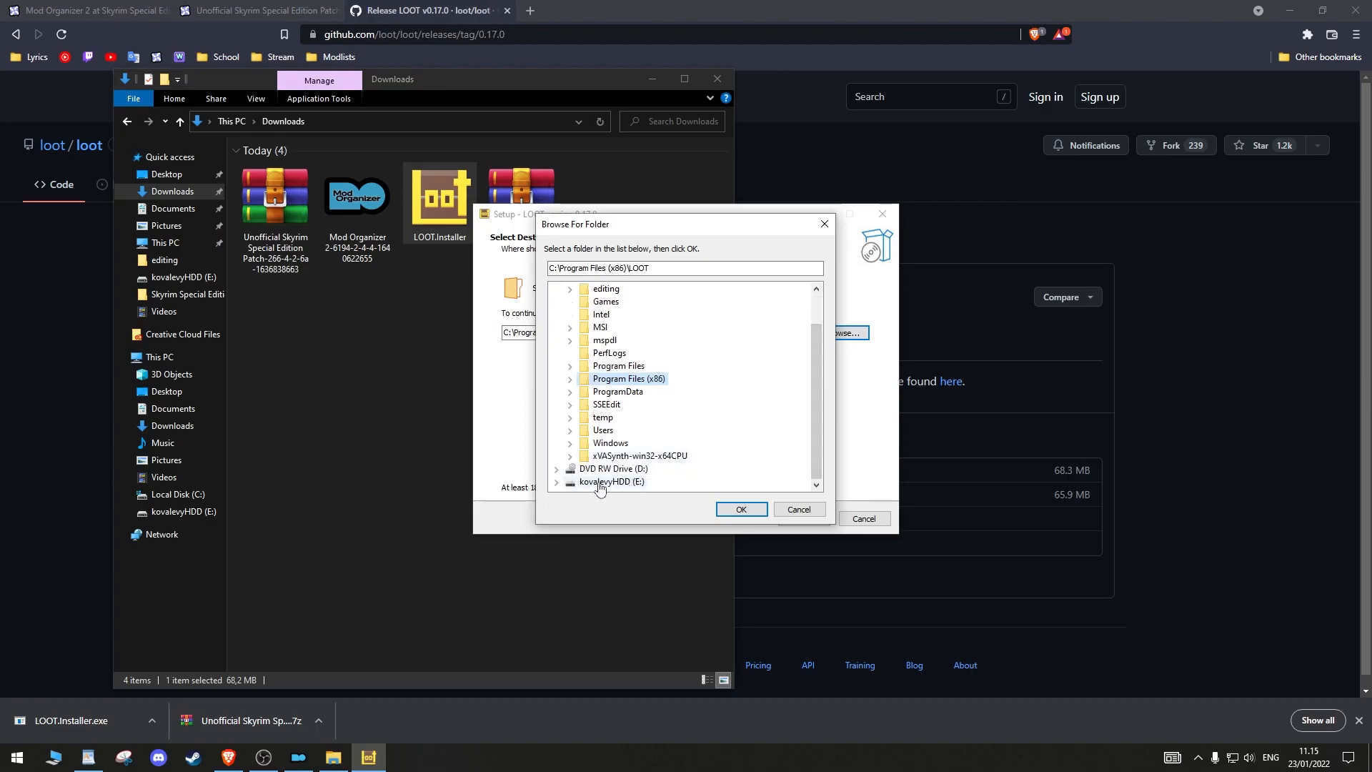
pyautogui.click(570, 481)
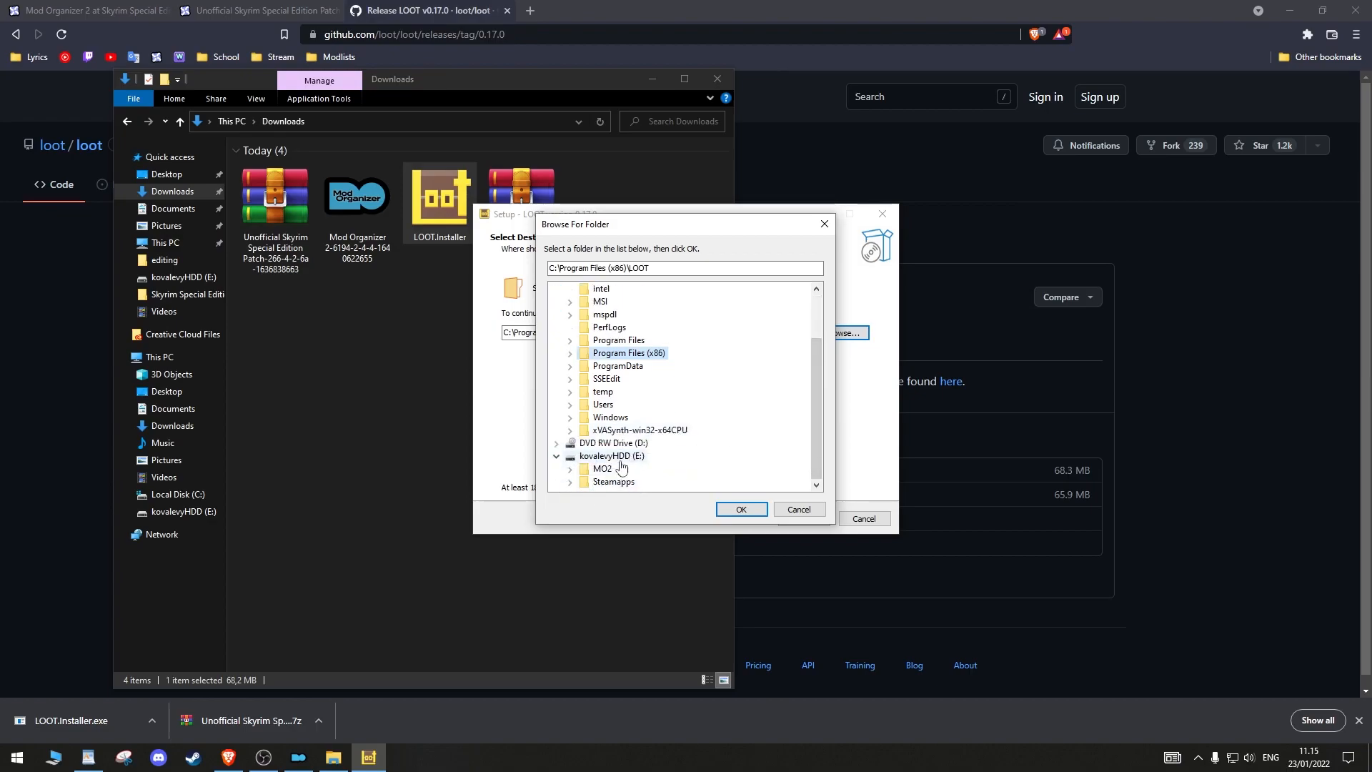
pyautogui.click(610, 455)
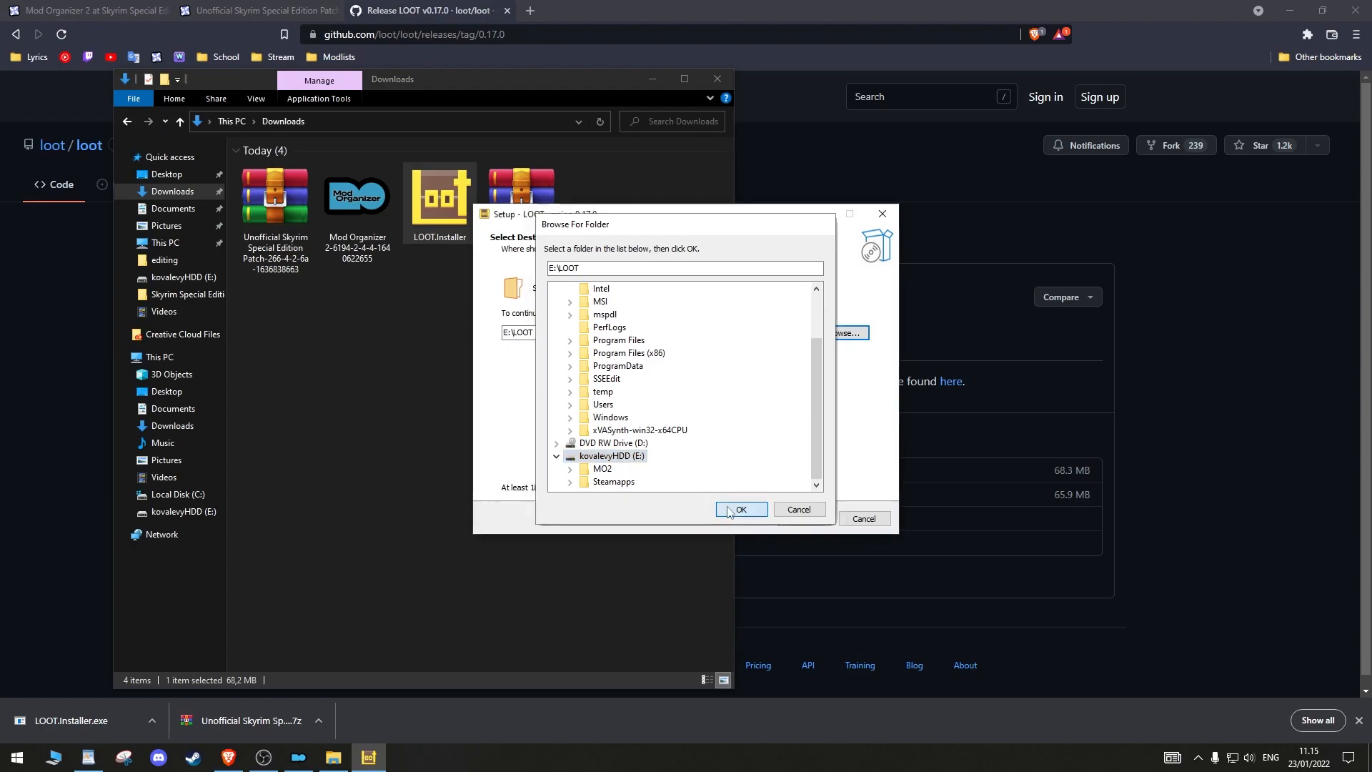
pyautogui.click(740, 508)
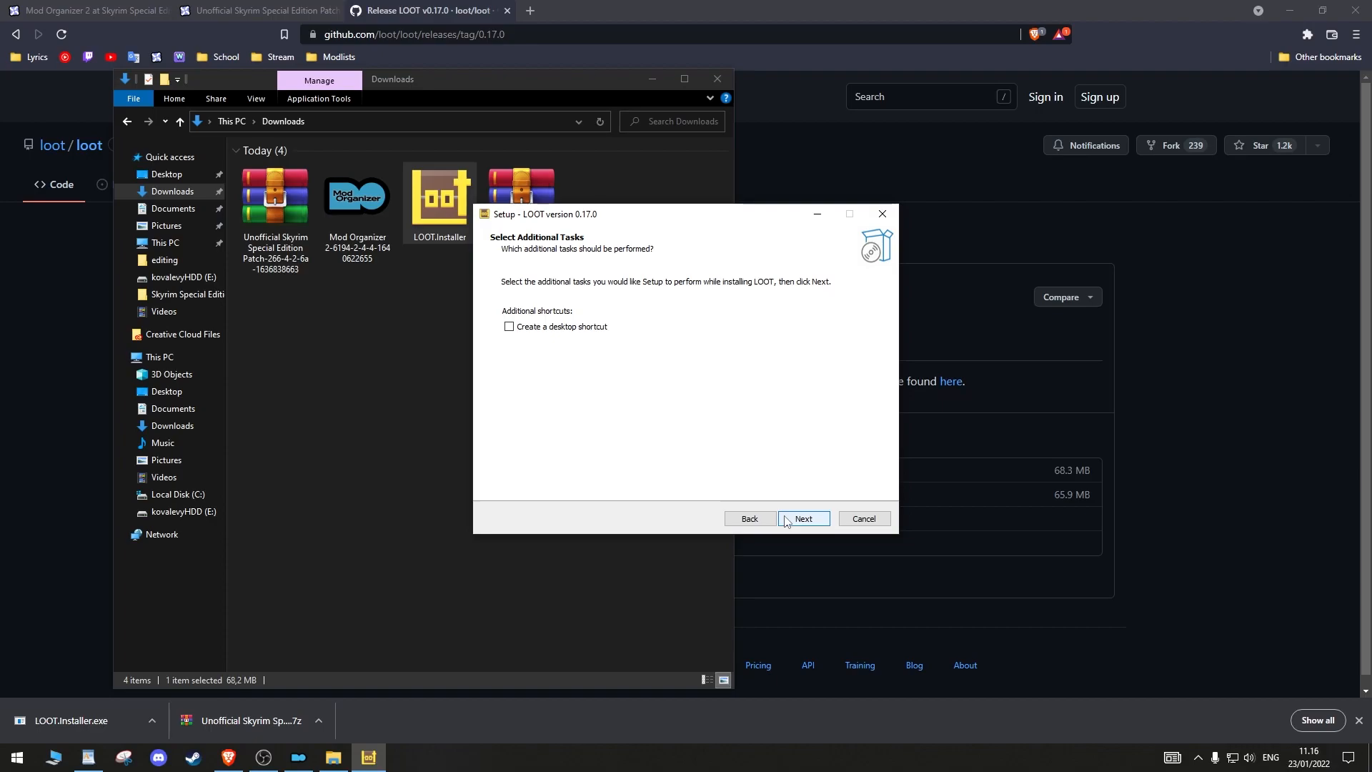
# Continue past additional tasks and finish the LOOT 0.17.0 installation
pyautogui.click(801, 518)
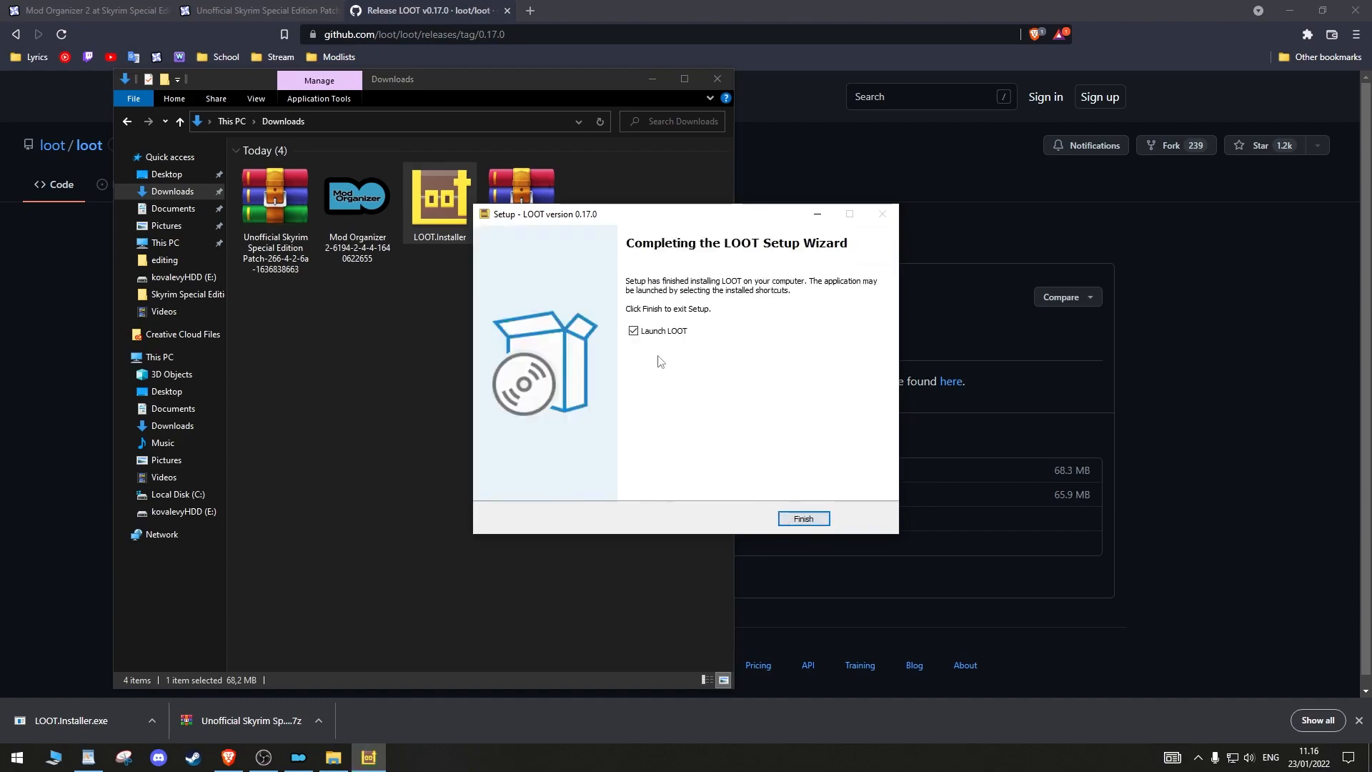
pyautogui.click(801, 517)
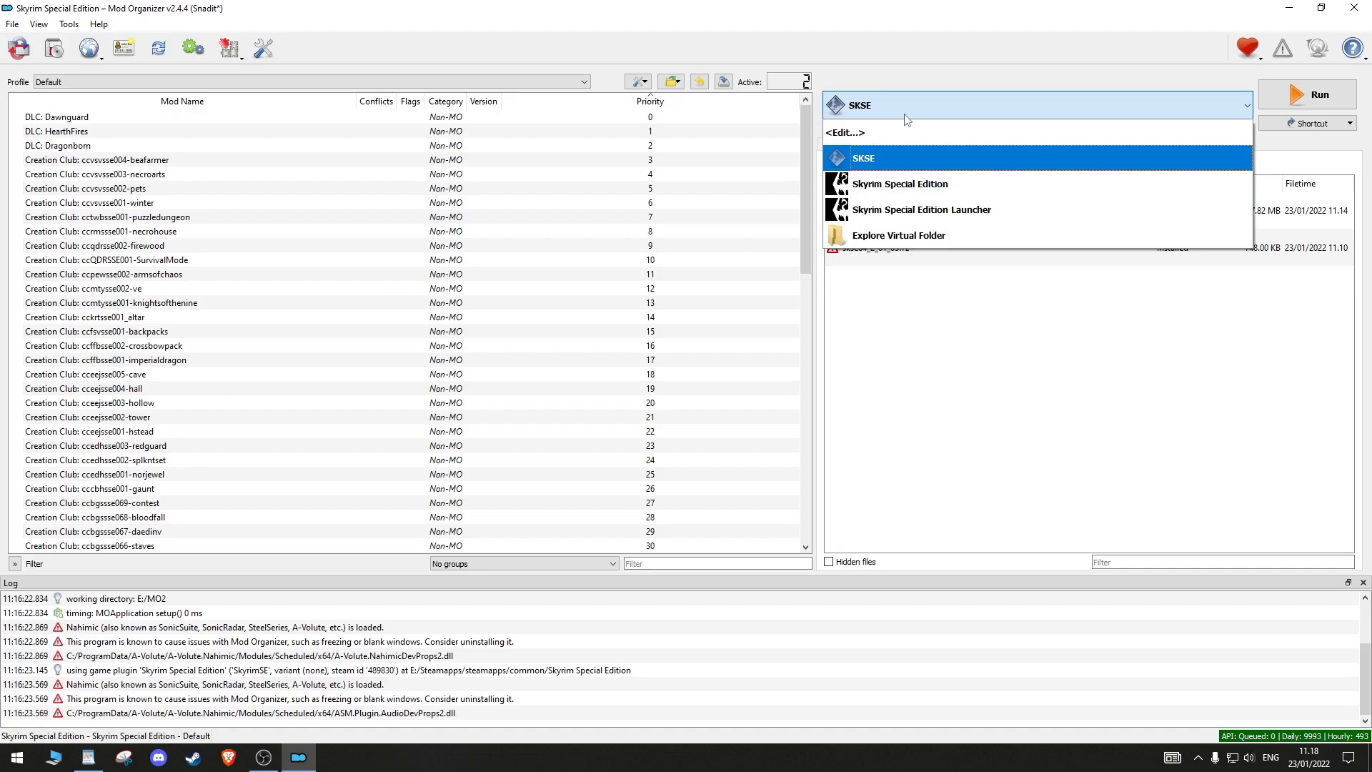
# Add a new executable from file, choosing E:\LOOT\LOOT.exe
pyautogui.click(844, 132)
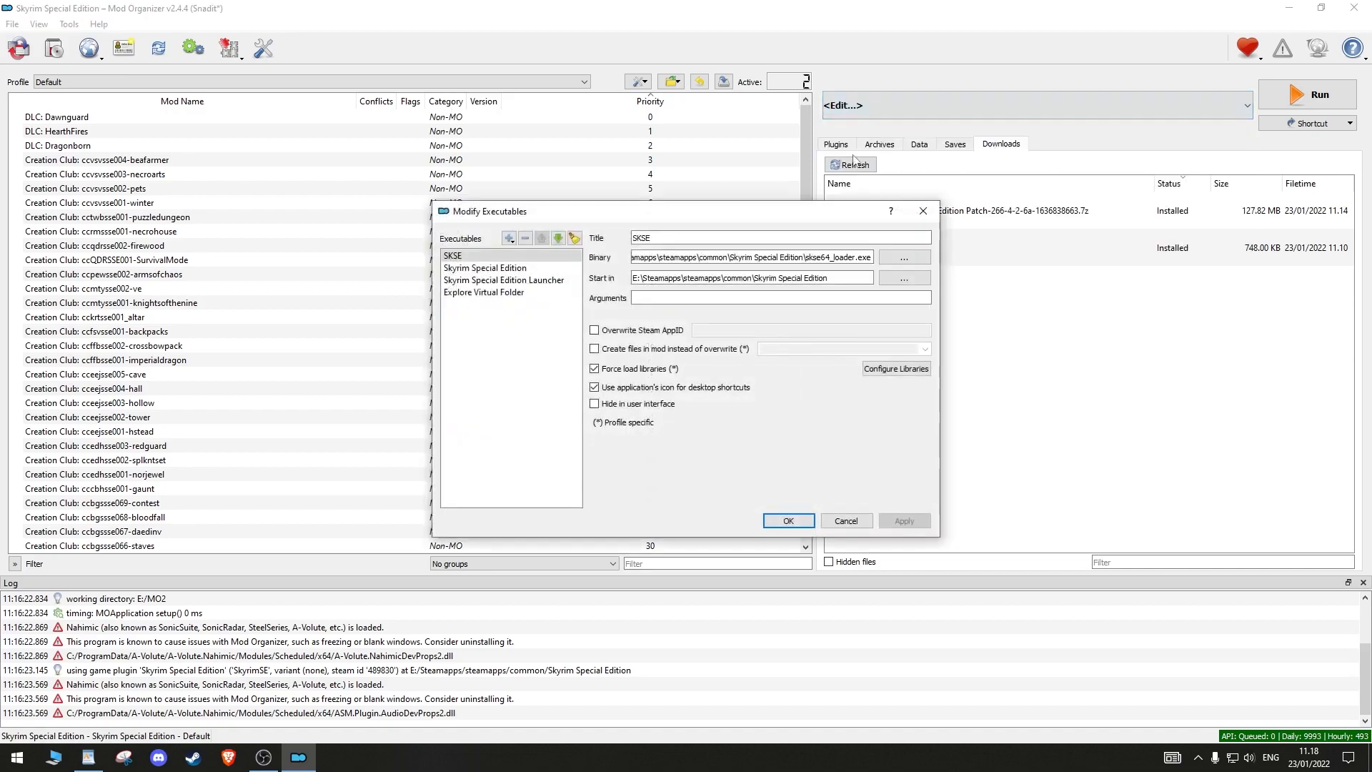
pyautogui.click(508, 239)
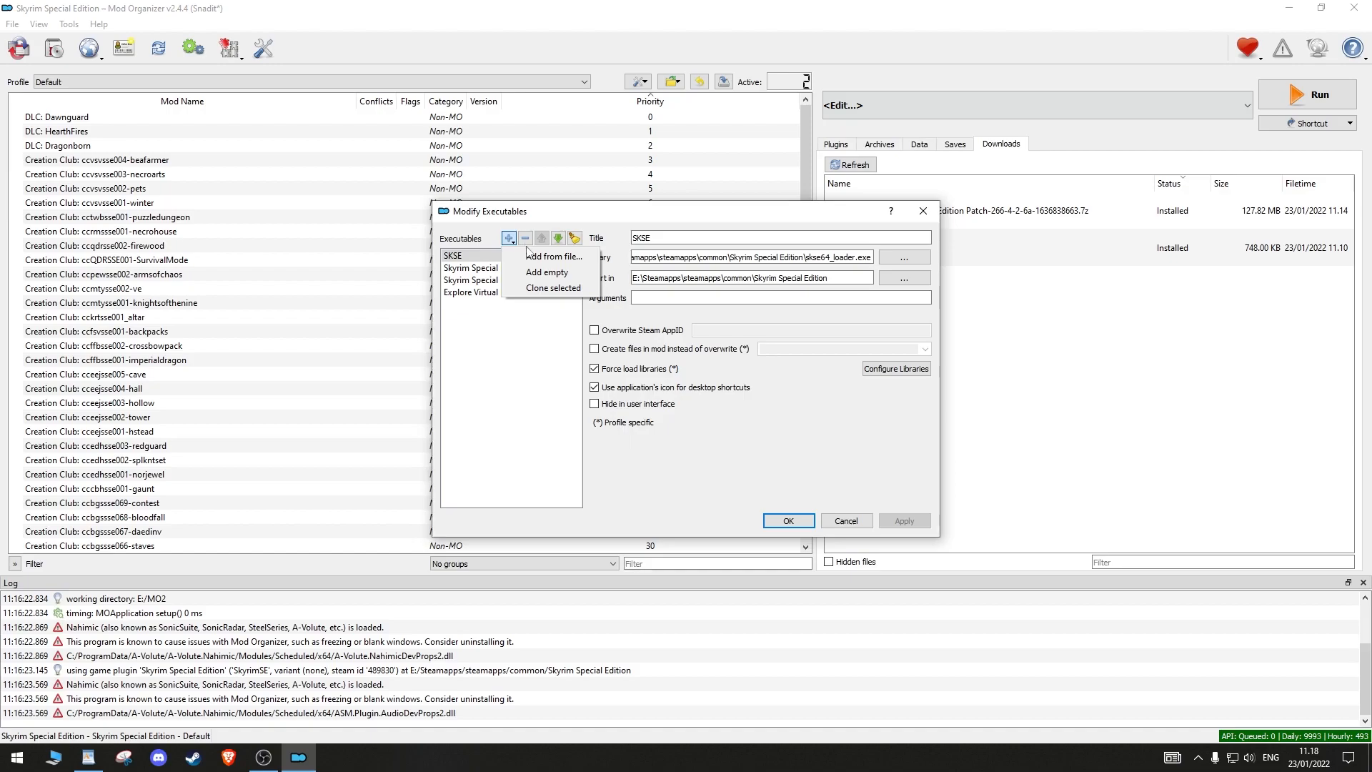
pyautogui.click(553, 255)
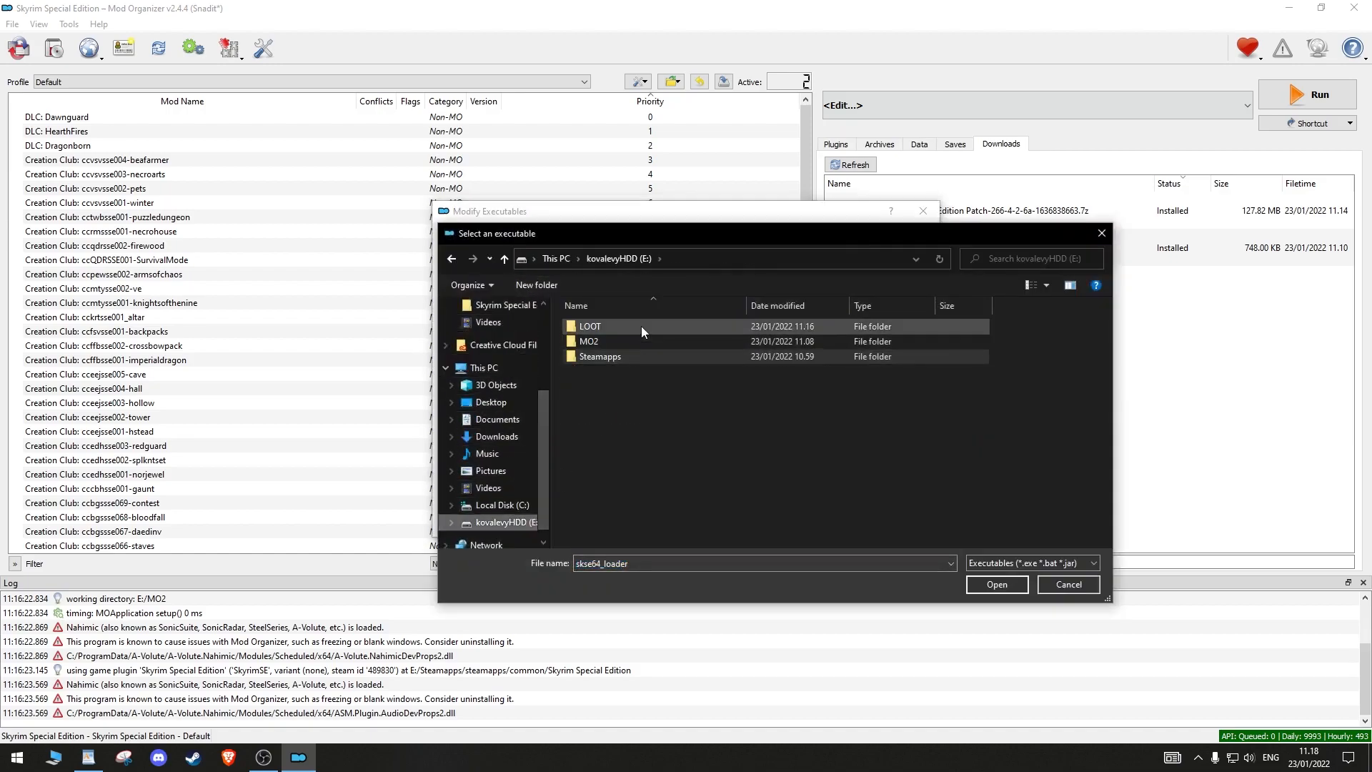
pyautogui.doubleClick(590, 325)
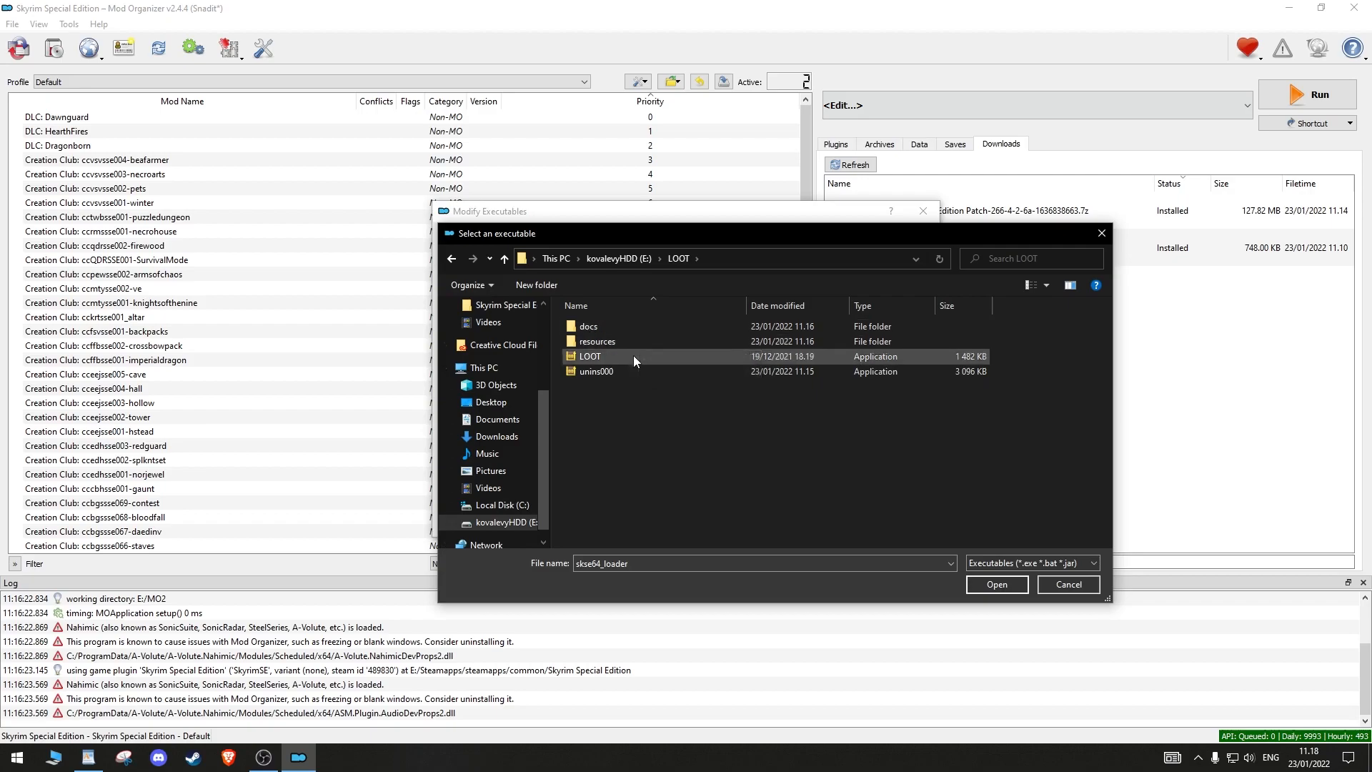
pyautogui.click(995, 583)
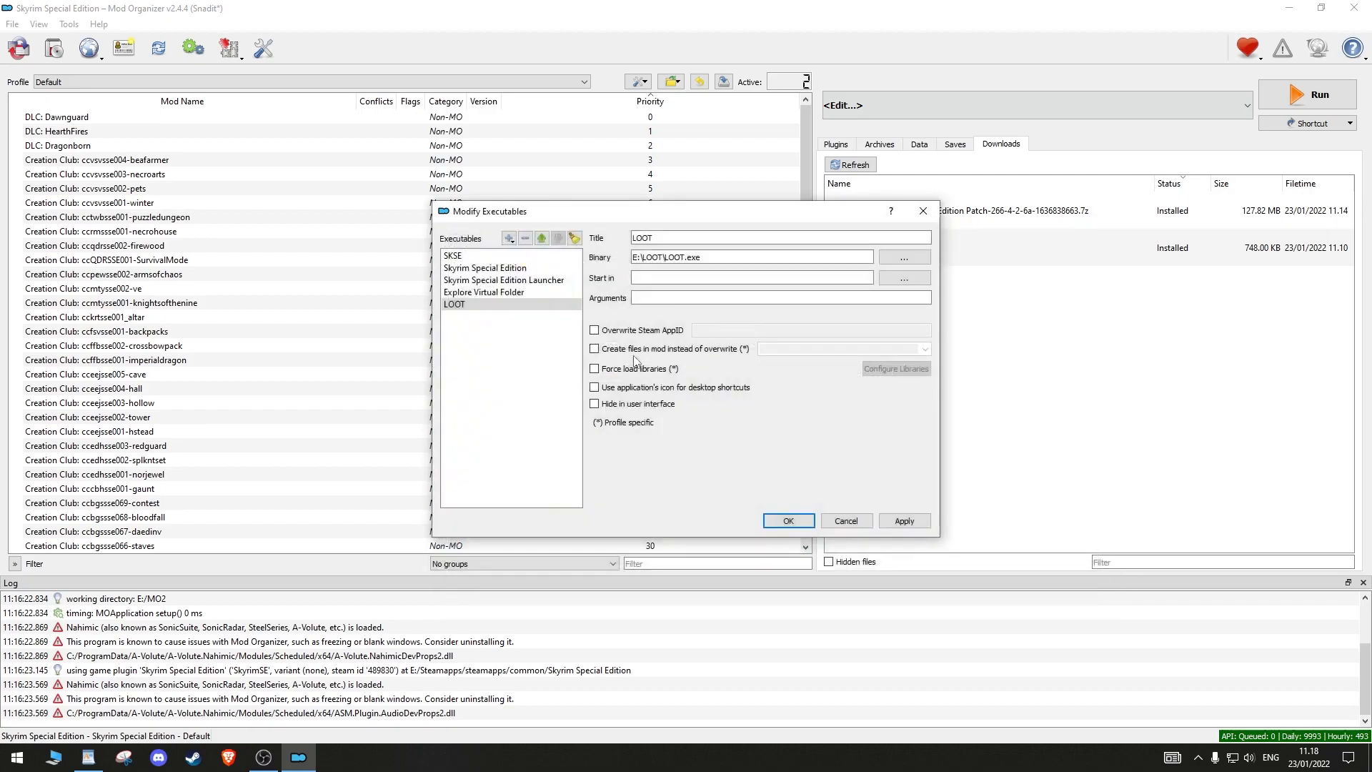
# Give LOOT the arguments --game "Skyrim Special Edition", save the entry and run it
pyautogui.click(779, 297)
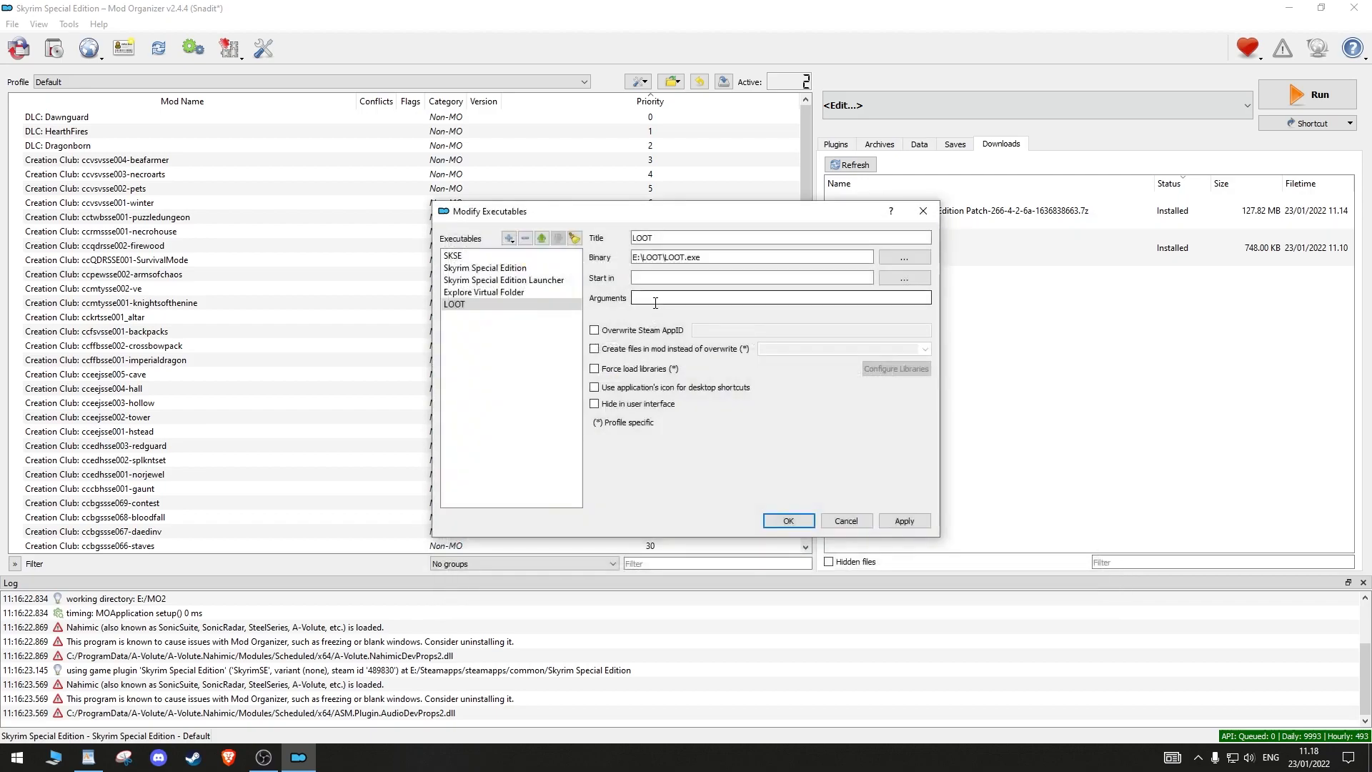
pyautogui.write('--game')
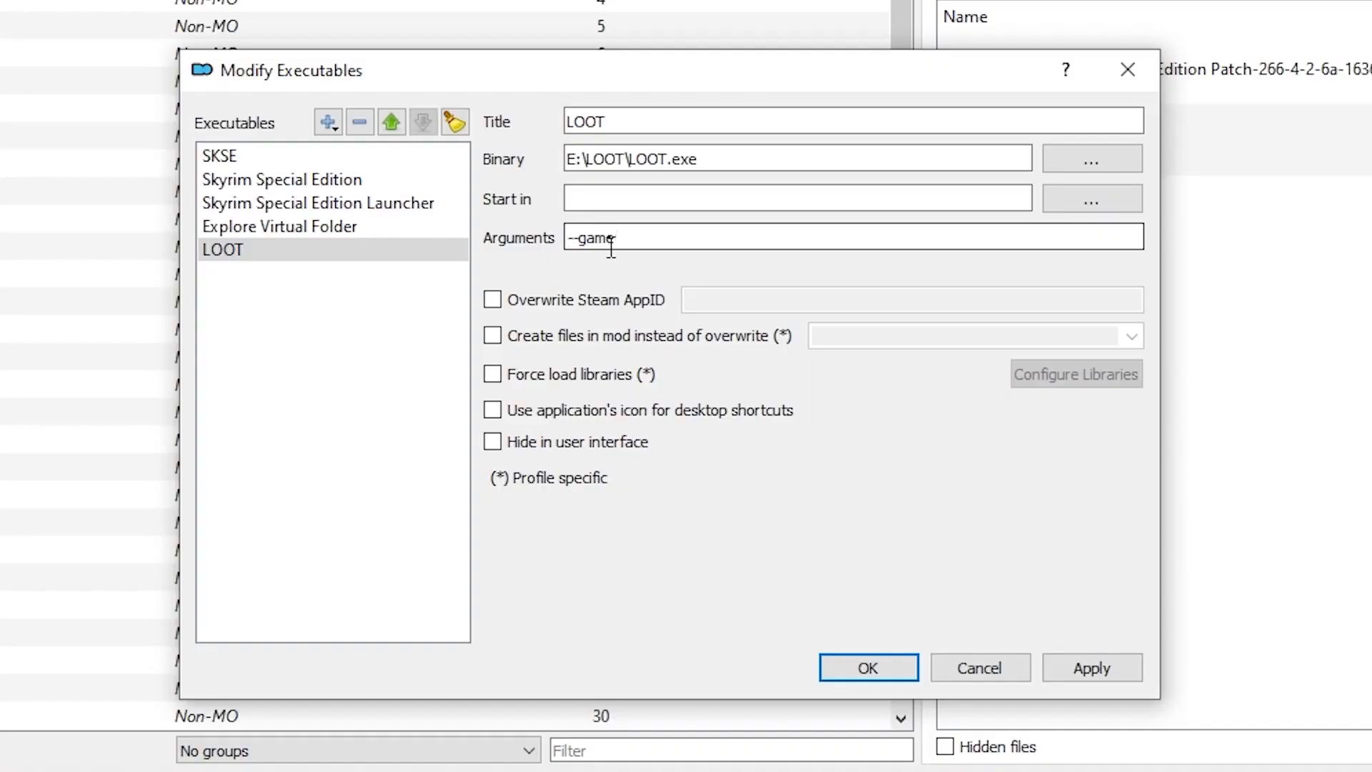
pyautogui.write('"Skyrim Spec"')
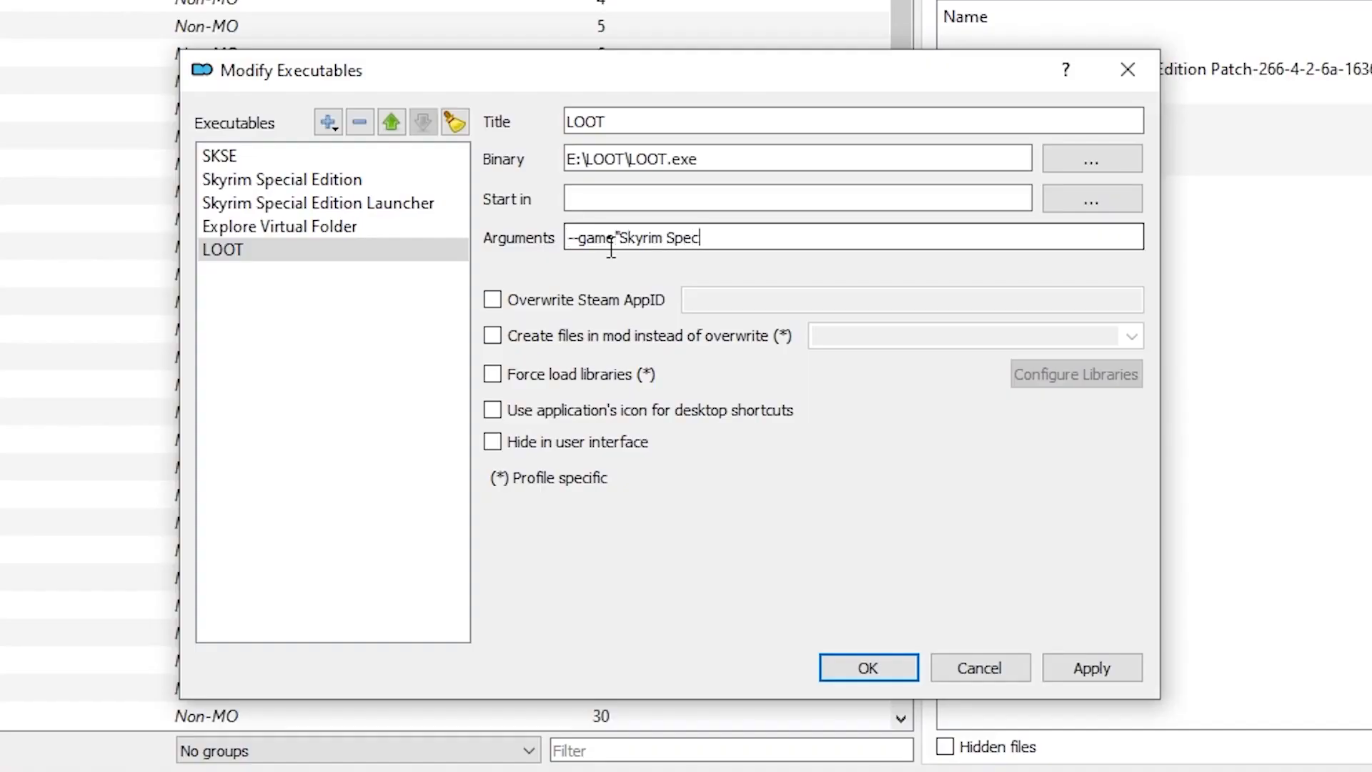
pyautogui.write('ial Edition"')
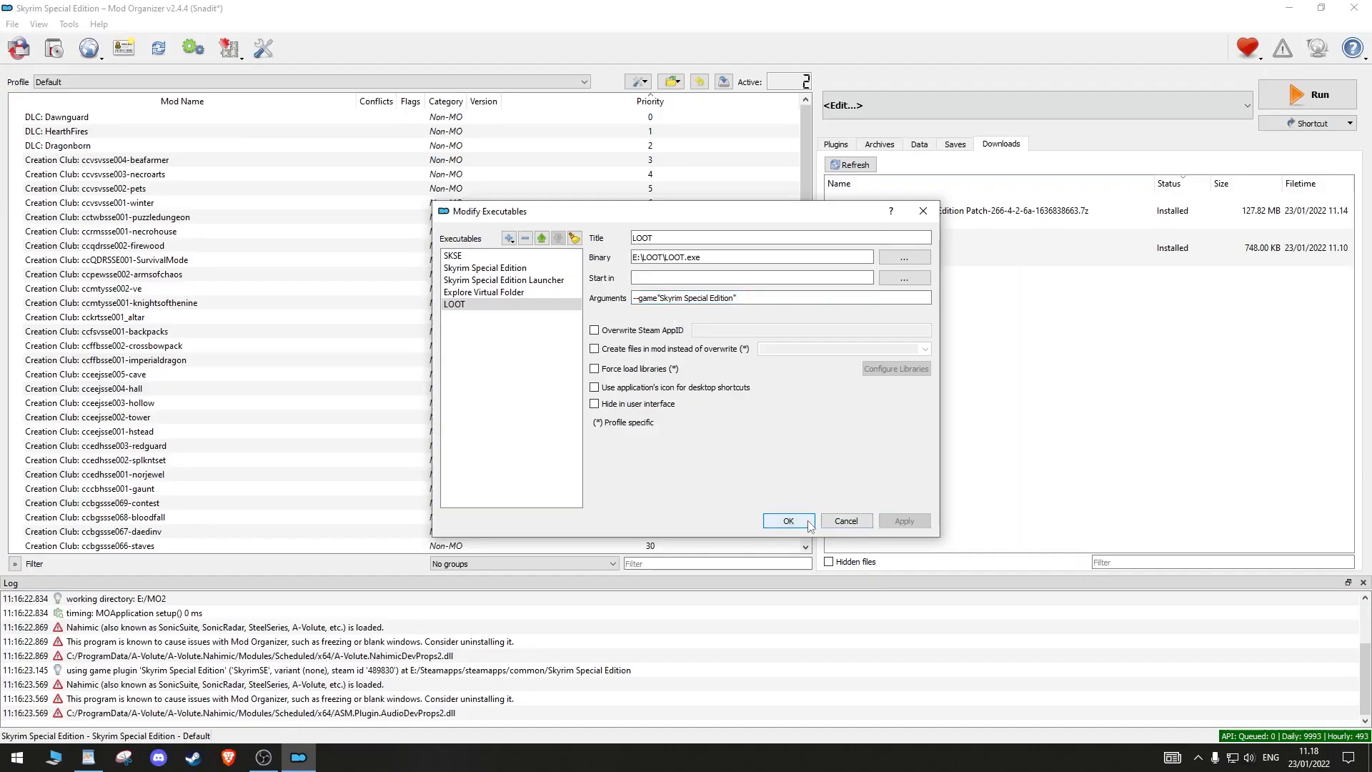
pyautogui.click(786, 520)
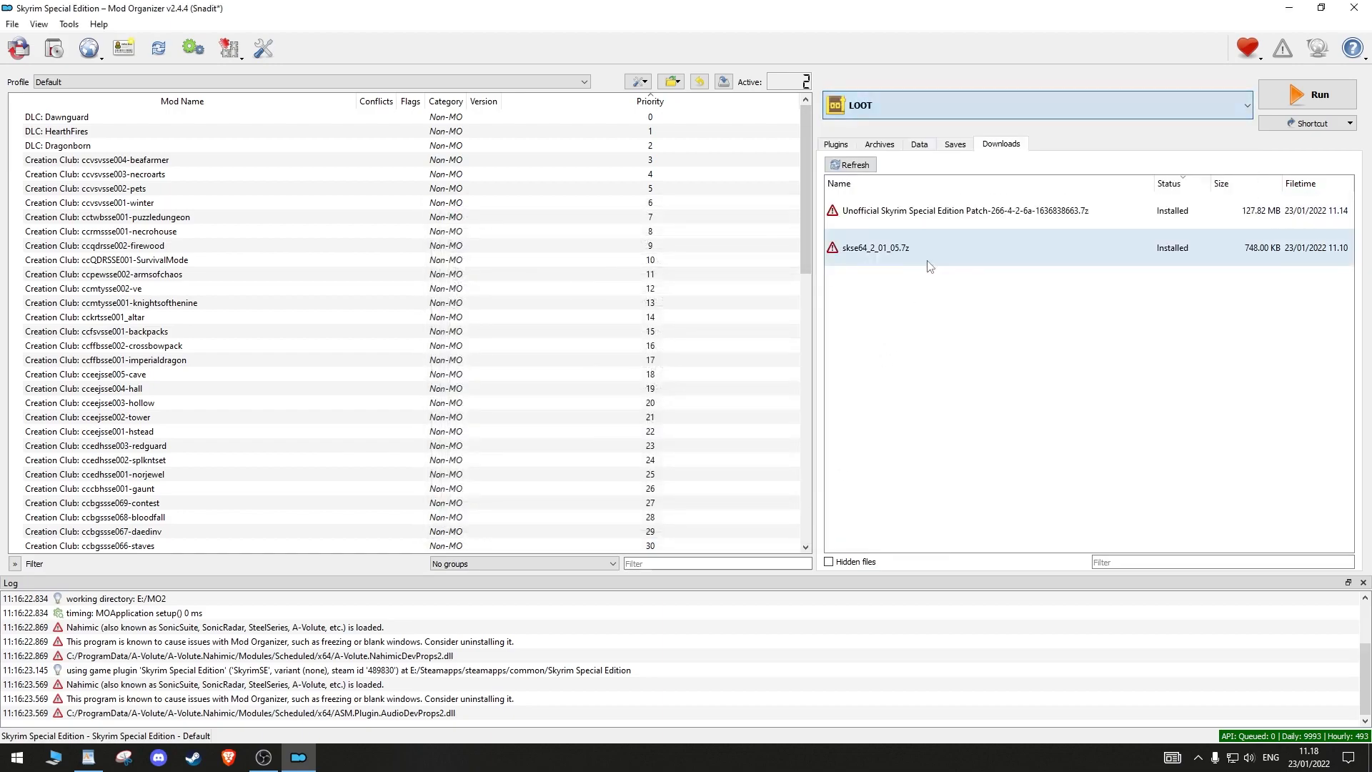
pyautogui.click(1319, 95)
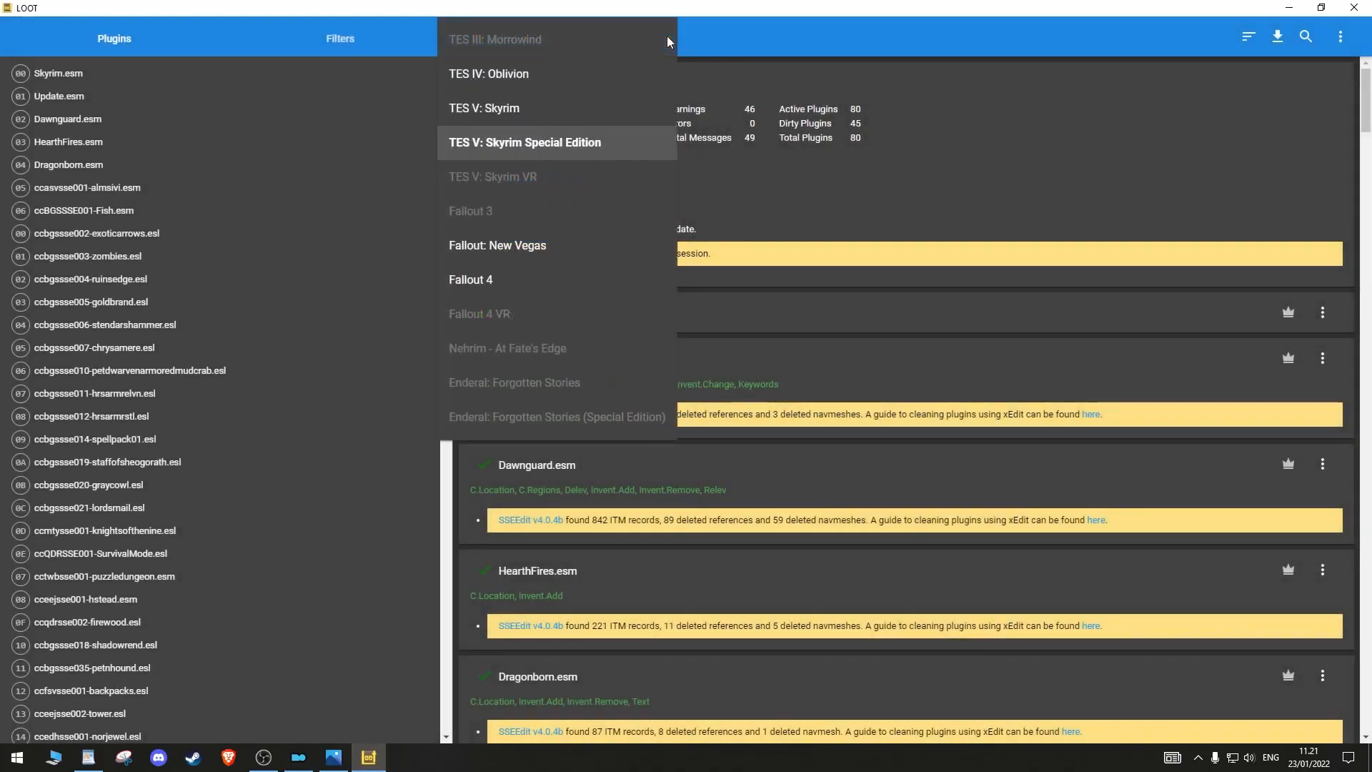
# Set LOOT's game to TES V: Skyrim Special Edition and sort the plugin load order
pyautogui.click(525, 142)
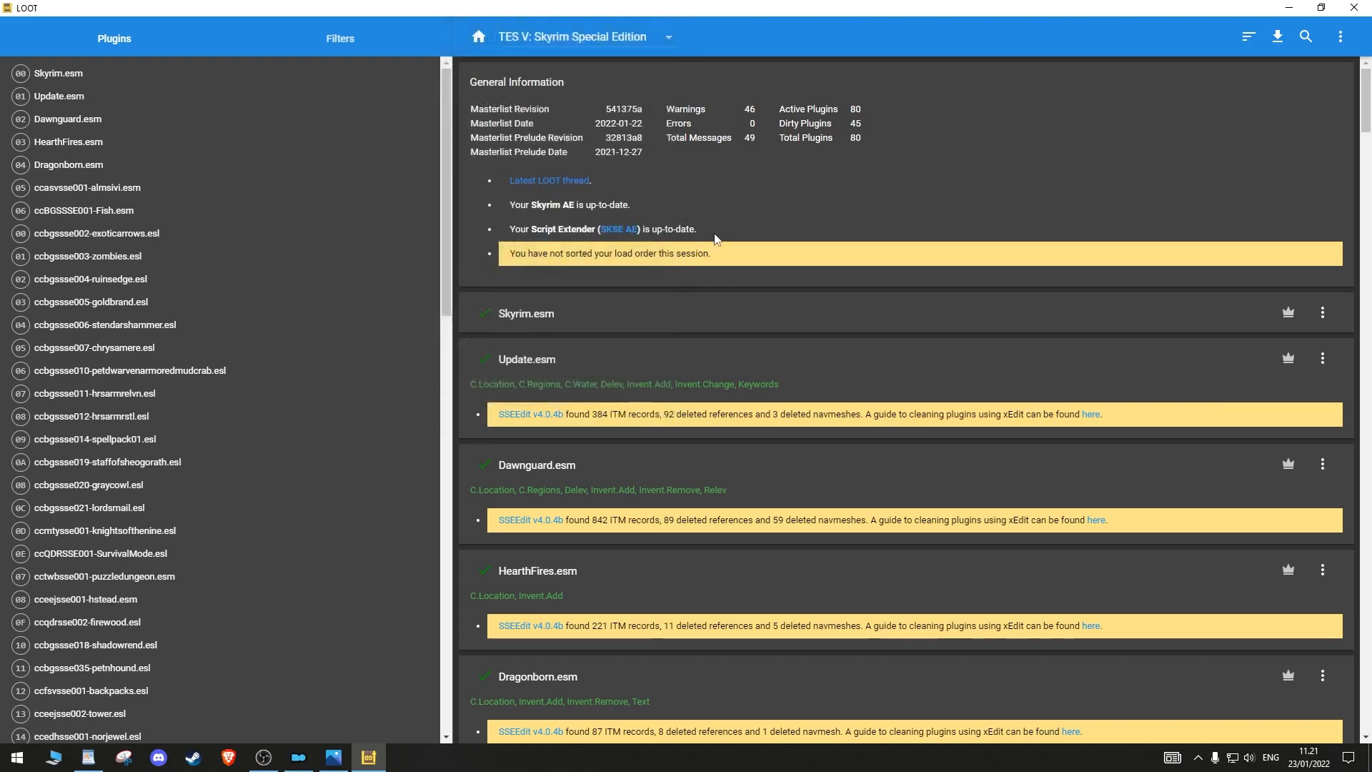
pyautogui.moveTo(512, 204); pyautogui.dragTo(697, 229)
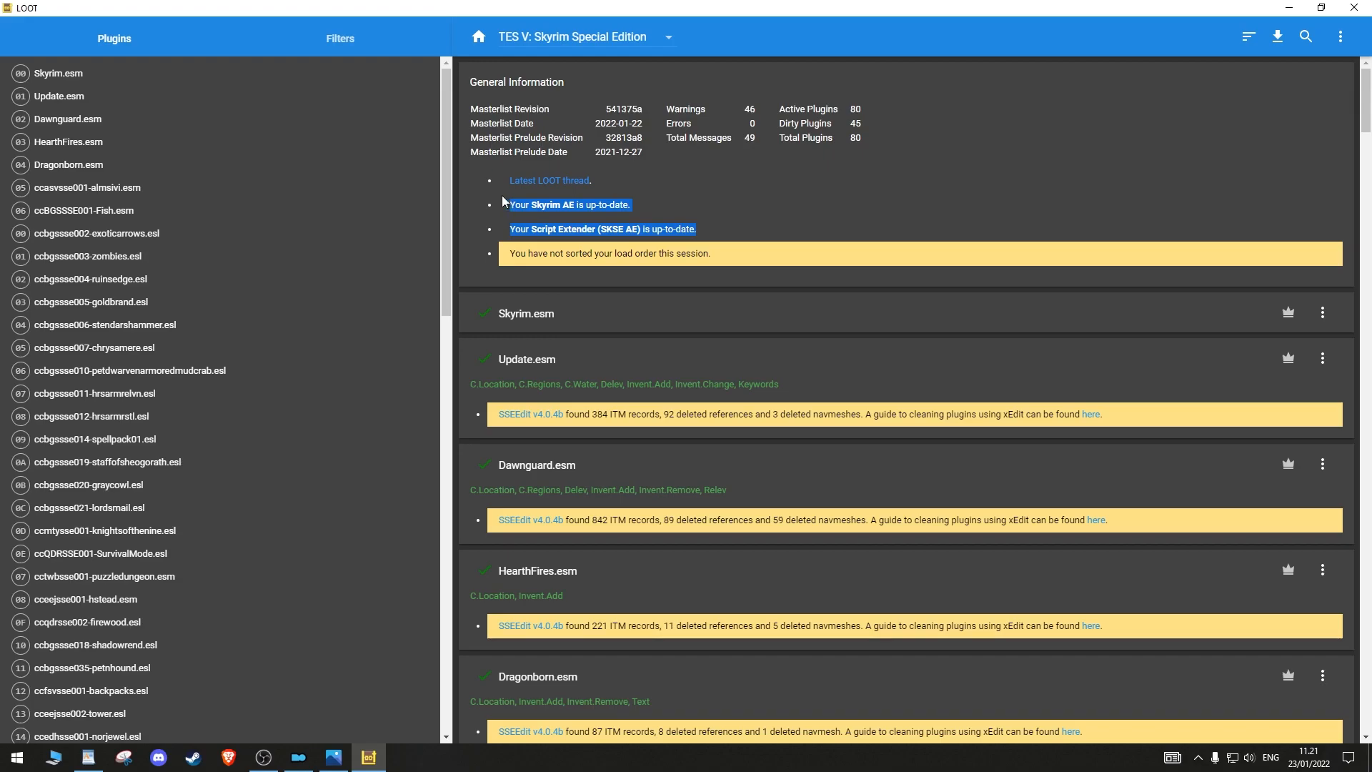
pyautogui.moveTo(1246, 37)
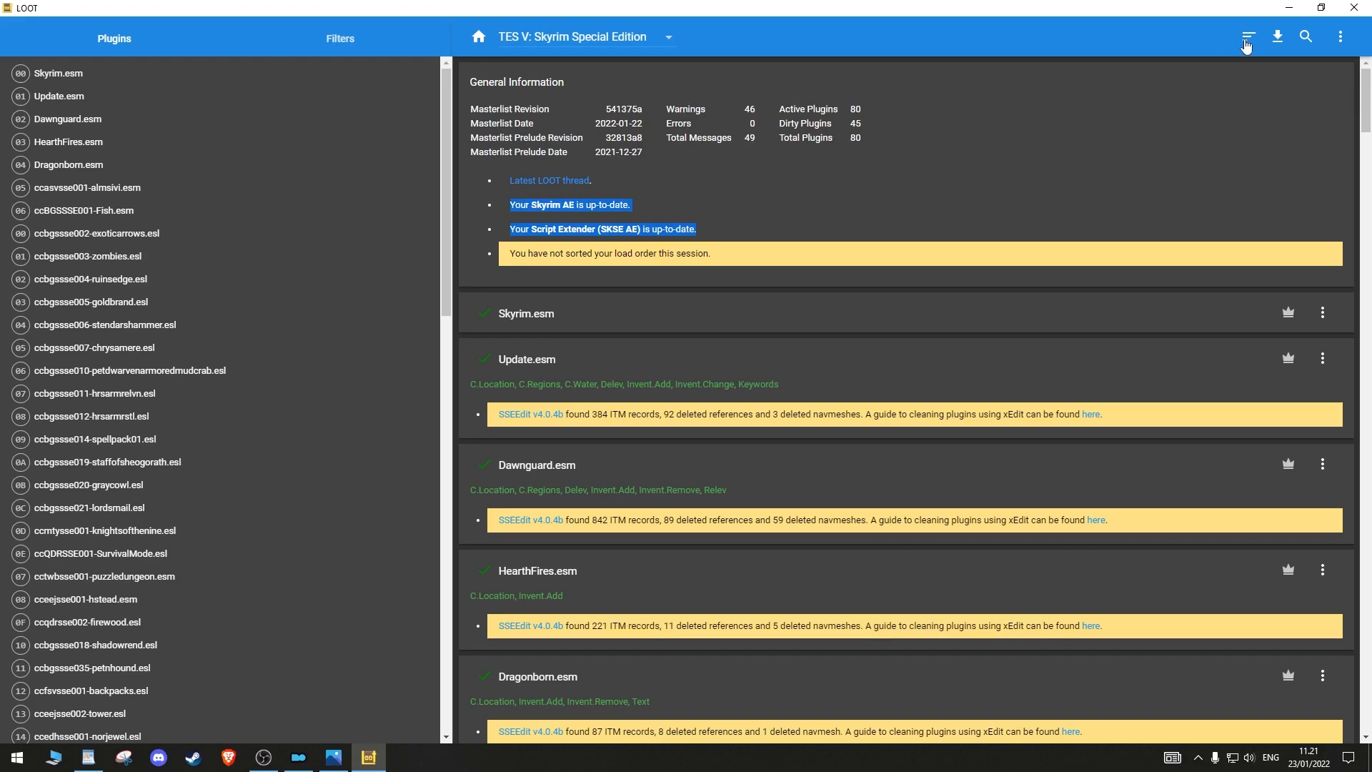
pyautogui.click(1246, 36)
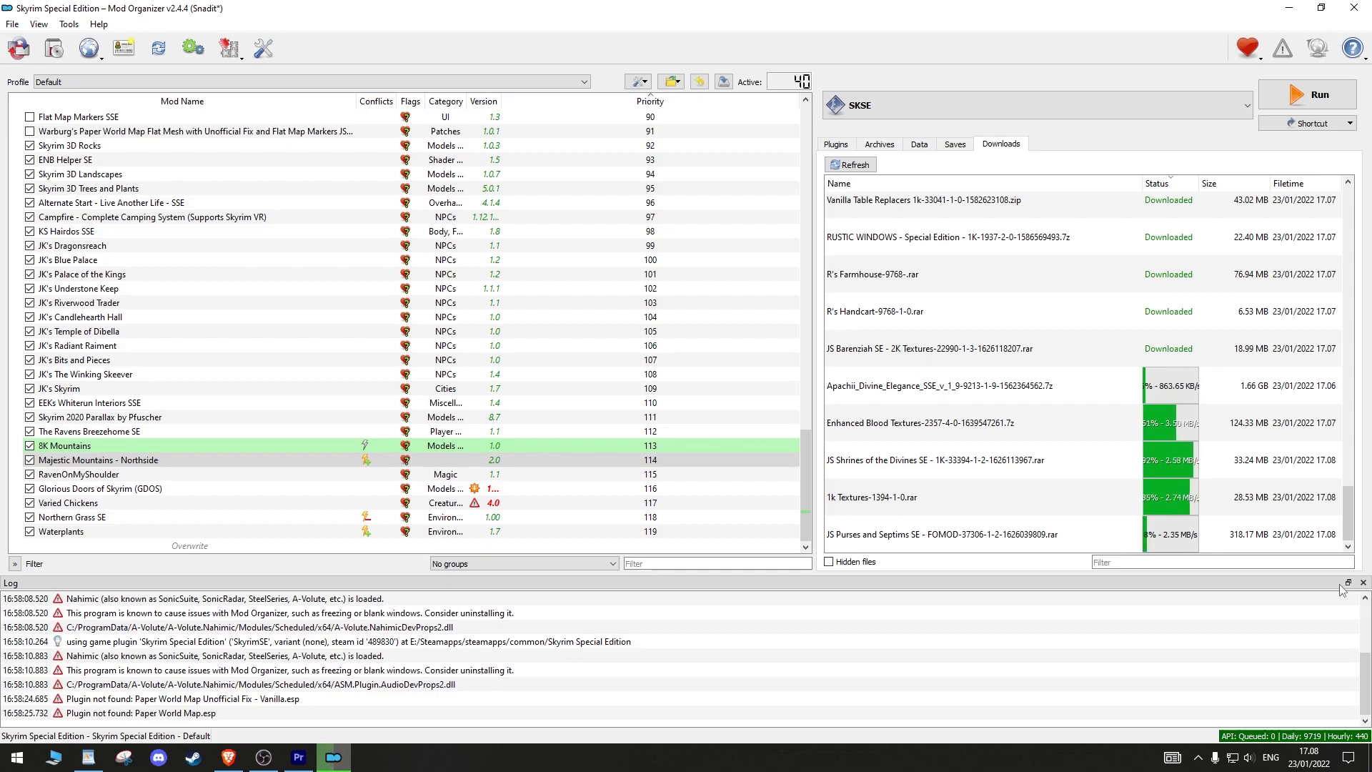
pyautogui.click(1320, 95)
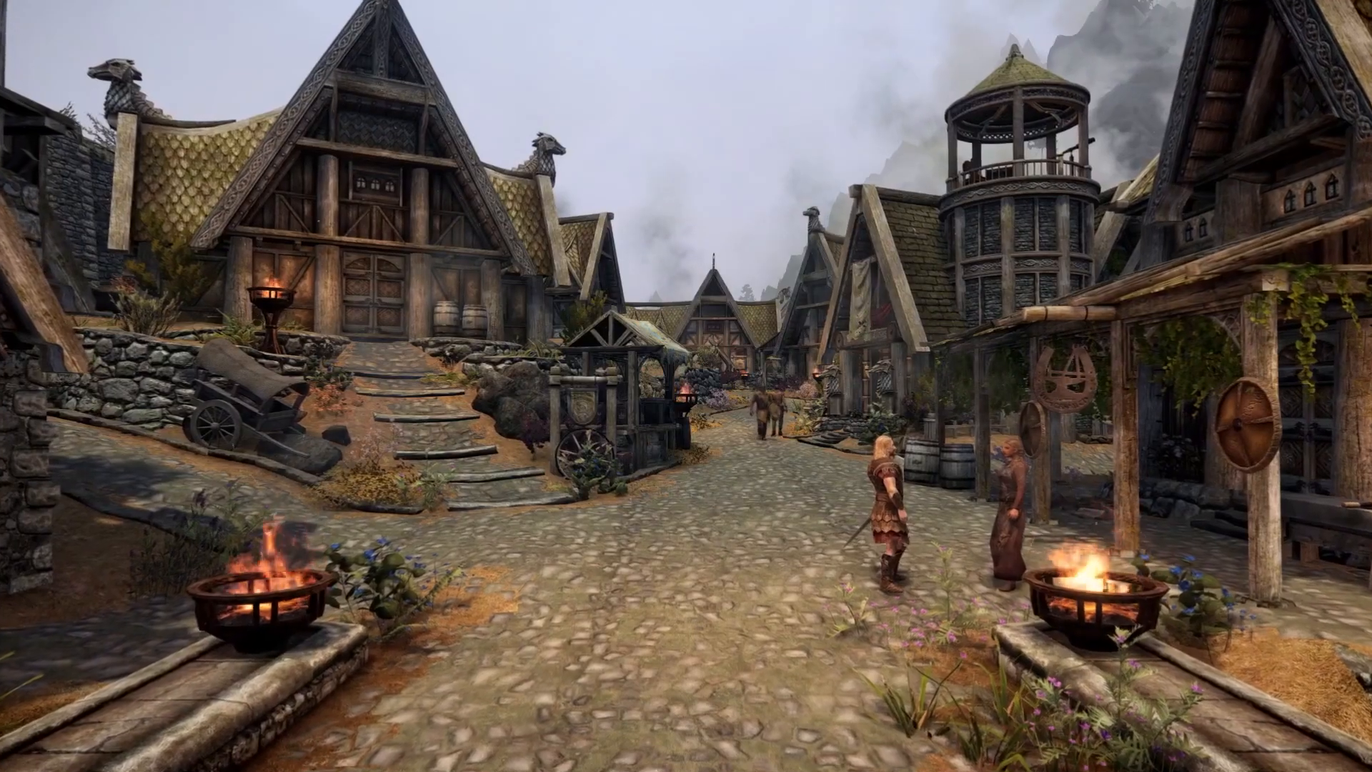